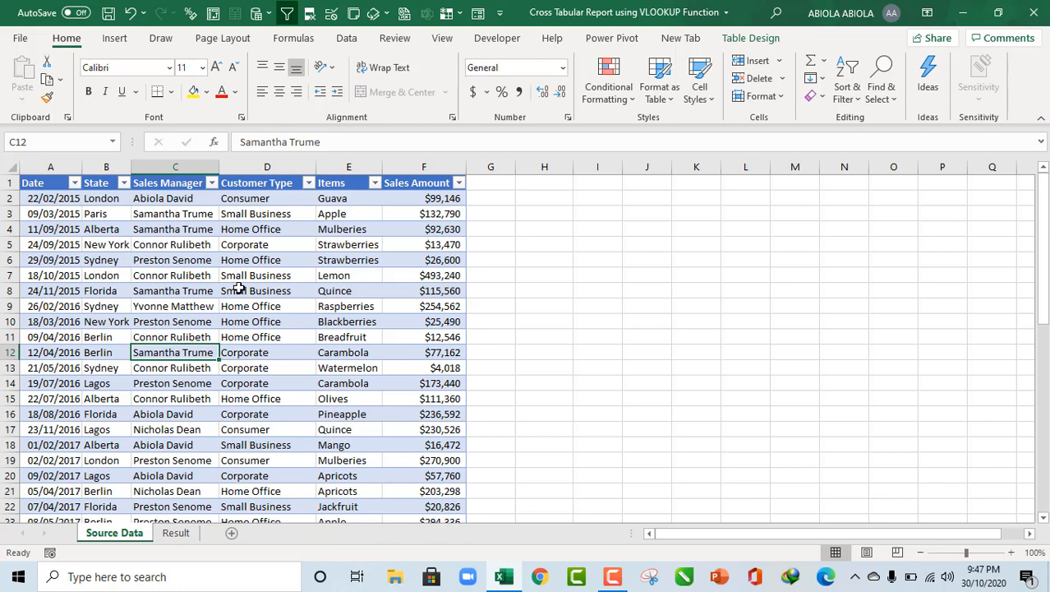
- Select a cell in the sales table and show its Table Design settings, revealing the name Sales_Data
click(266, 289)
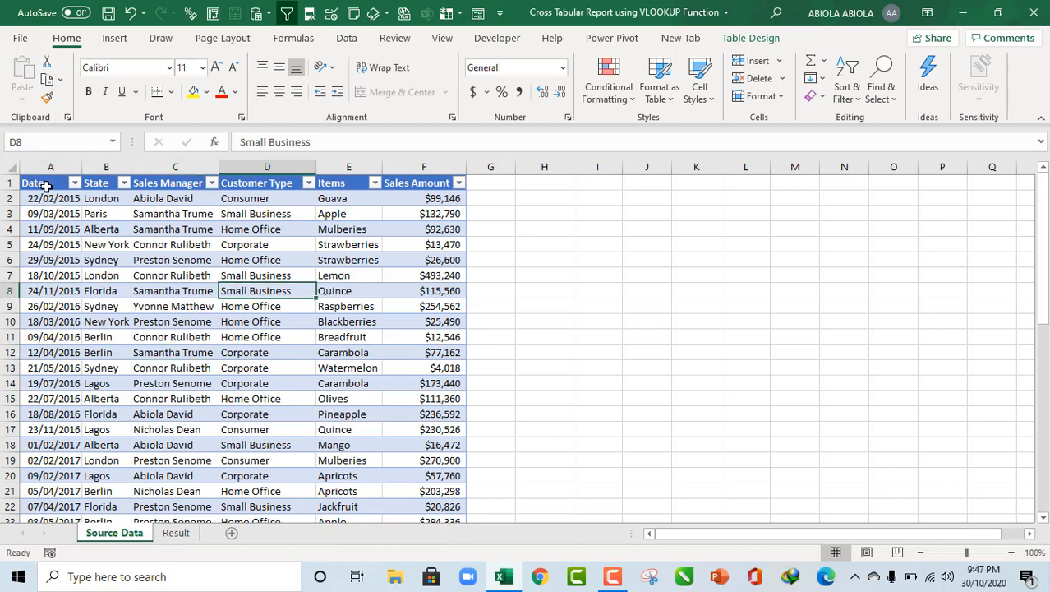
click(267, 351)
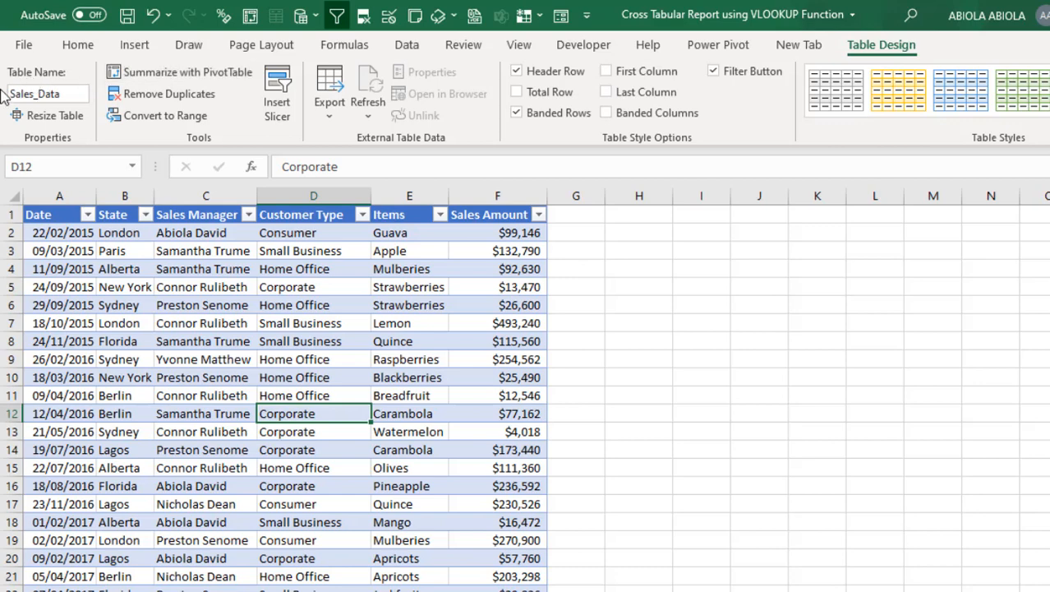
mouse_move(97, 96)
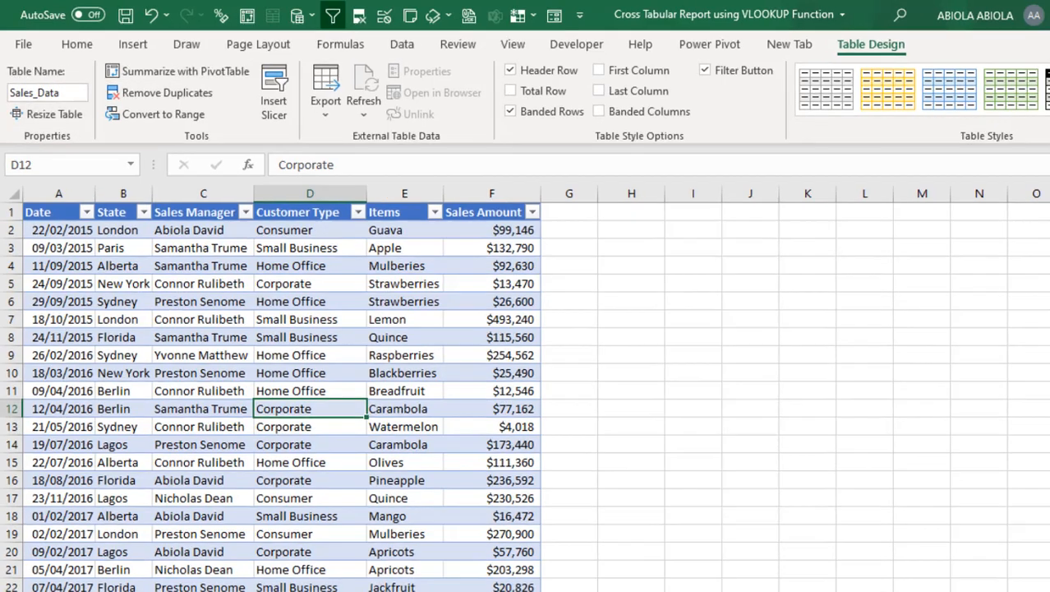
- Go to the Result sheet, note the layout area under the header, and land on cell A3
click(176, 532)
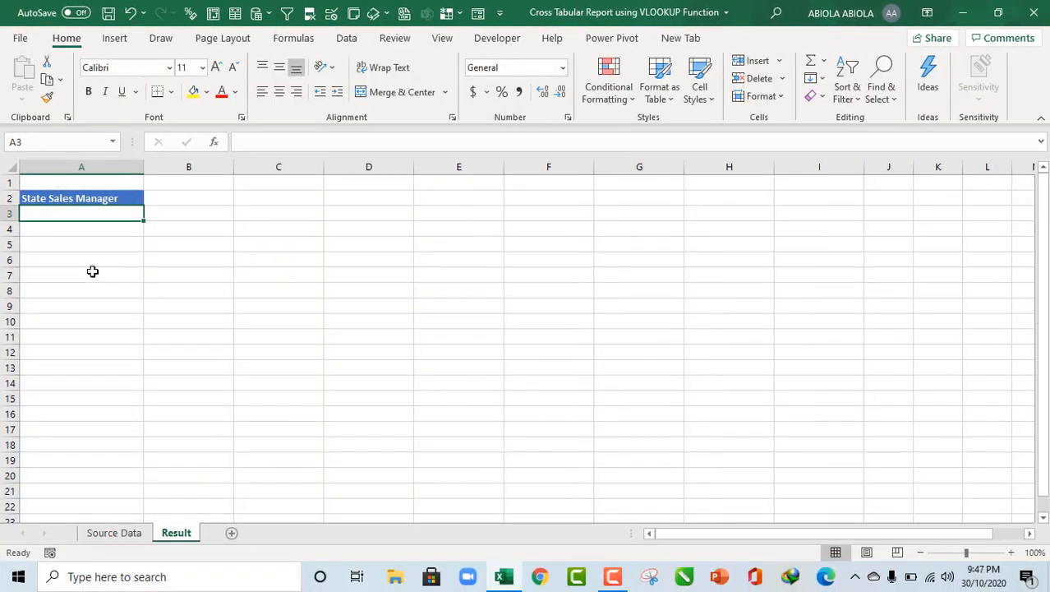
mouse_move(123, 266)
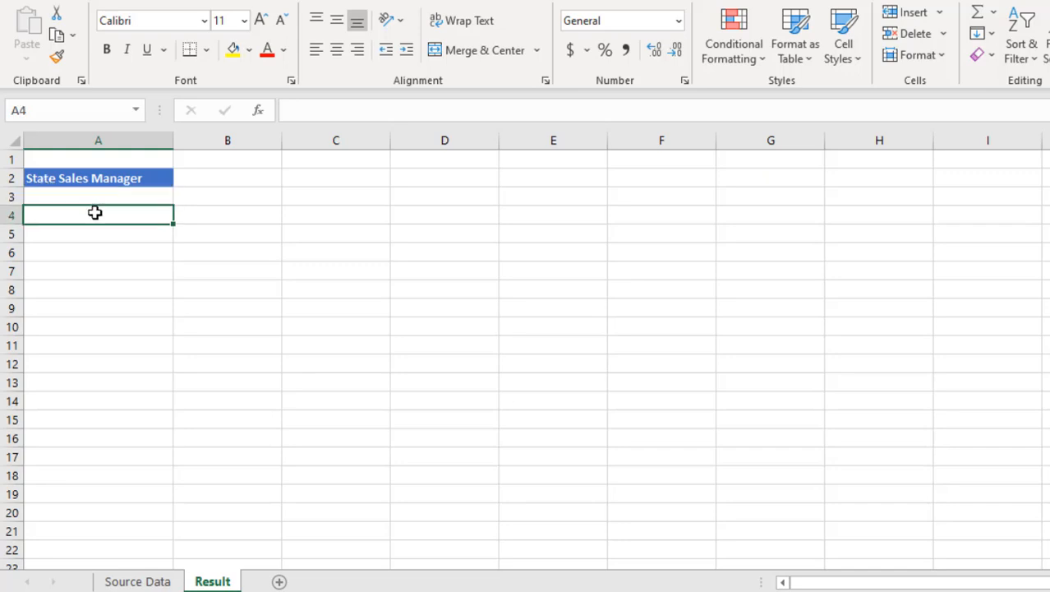
mouse_move(240, 178)
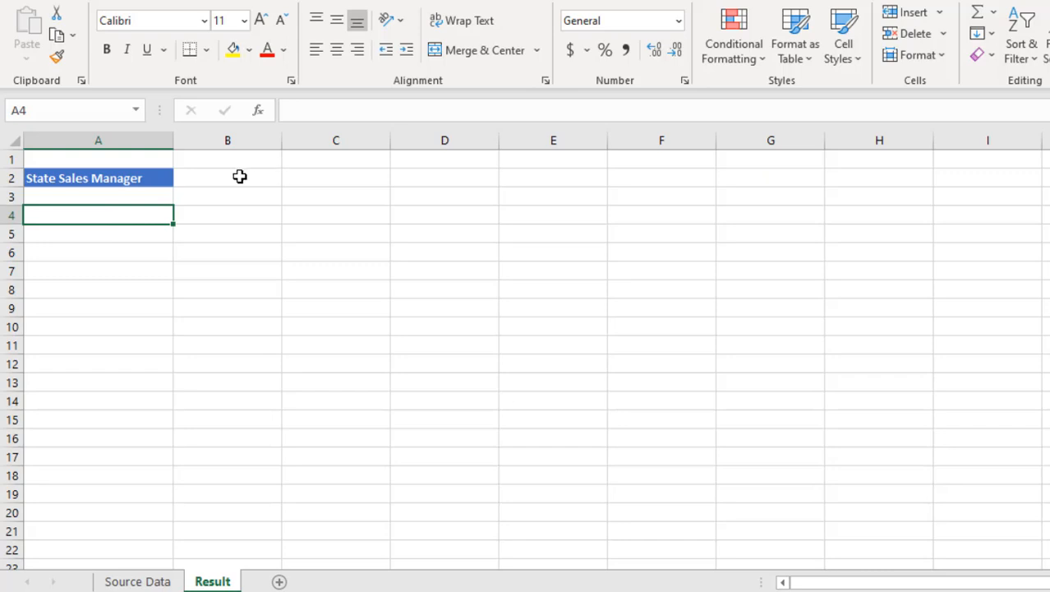
drag(226, 178, 226, 239)
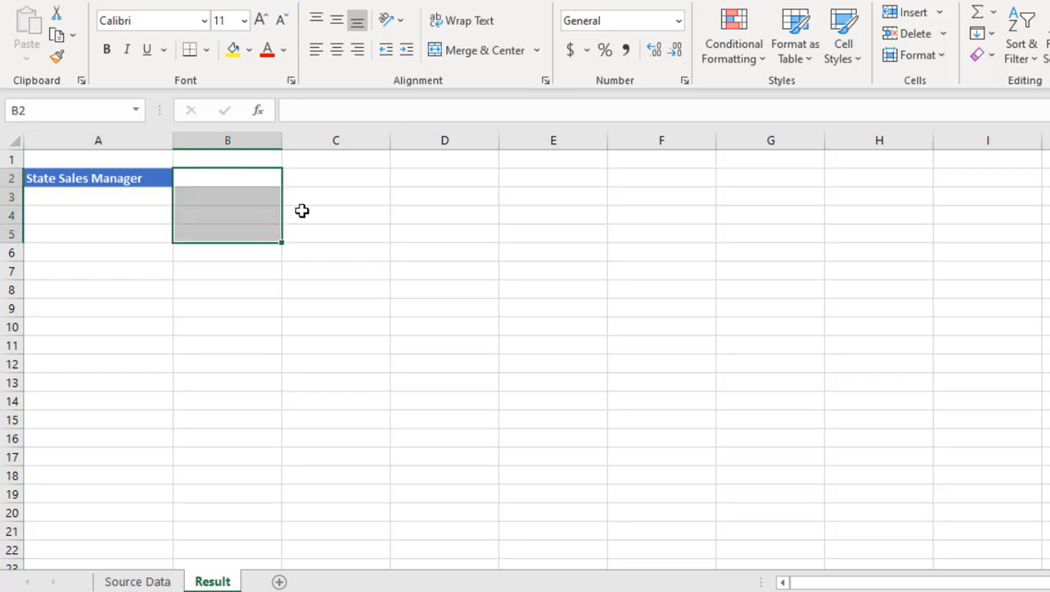
click(444, 177)
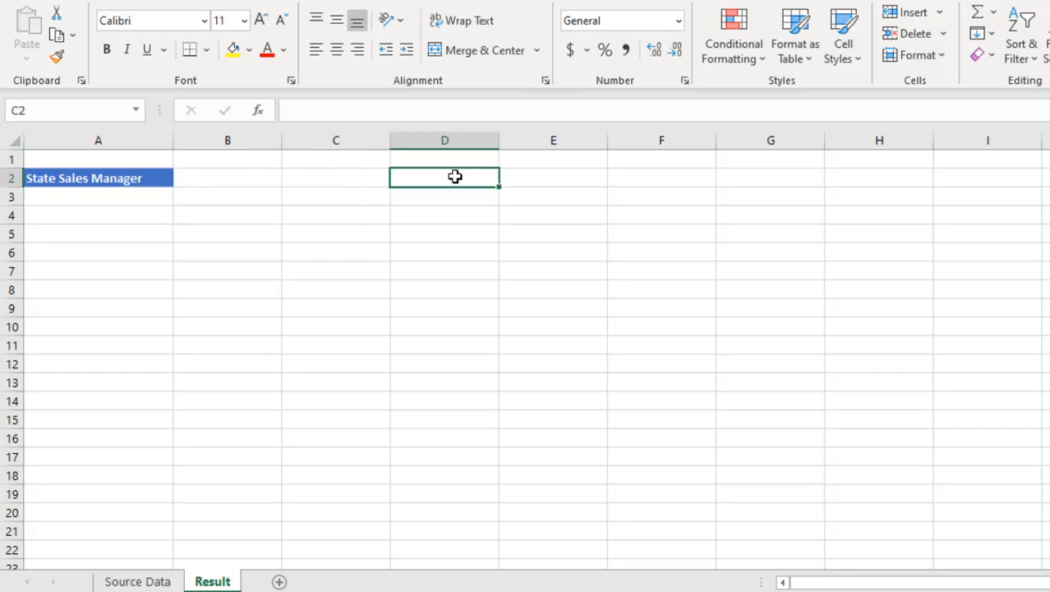
click(98, 196)
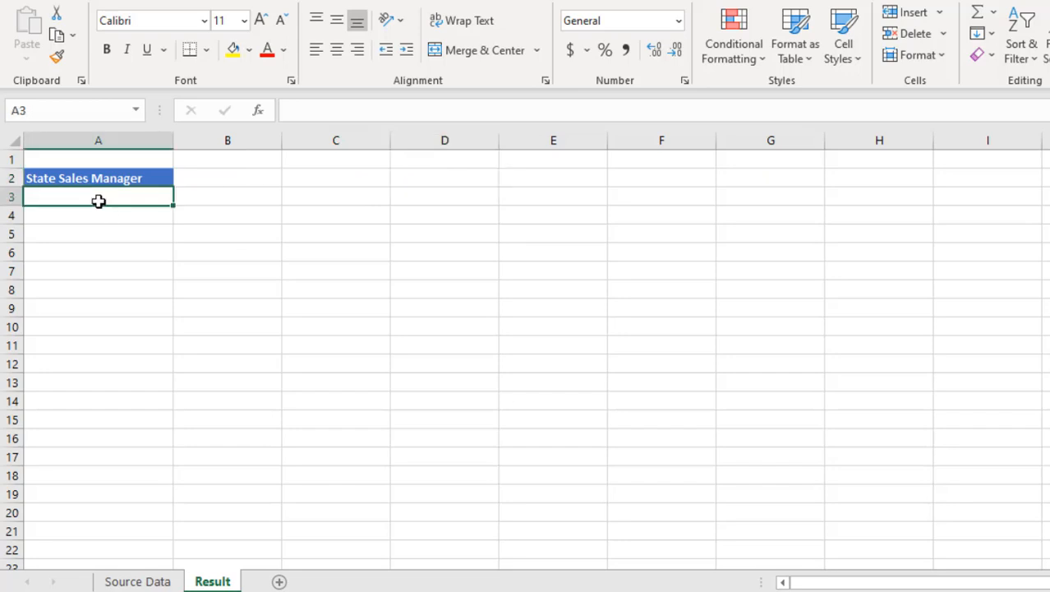
- Enter =SORT(UNIQUE(Sales_Data[State])) in A3 without confirming it
text(=sort)
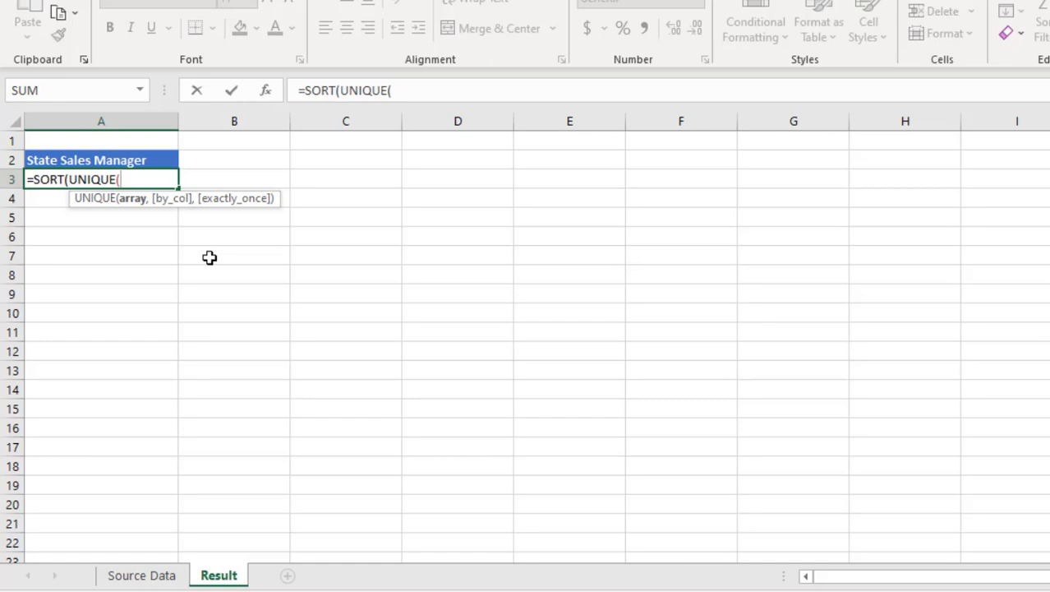
mouse_move(102, 162)
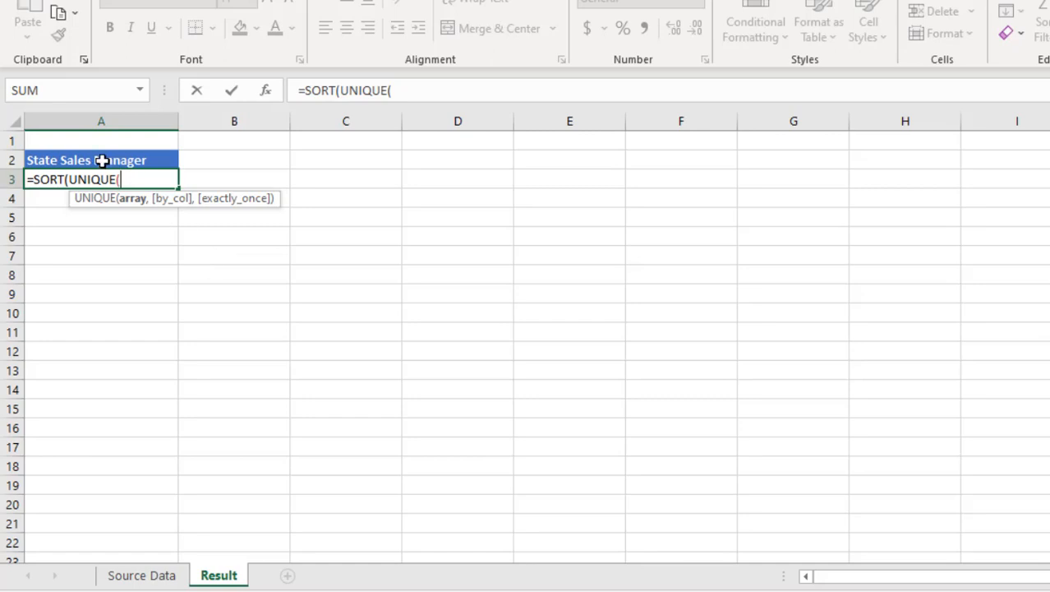
text(sa)
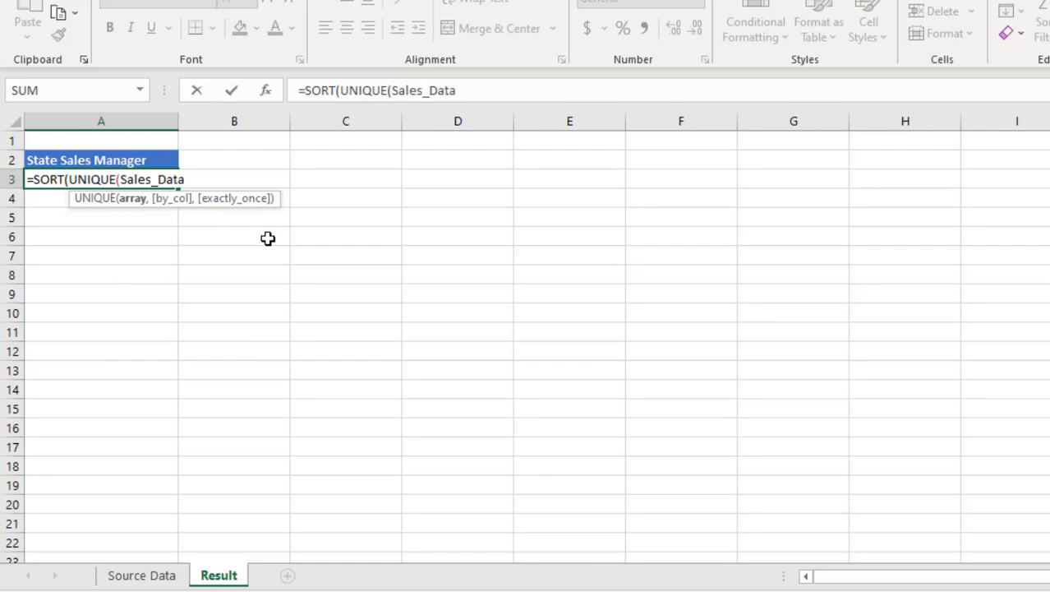
text([State)
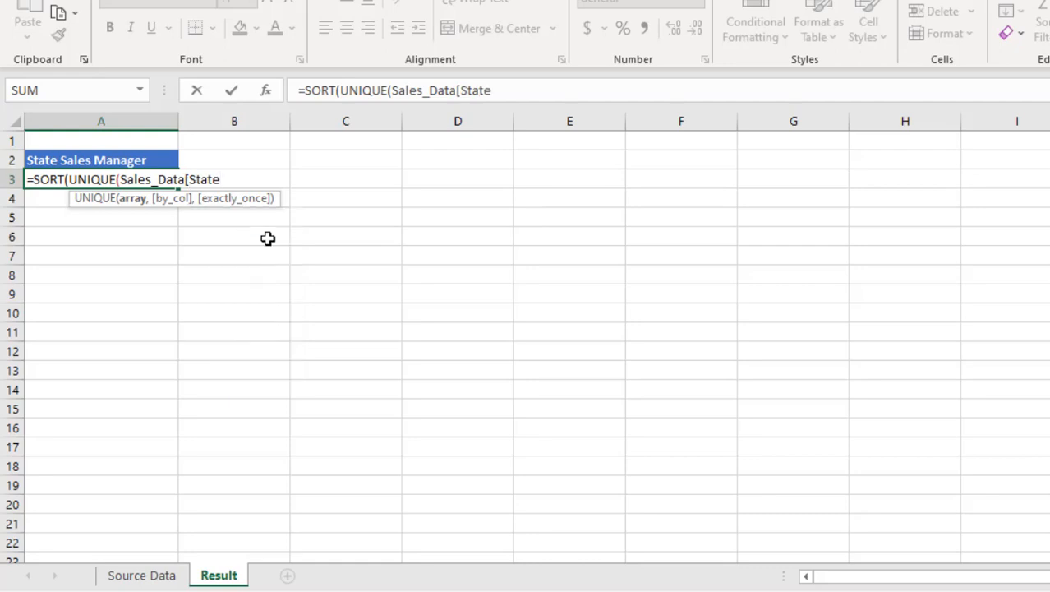
text(]))
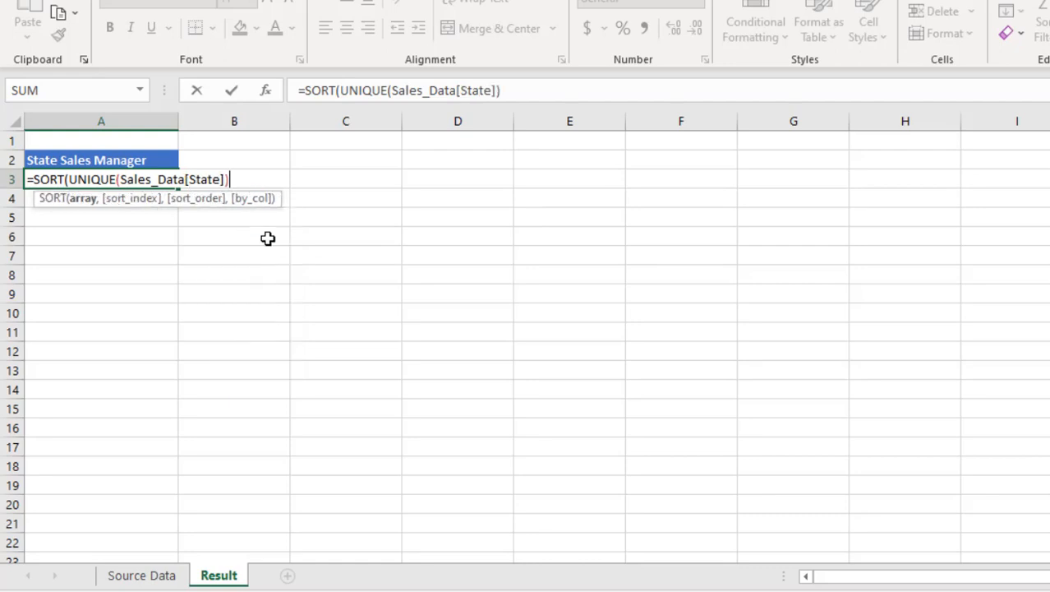
text())
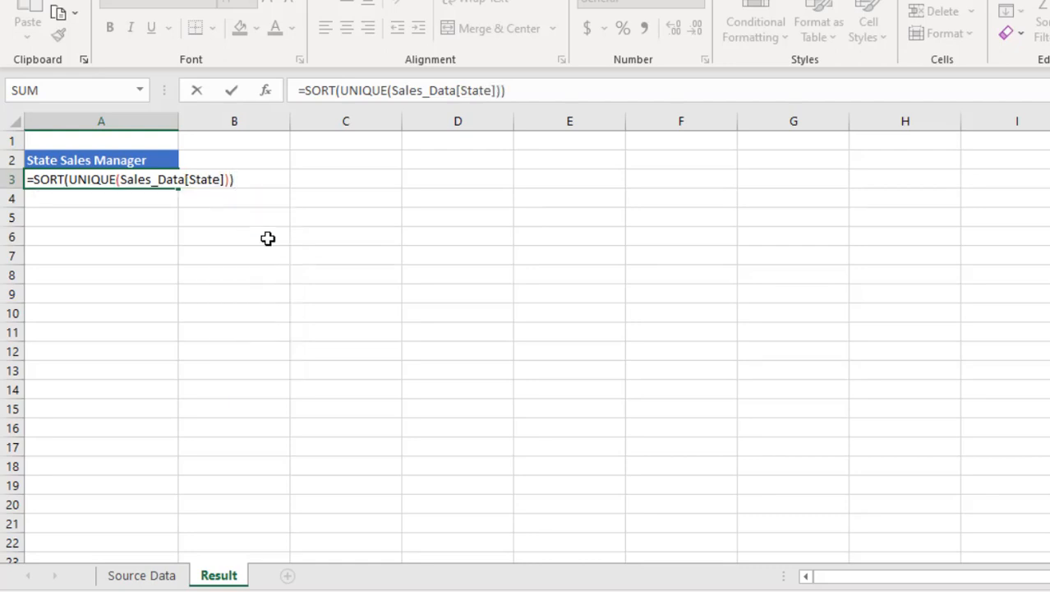
- Preview the formula's eight sorted states with F9, then undo to restore the formula
key(f9)
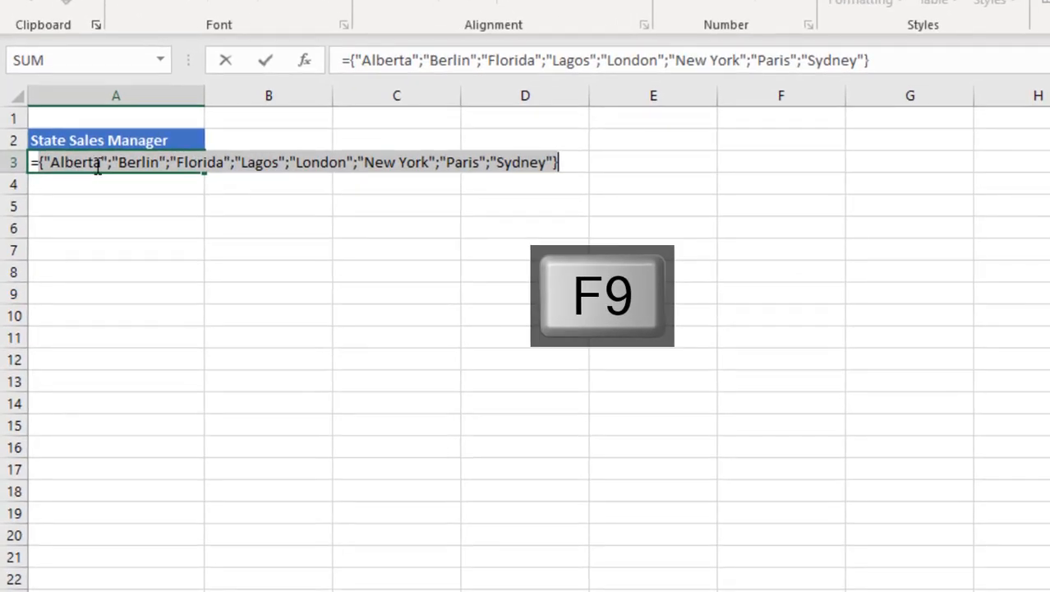
key(f9)
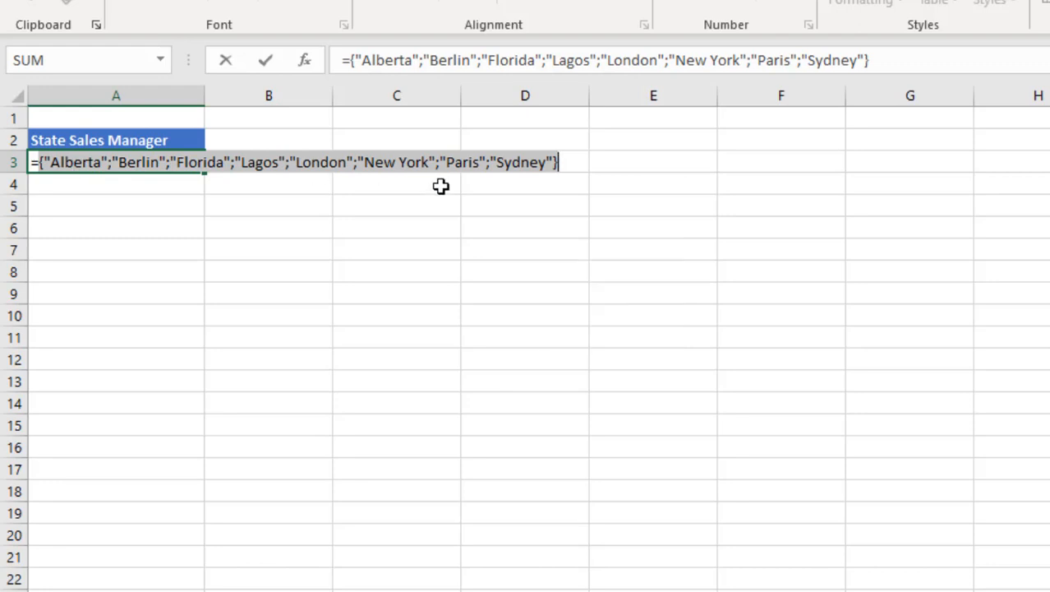
click(493, 163)
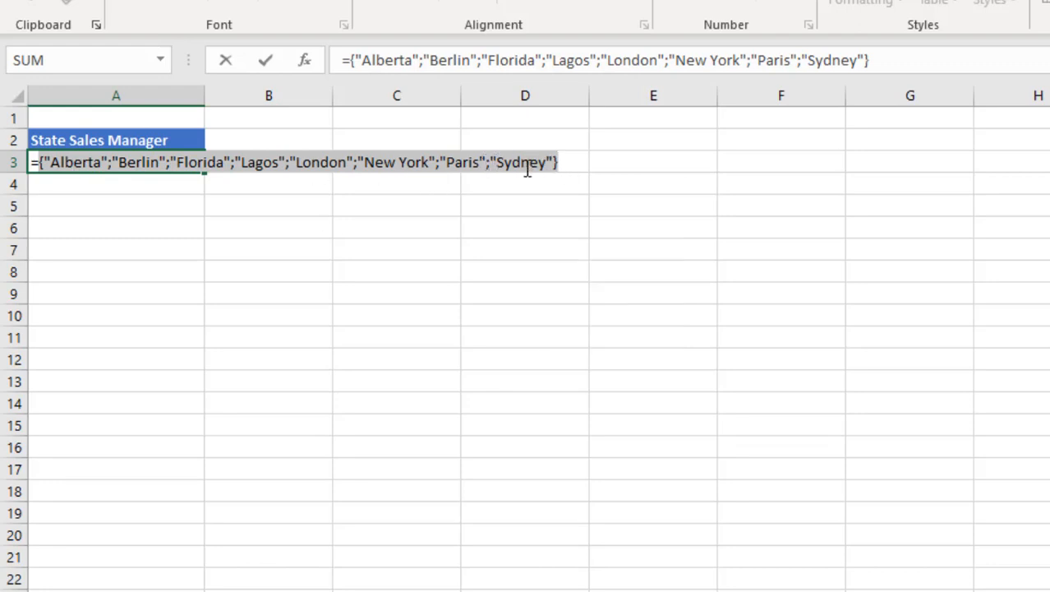
key(ctrl+z)
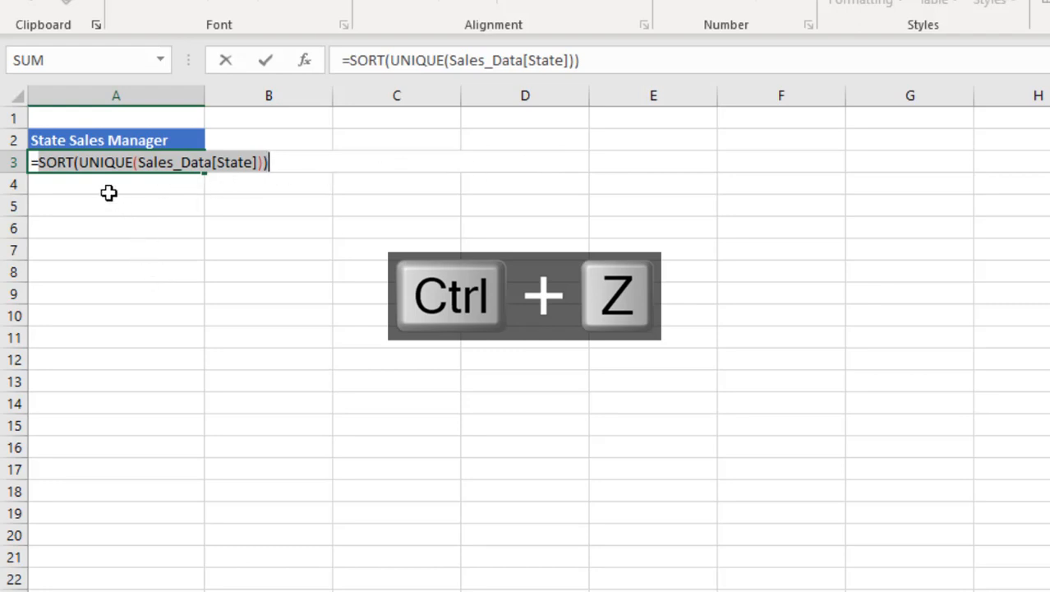
key(ctrl+z)
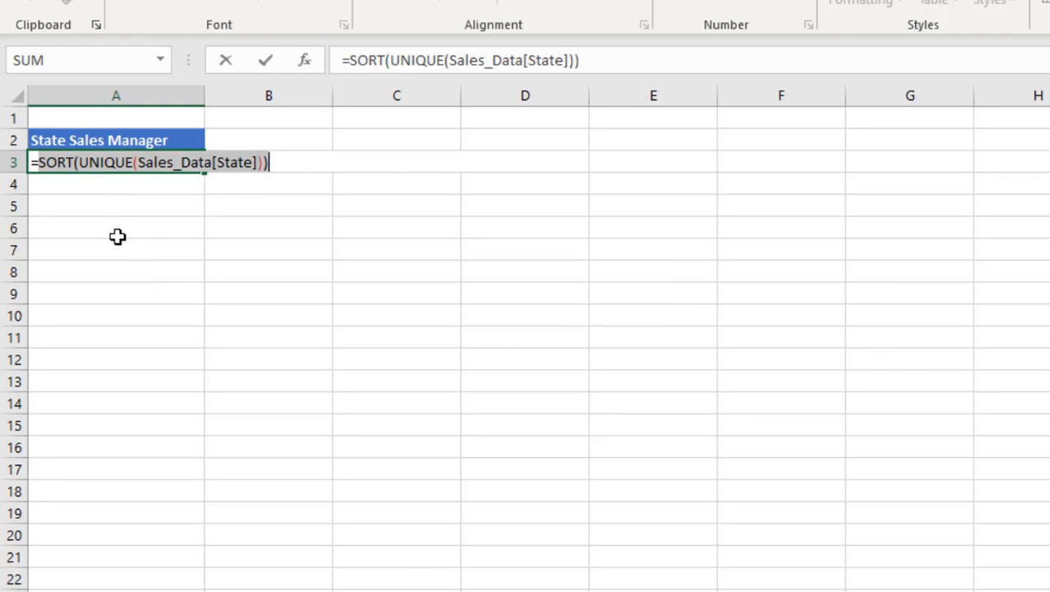
mouse_move(132, 297)
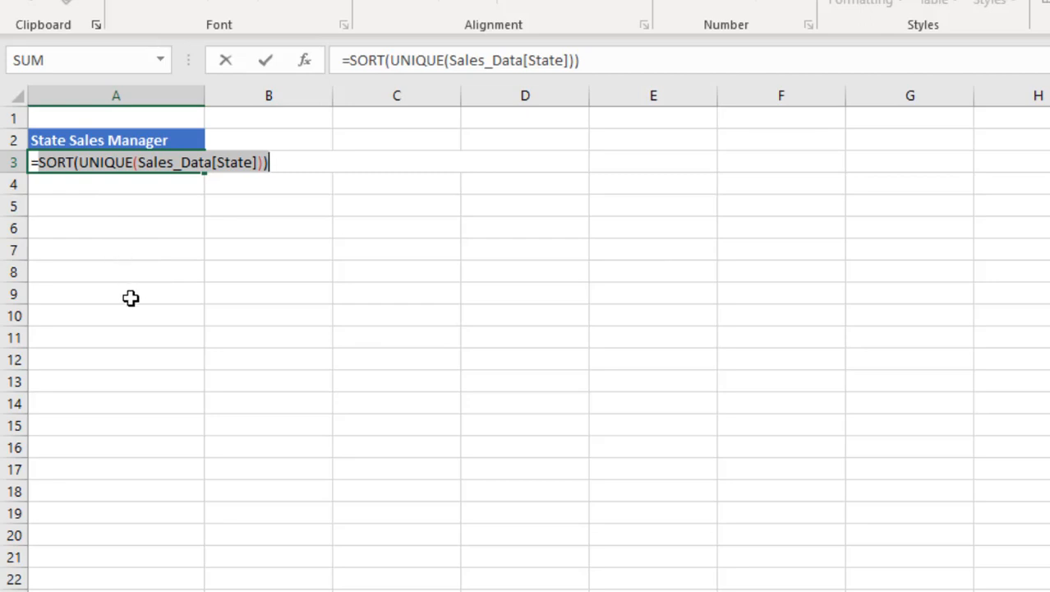
- Commit the state formula so Alberta through Sydney spill down A3:A10, then move to B2
key(ctrl+enter)
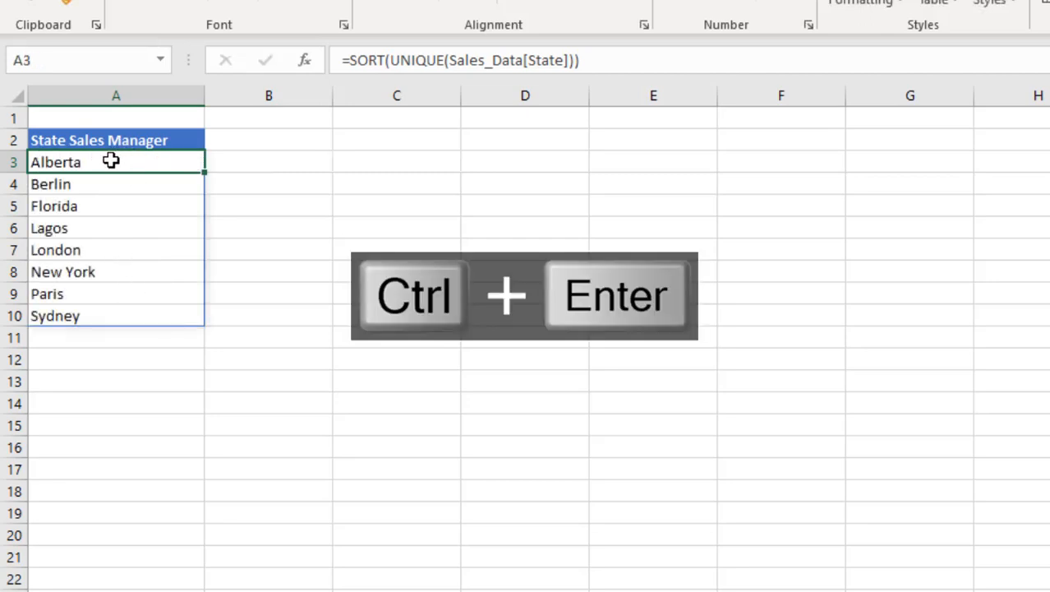
key(ctrl+enter)
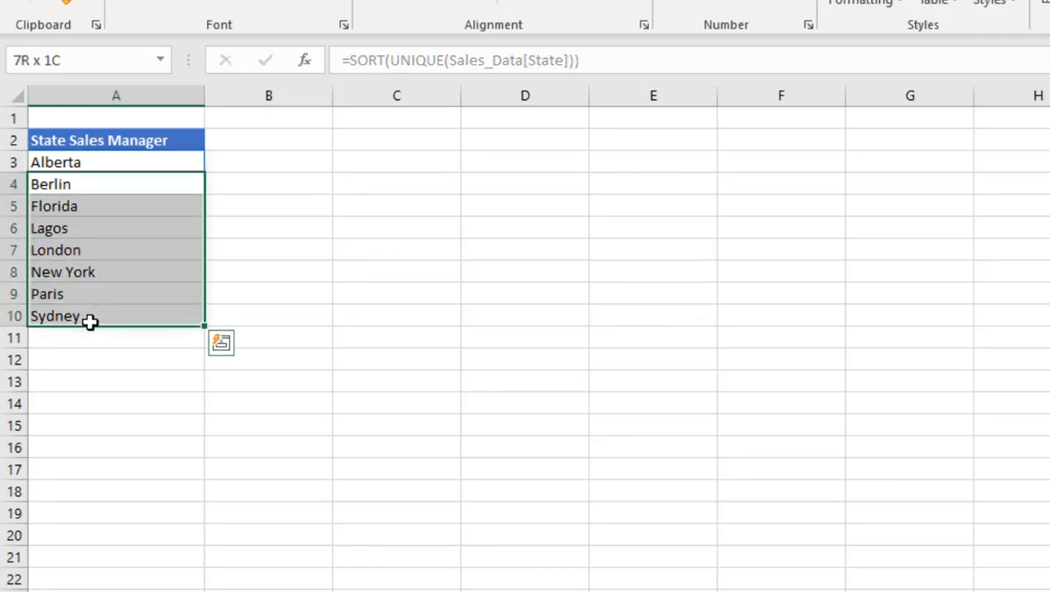
click(115, 163)
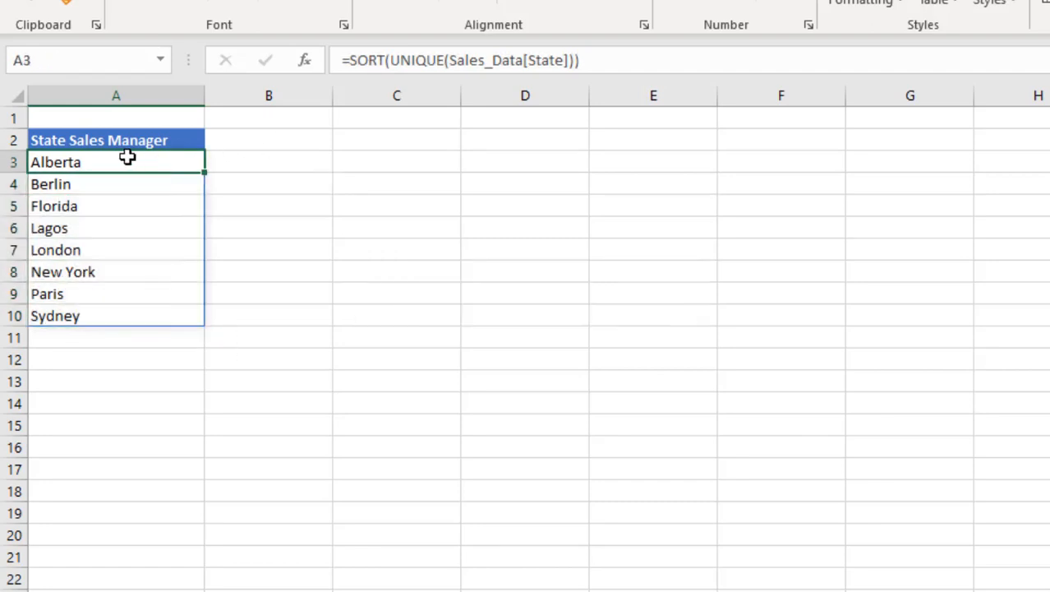
mouse_move(217, 129)
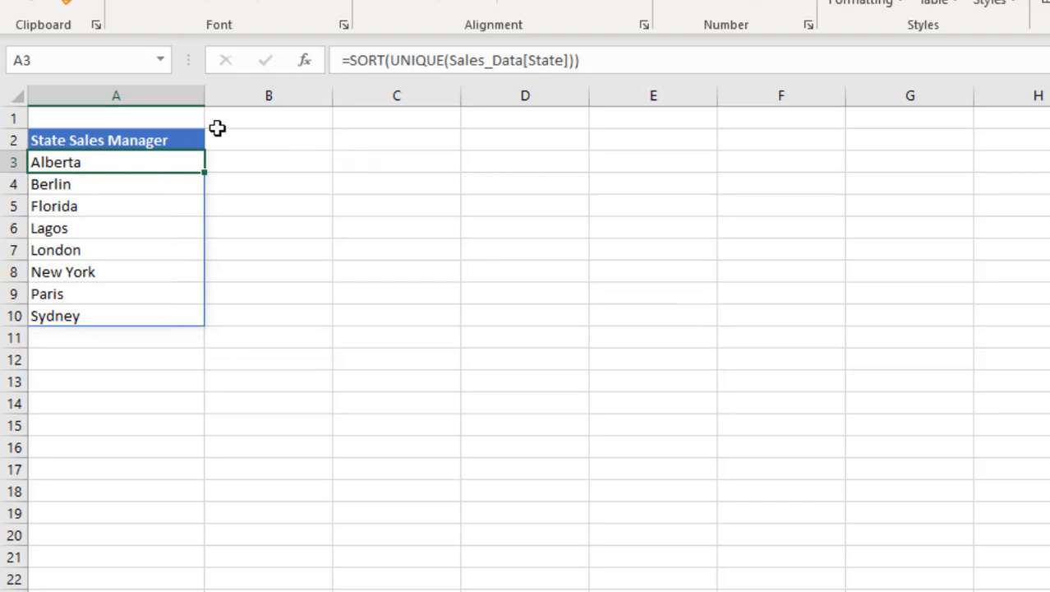
click(268, 139)
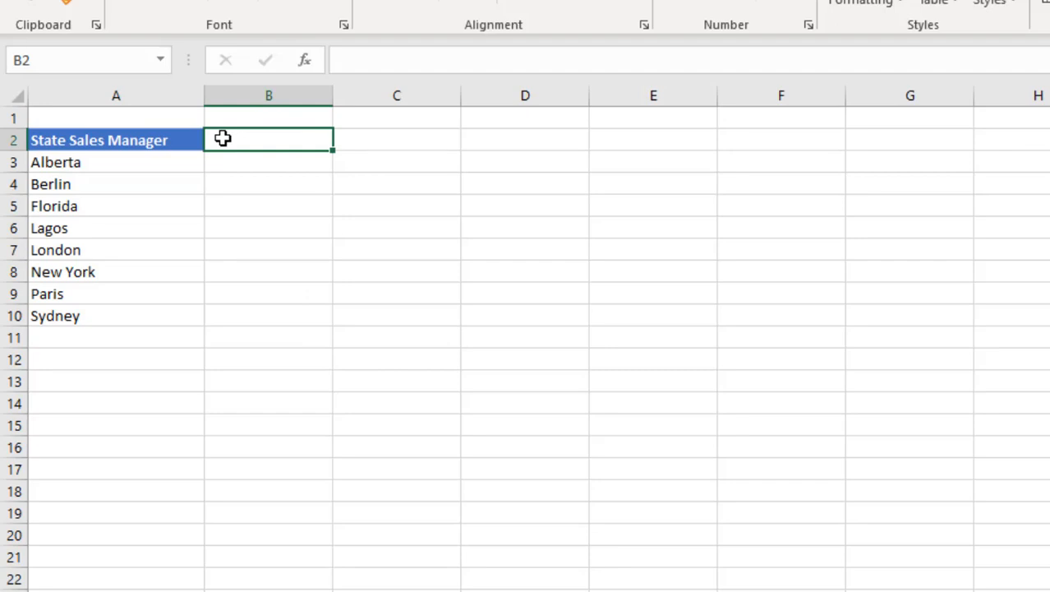
- Enter =SORT(UNIQUE(Sales_Data[Sales Manager])) in B2
text(=s)
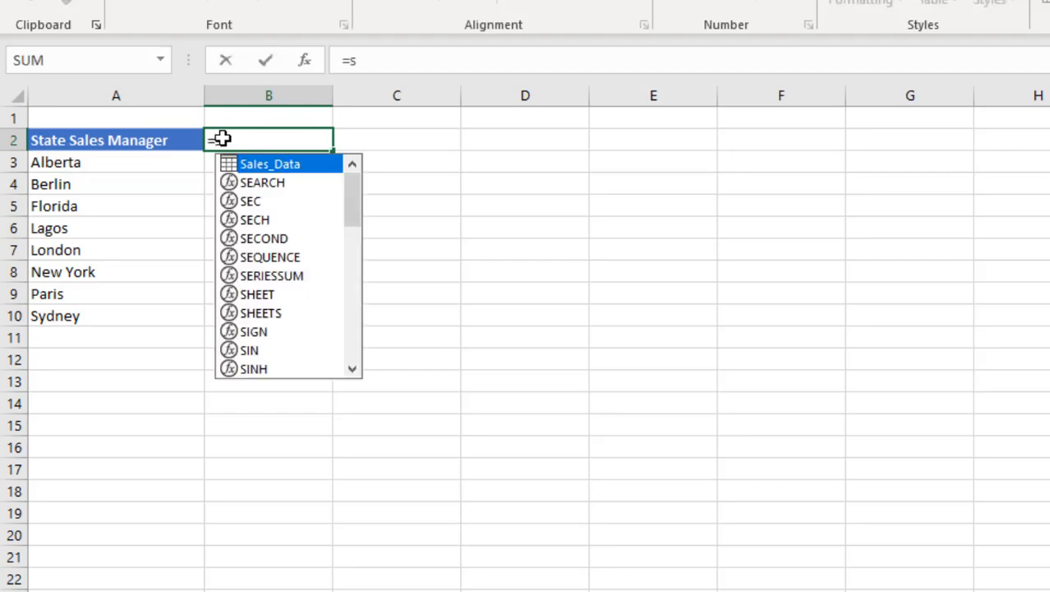
text(ORT(uni)
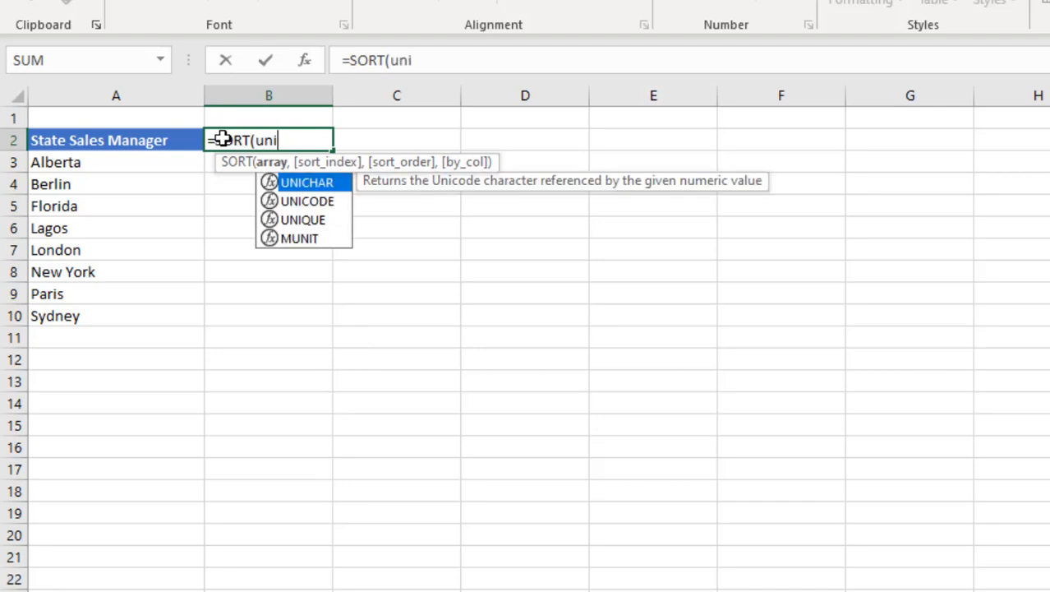
text(QUE(sa)
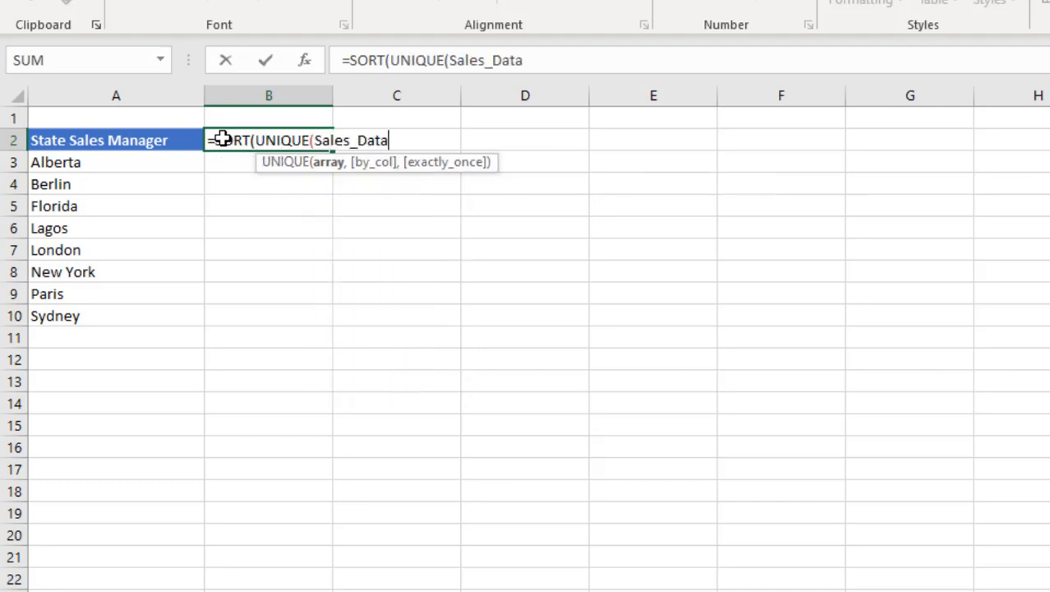
text([Sales Manager)
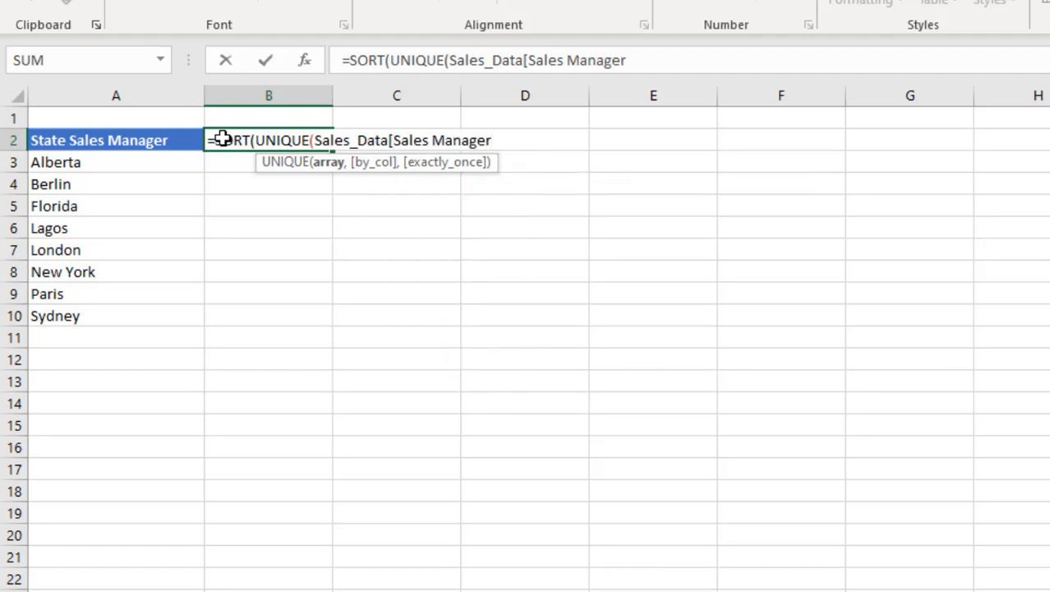
text(])
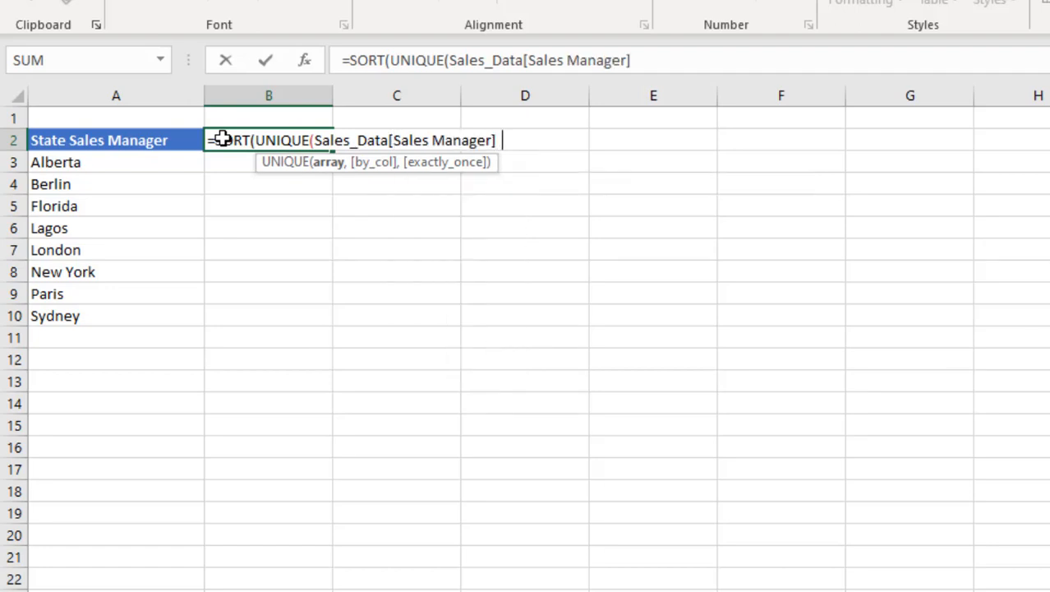
text())
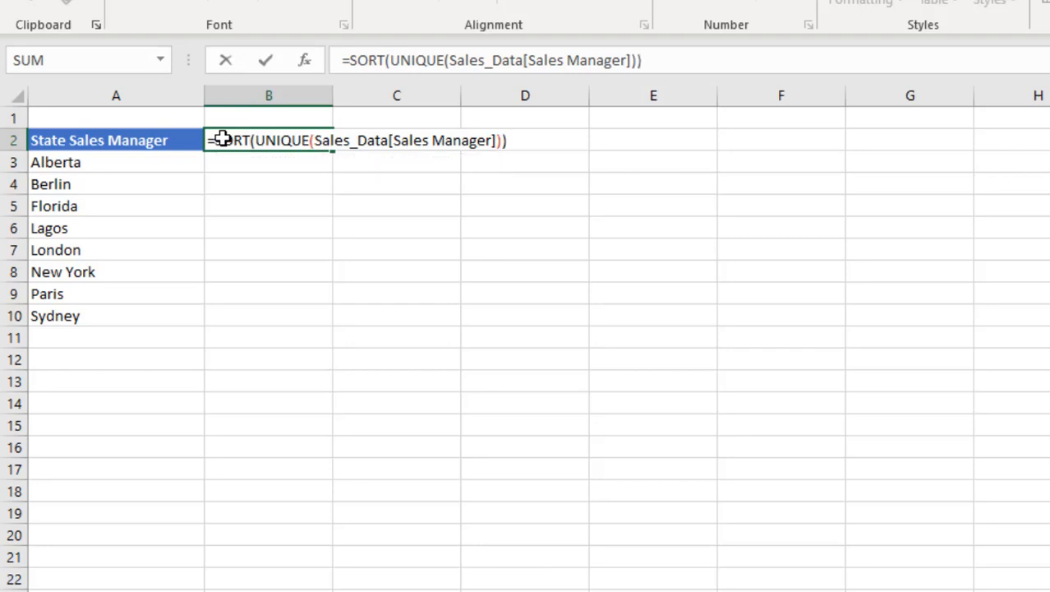
- Preview the six sorted manager names, commit the formula so they spill down column B, and return to B2
key(f9)
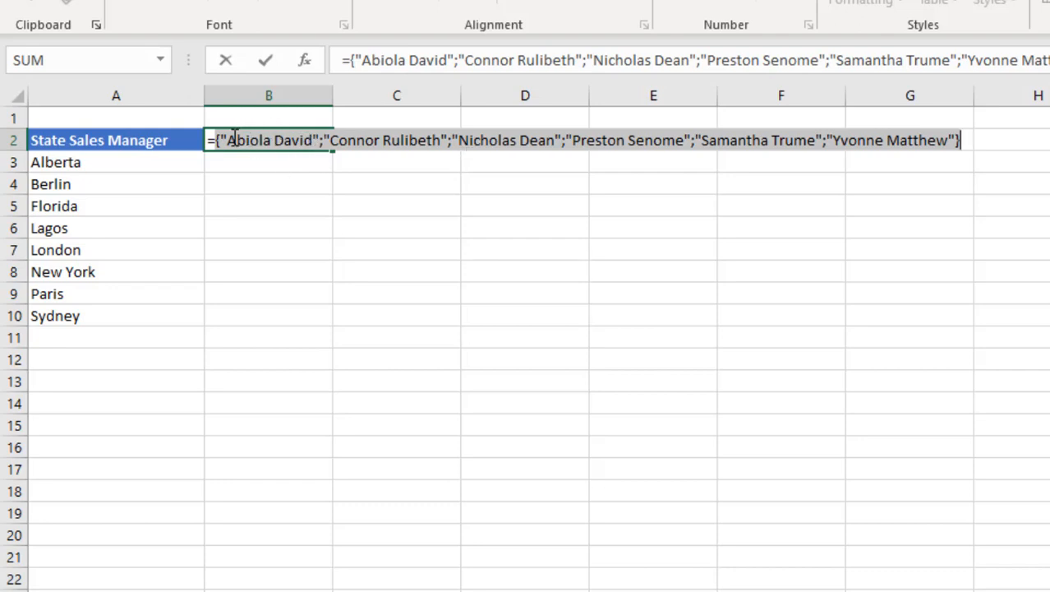
mouse_move(799, 174)
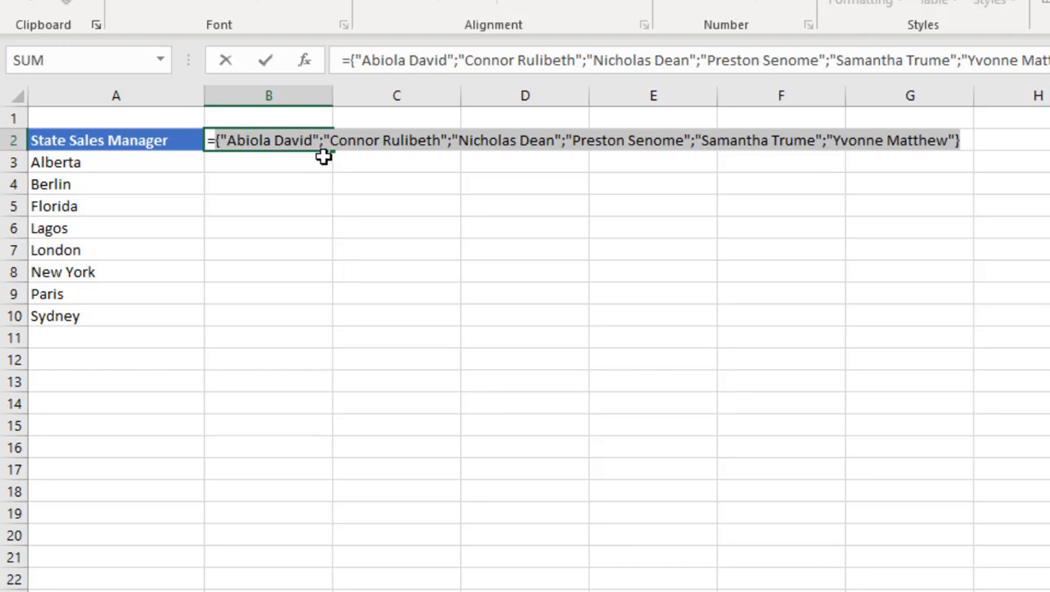
key(ctrl+enter)
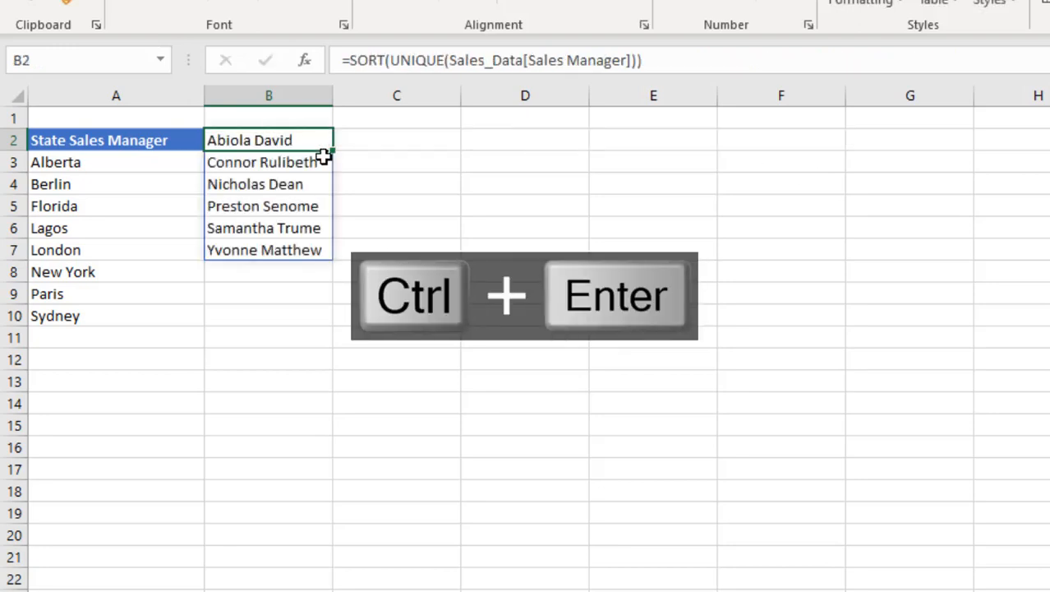
drag(268, 139, 268, 250)
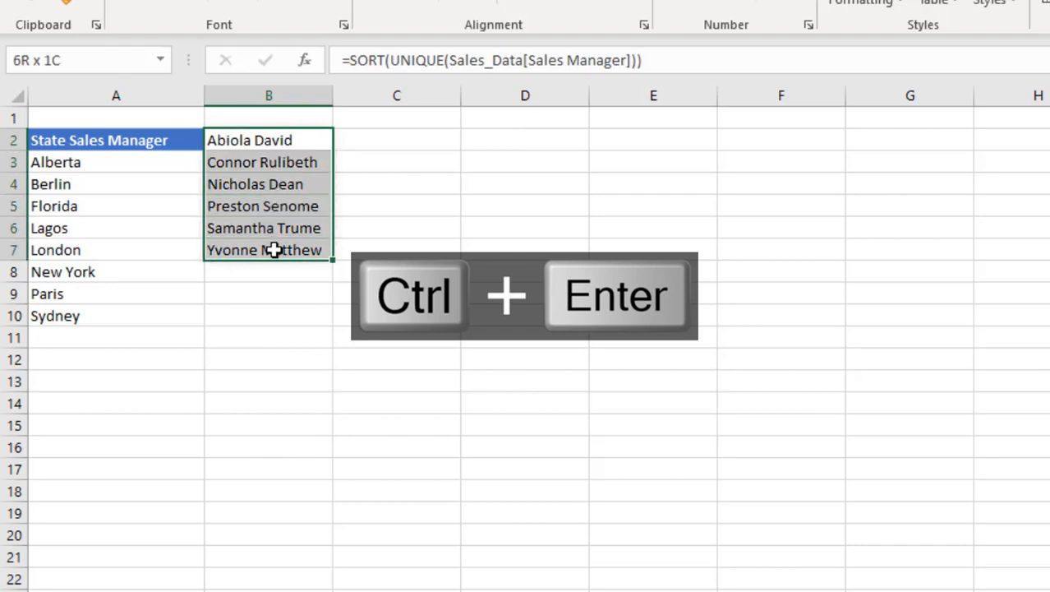
key(ctrl+enter)
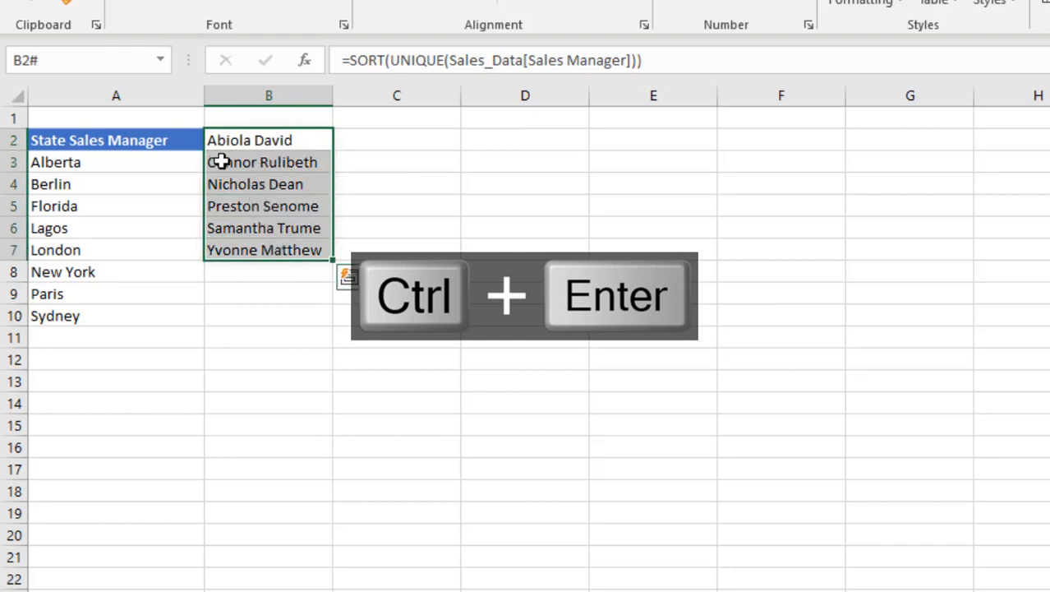
key(ctrl+enter)
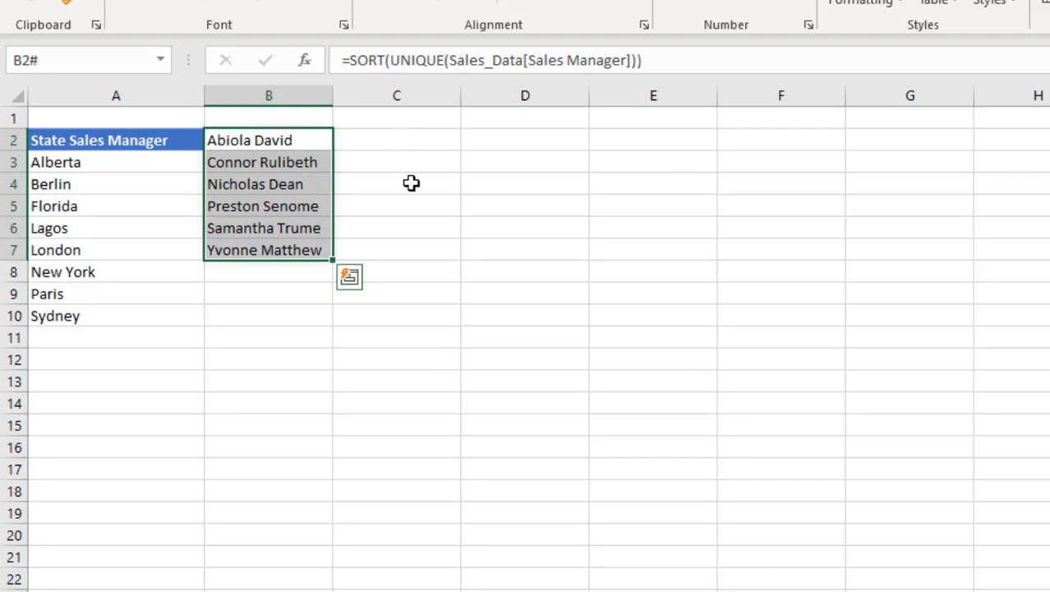
click(268, 140)
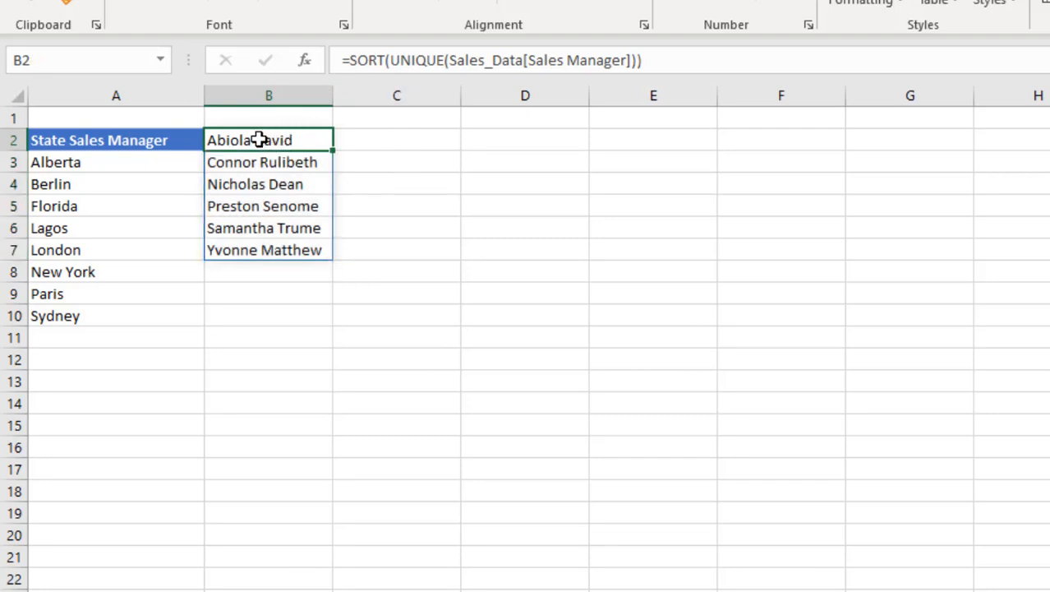
- Wrap B2's formula in TRANSPOSE so the managers spill across row 2 from B2 to G2
key(F2)
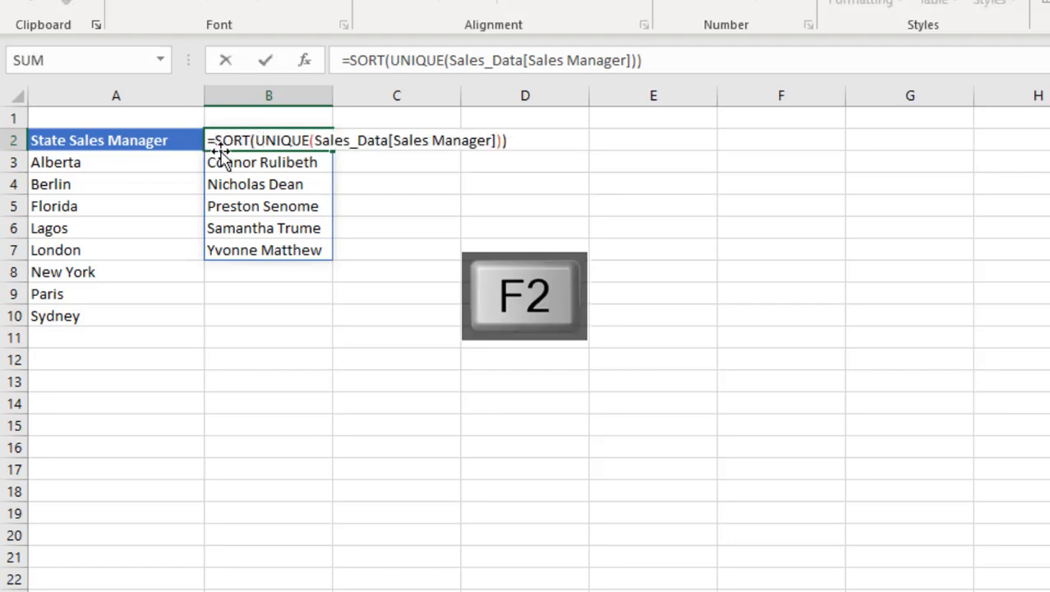
key(f2)
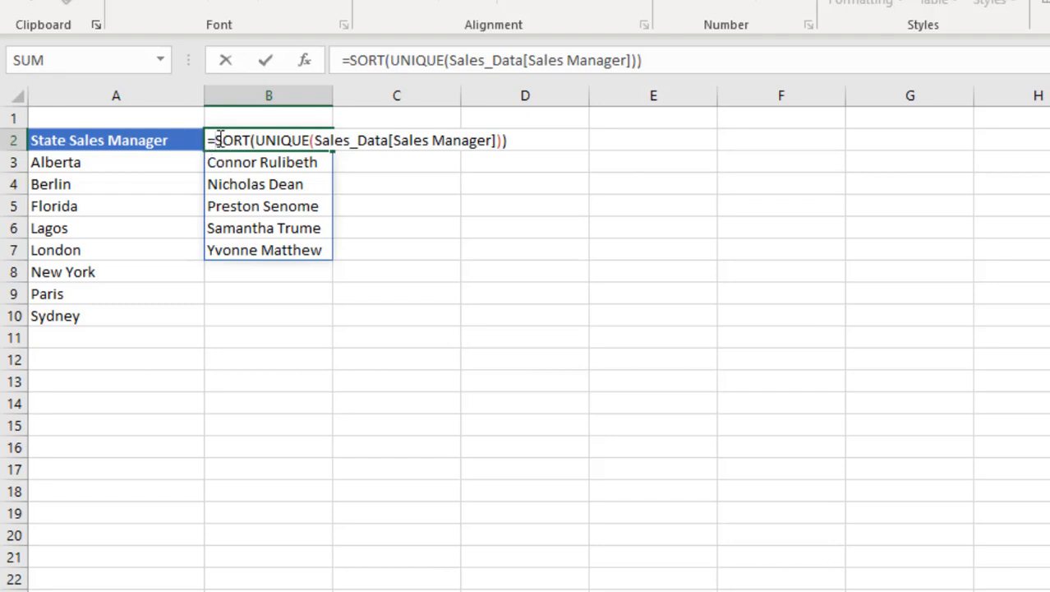
text(tran)
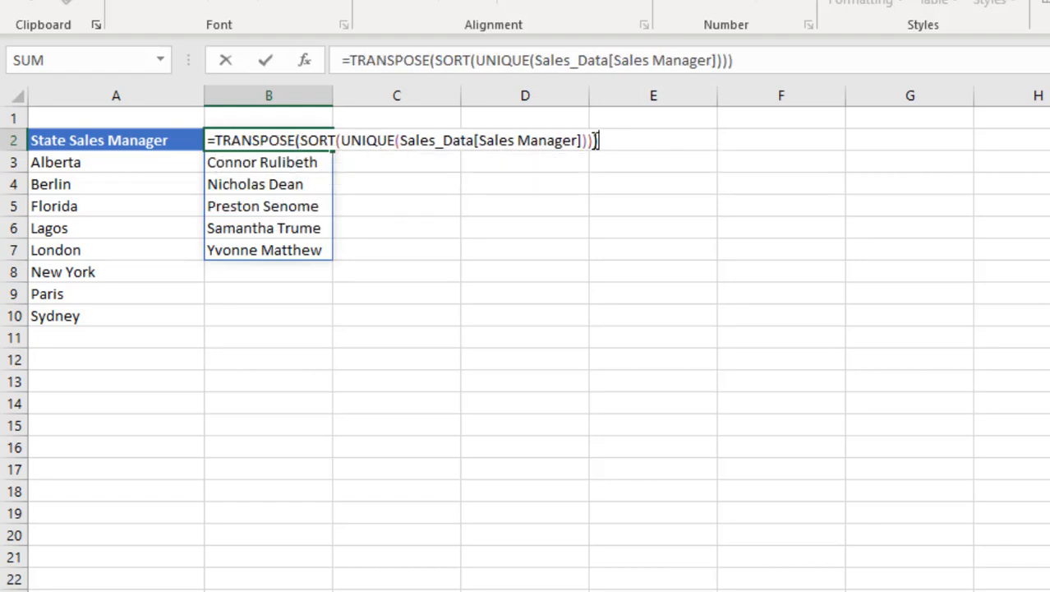
key(F9)
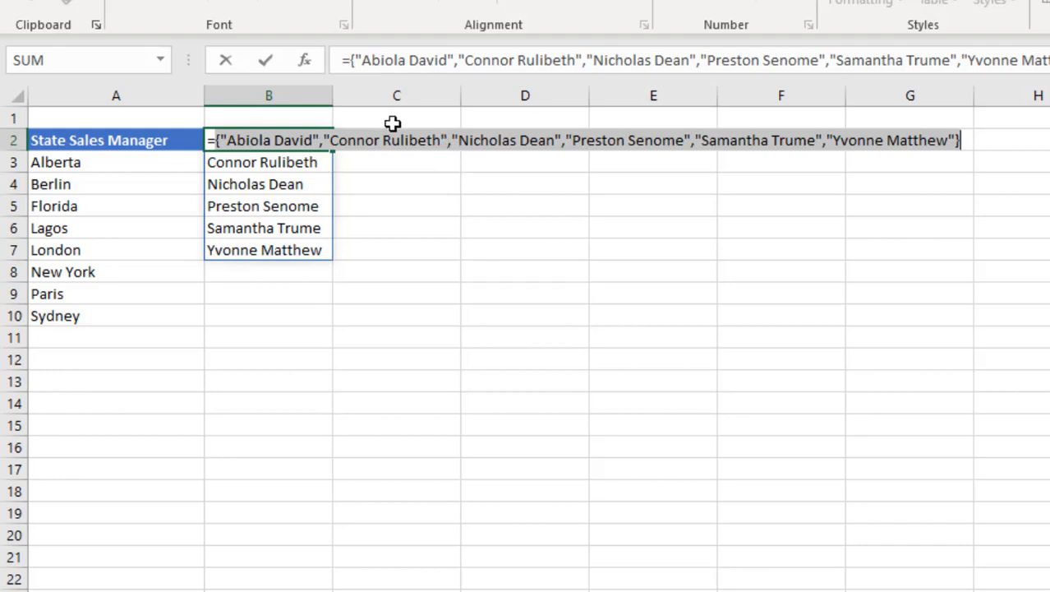
mouse_move(424, 151)
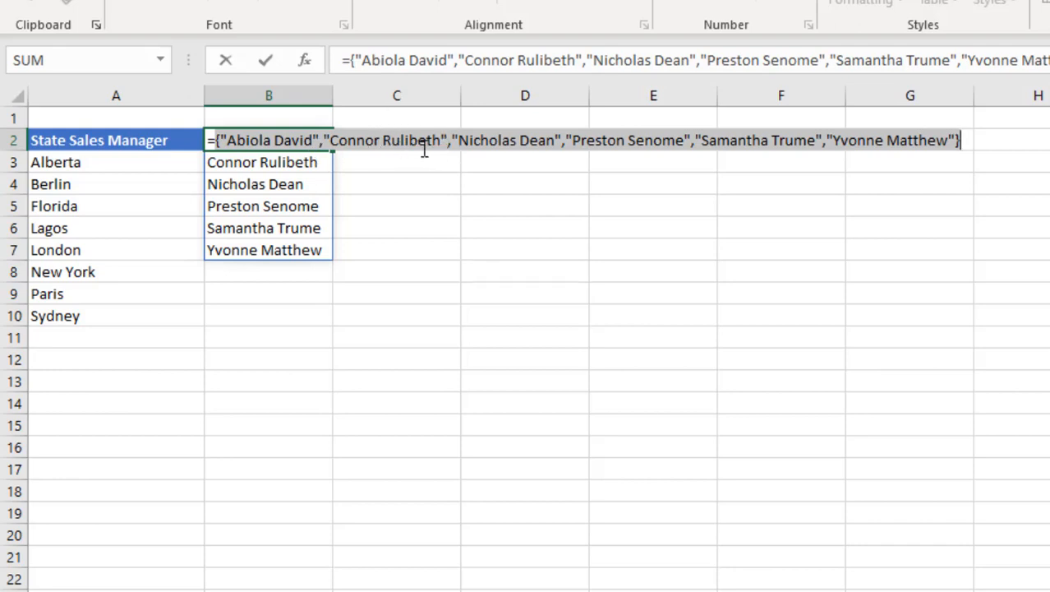
mouse_move(463, 156)
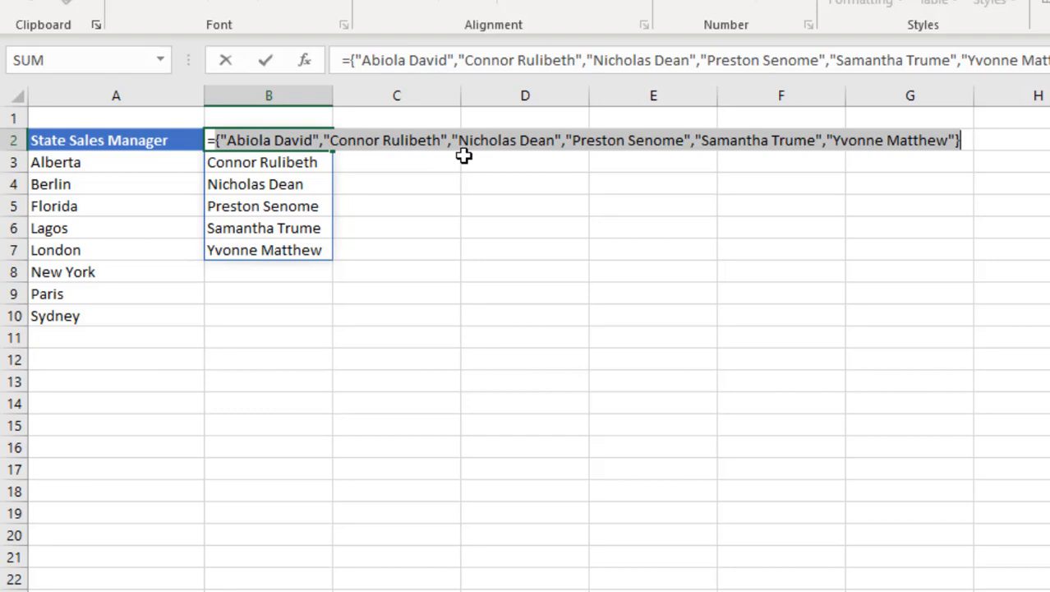
key(ctrl+enter)
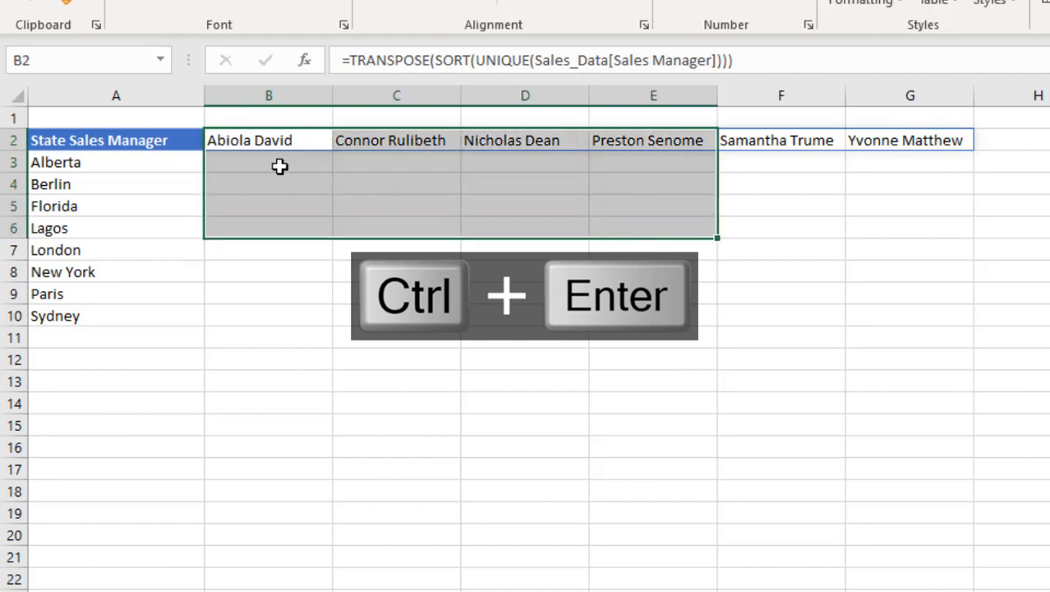
- Move to the Source Data sheet holding the Sales_Data table
key(ctrl+enter)
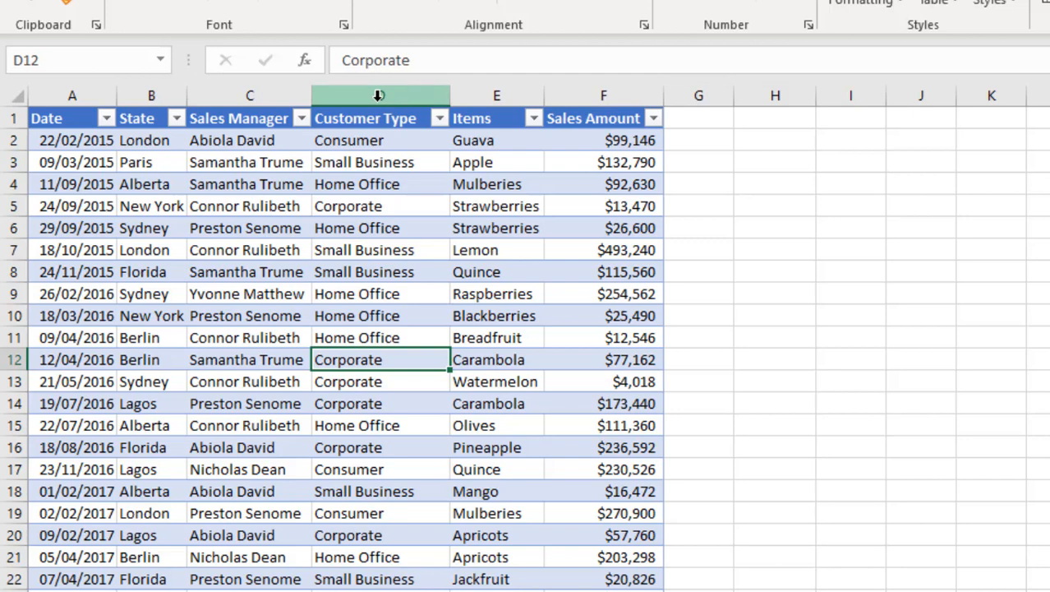
- Insert a State Sales Manager column before Customer Type, widen it, and move to its first data row
key(ctrl+shift+=)
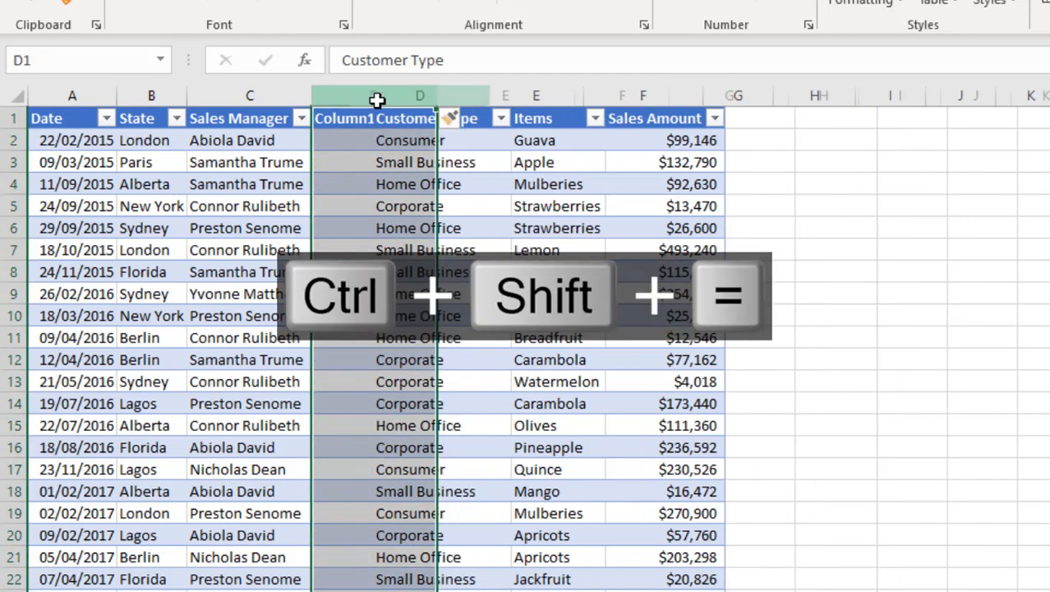
key(ctrl+shift+=)
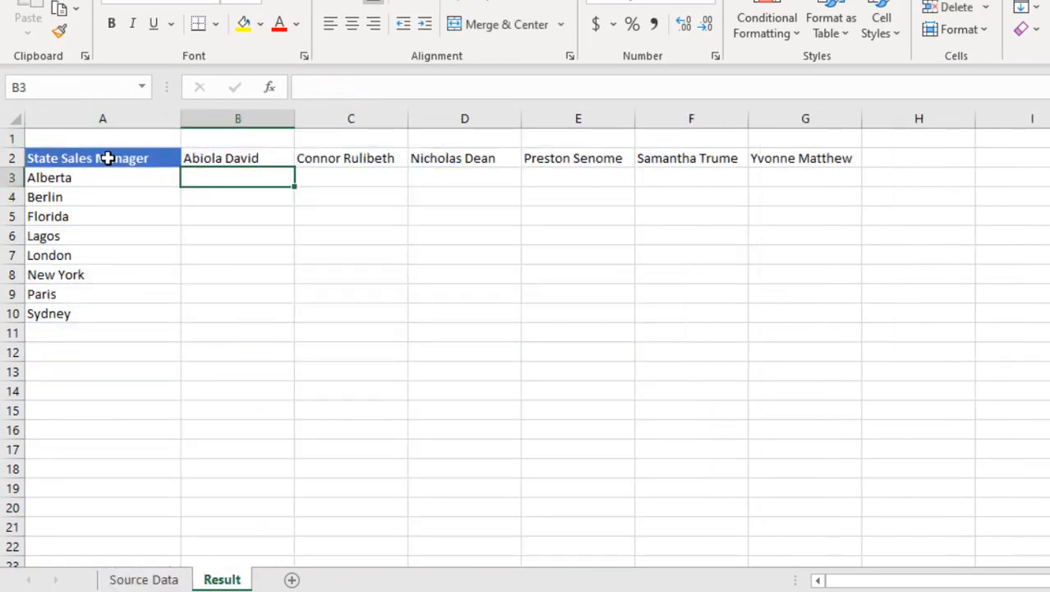
key(ctrl+c)
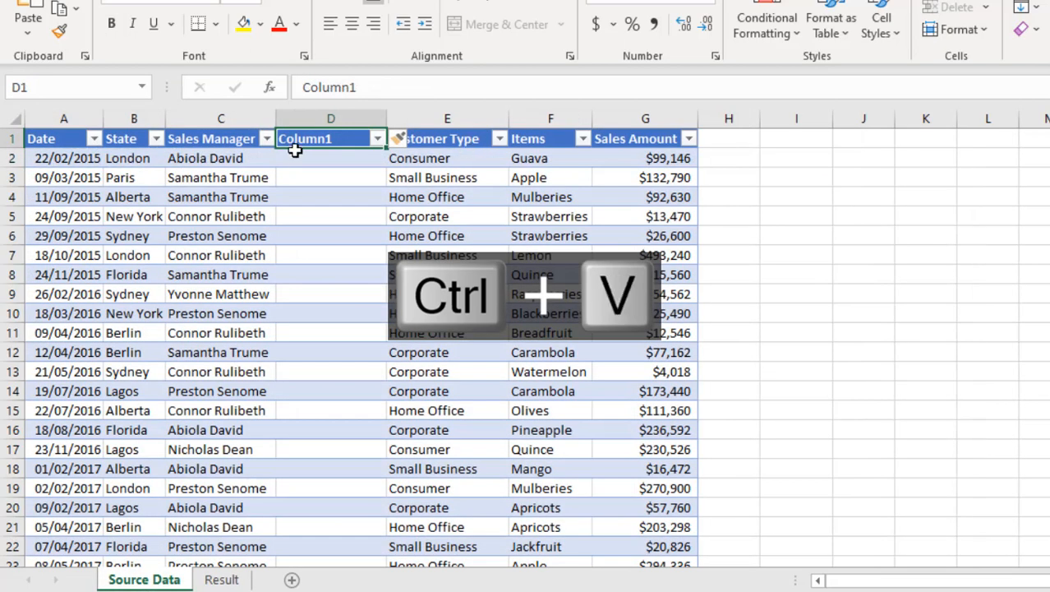
key(ctrl+v)
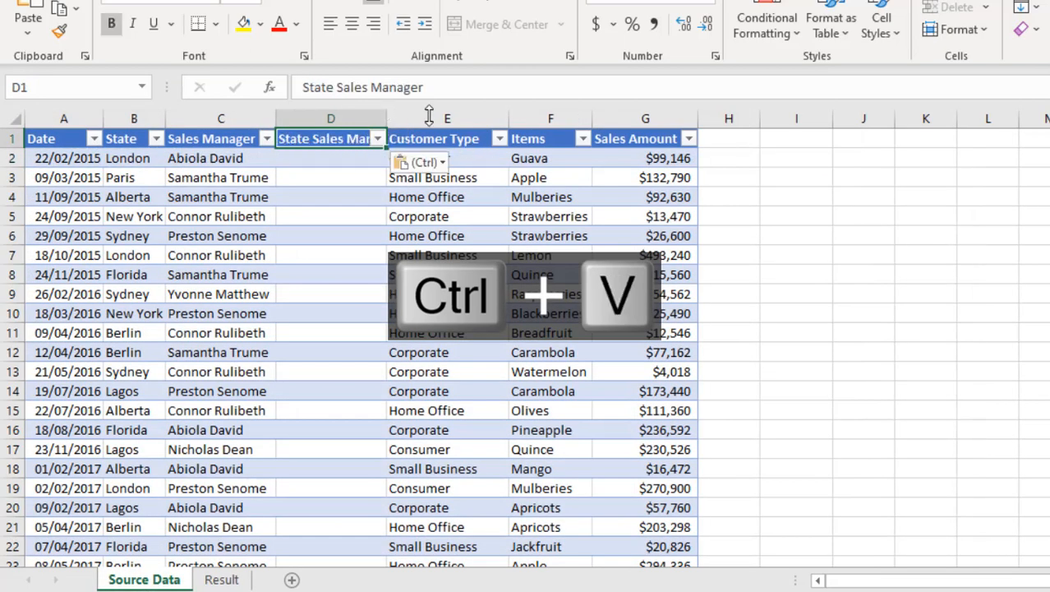
drag(383, 119, 462, 118)
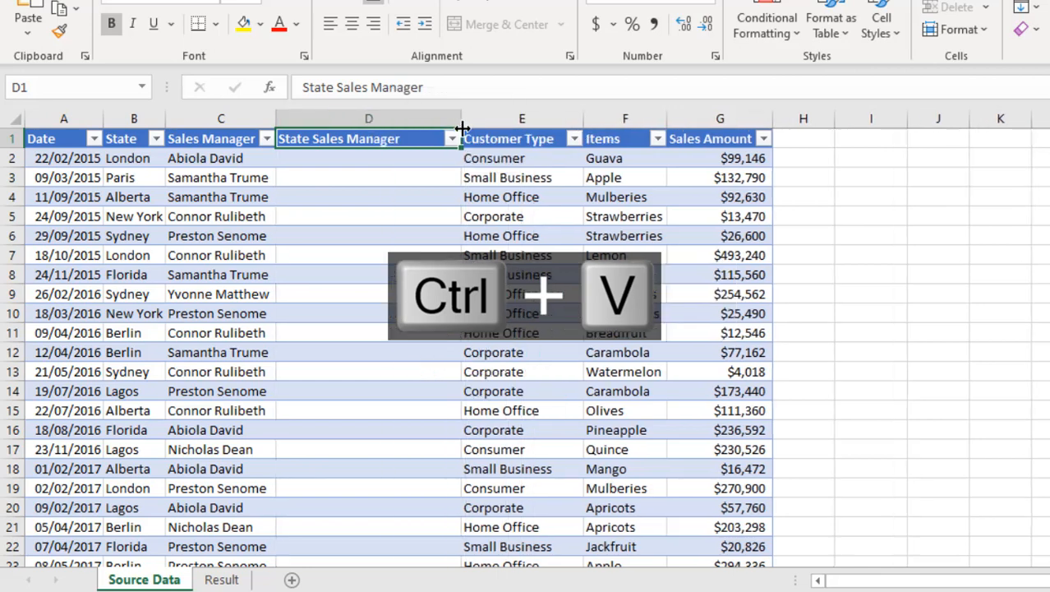
key(ctrl+v)
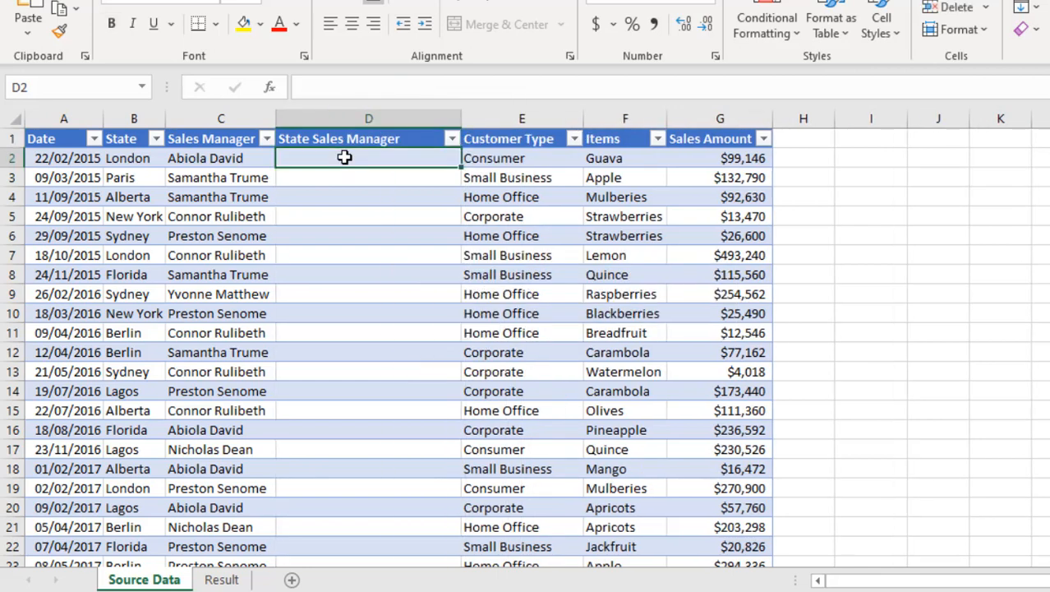
text(=[@State)
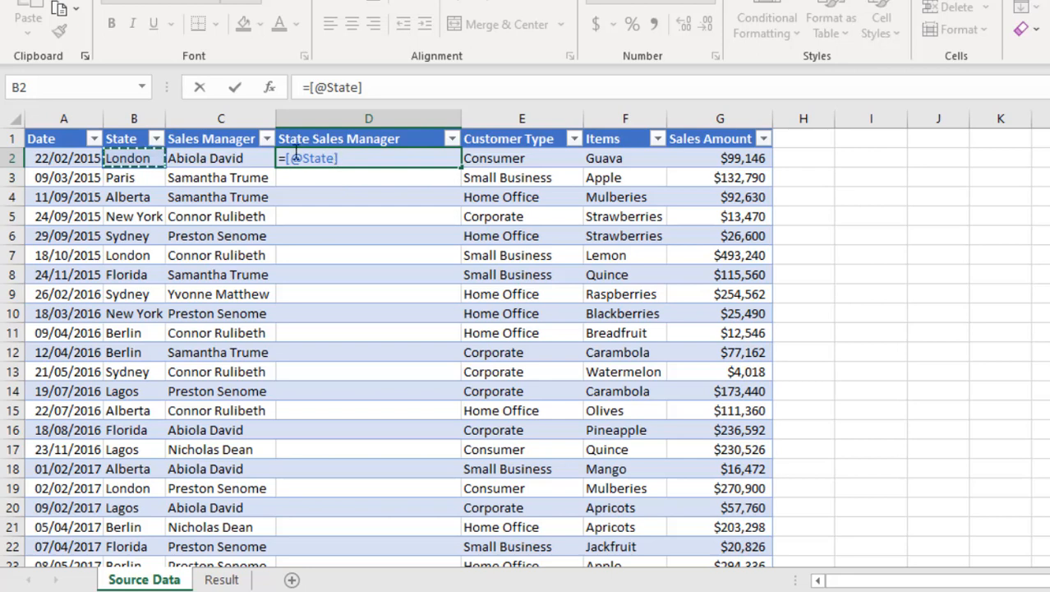
mouse_move(322, 171)
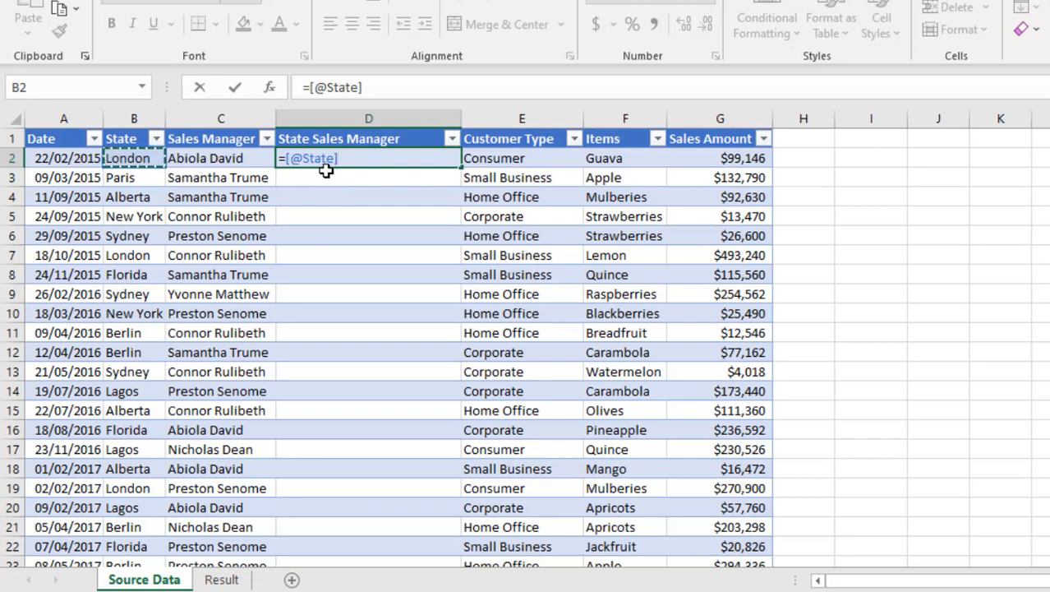
text(&" "&)
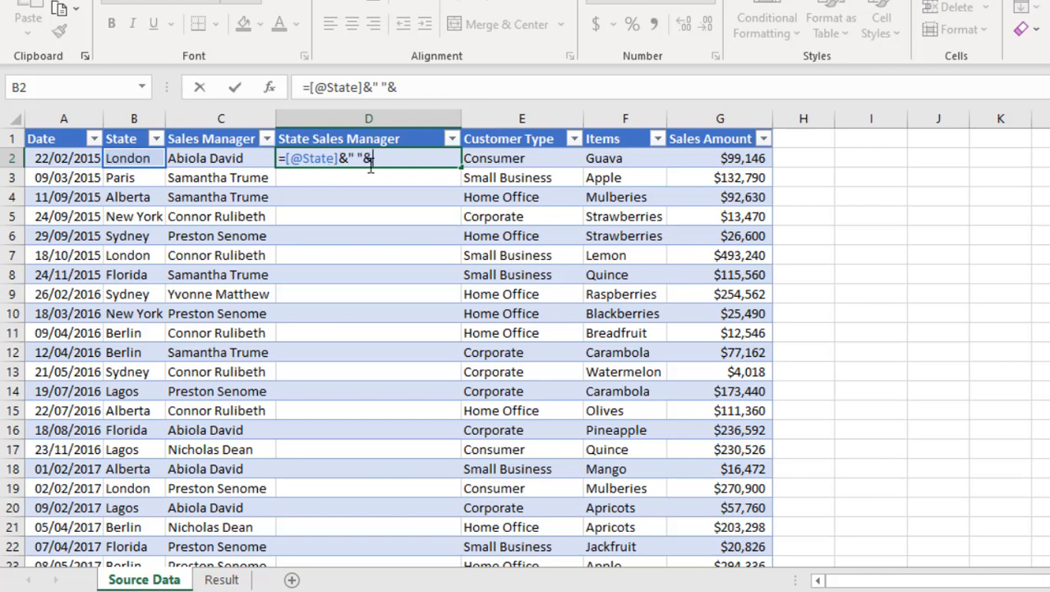
click(204, 158)
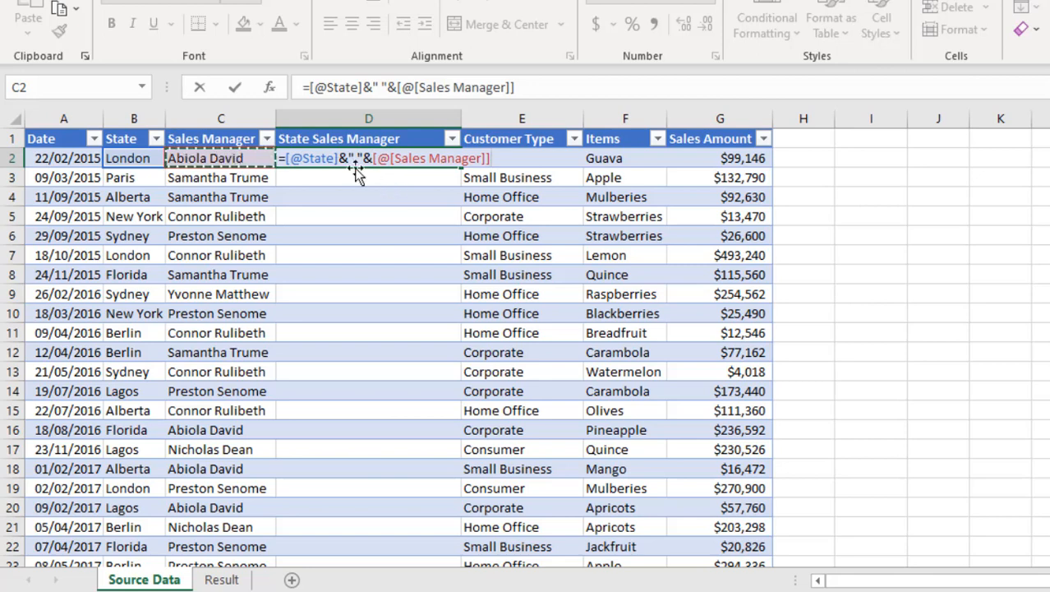
mouse_move(322, 200)
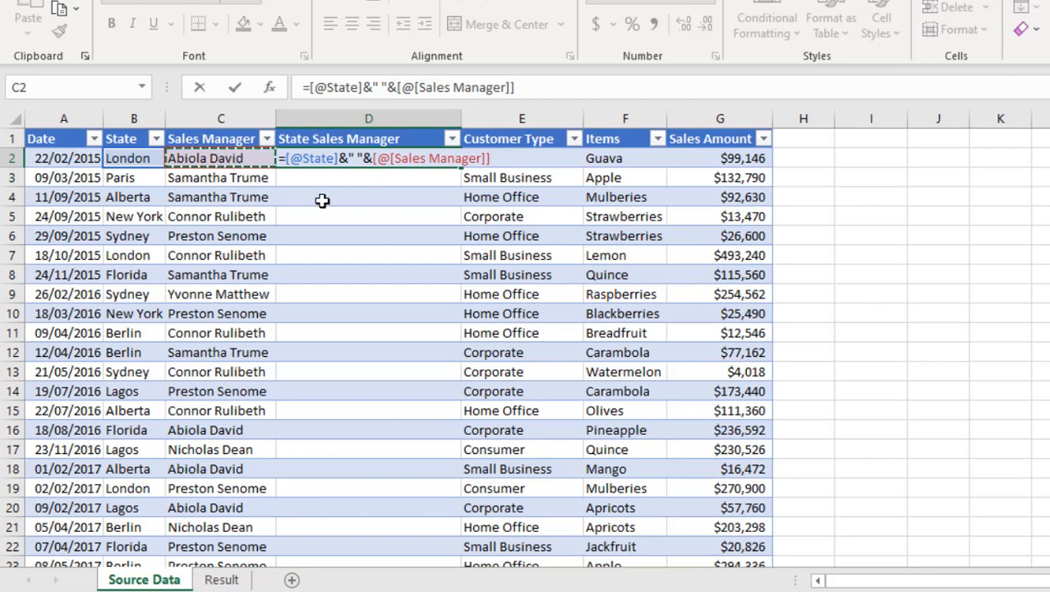
key(f9)
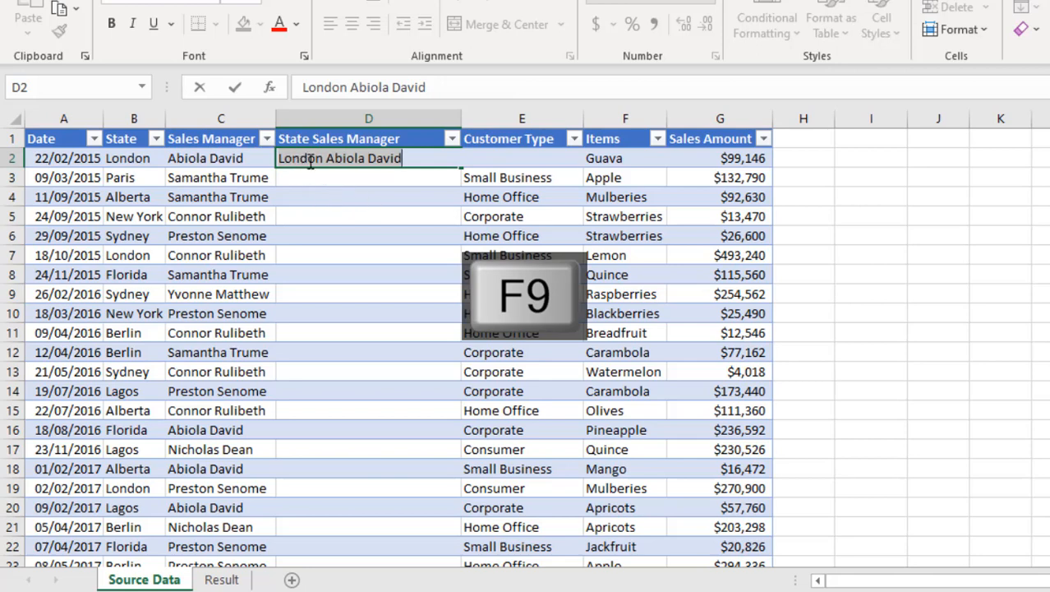
key(f9)
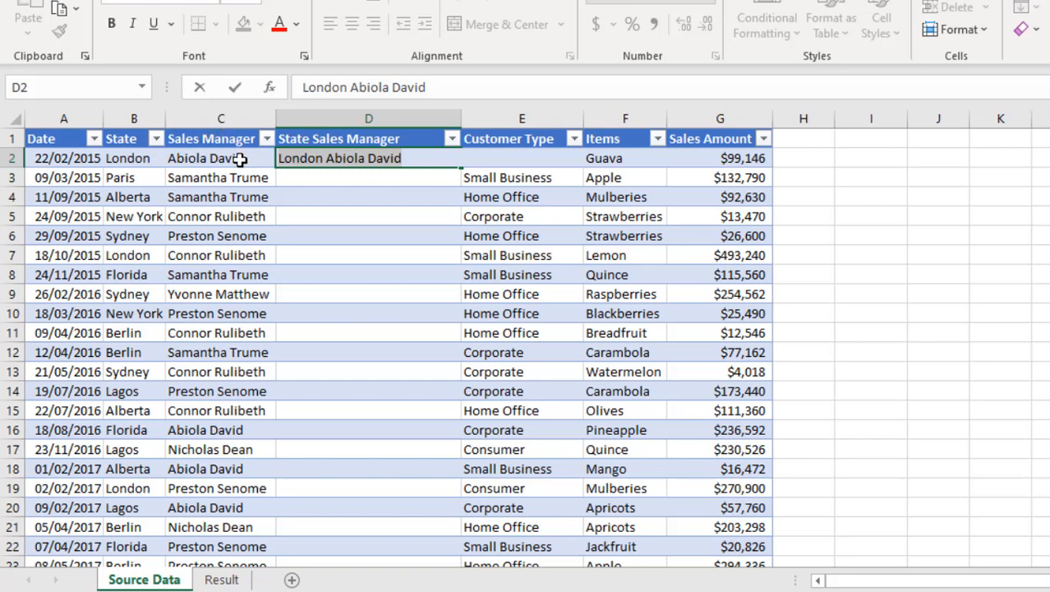
key(ctrl+enter)
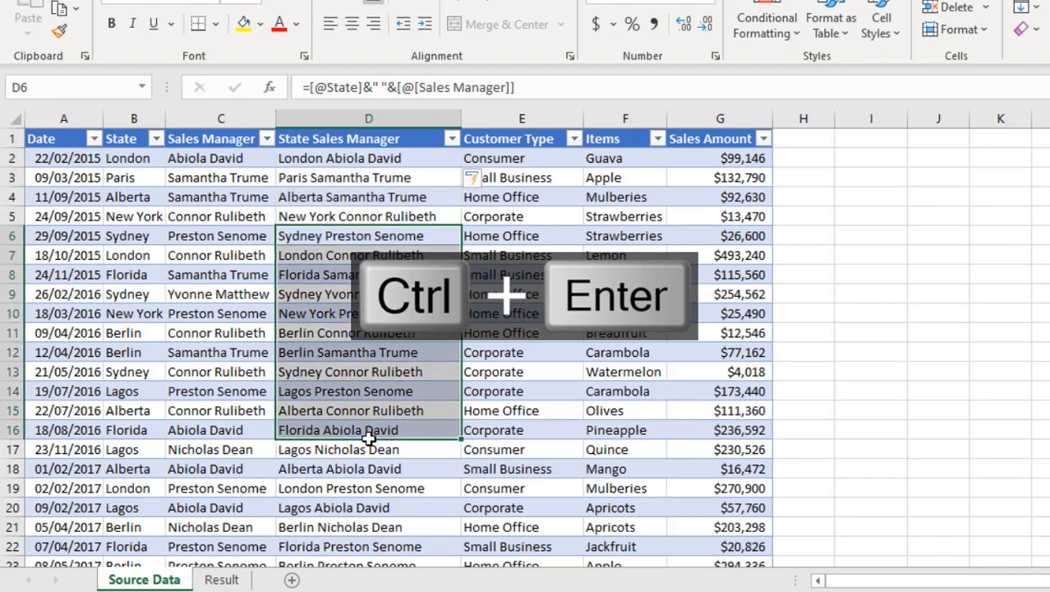
key(ctrl+enter)
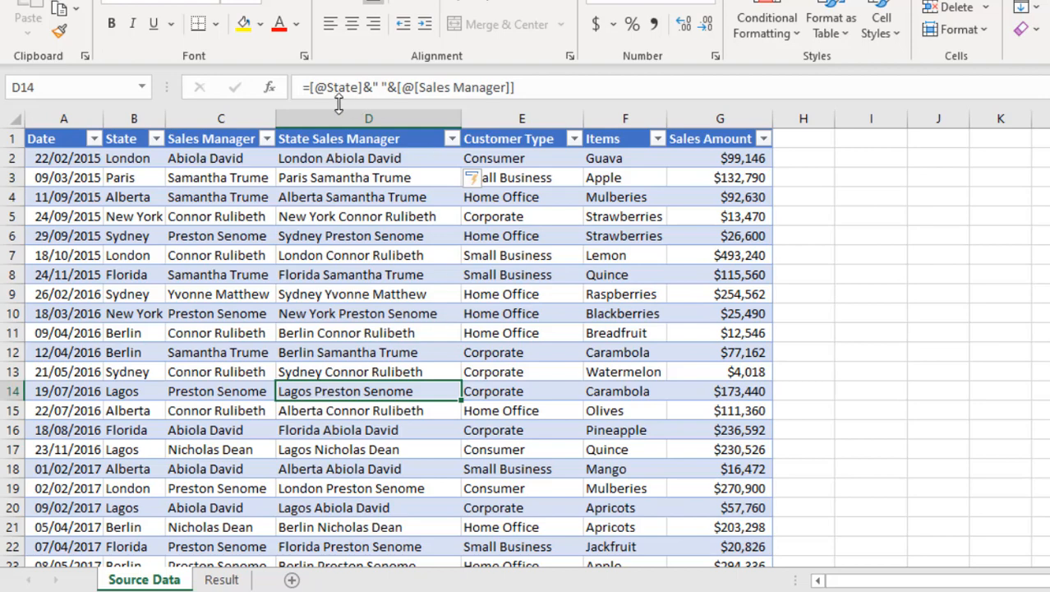
mouse_move(401, 79)
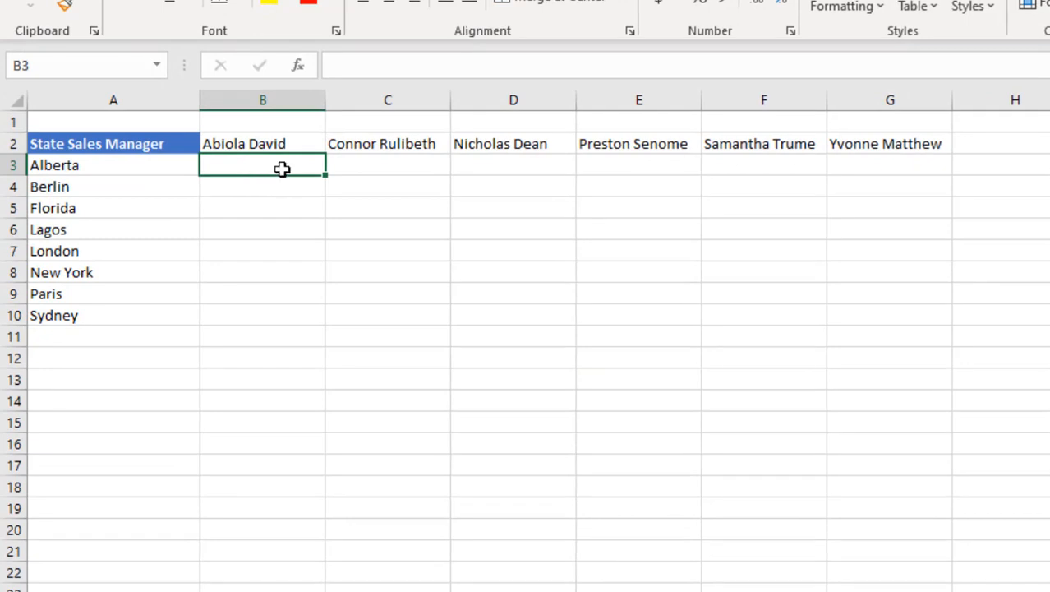
mouse_move(238, 159)
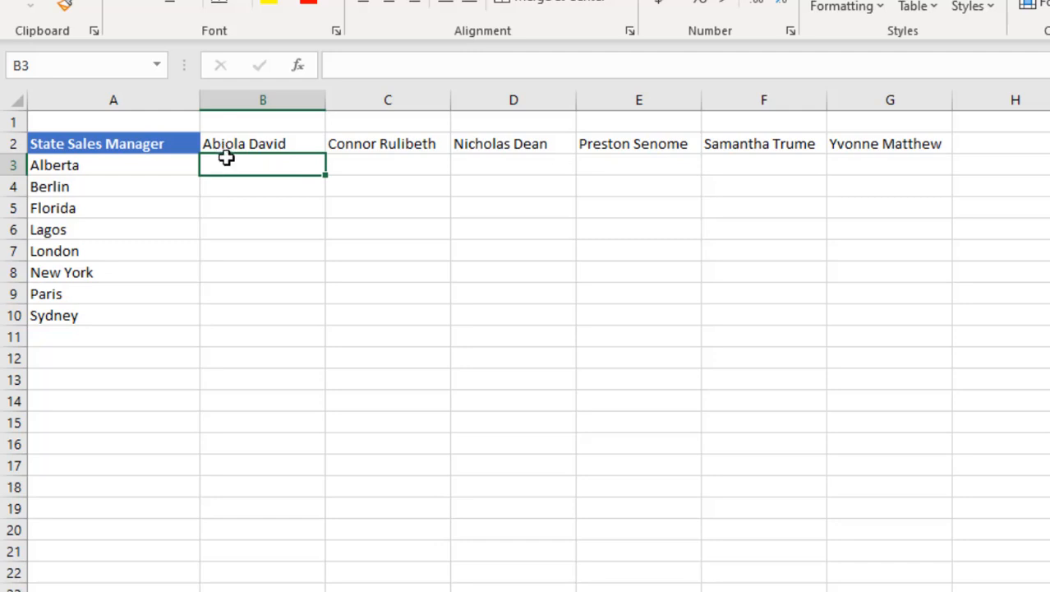
- Begin =VLOOKUP( in B3 joining Alberta in A3 with Abiola David in B2 by a space
text(=VLOOKUP()
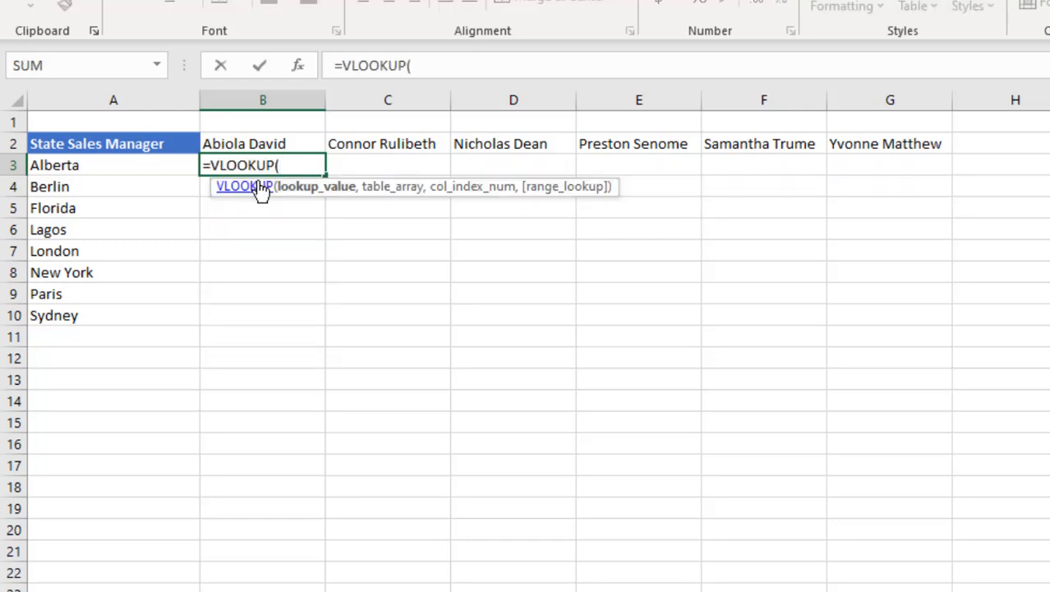
mouse_move(146, 164)
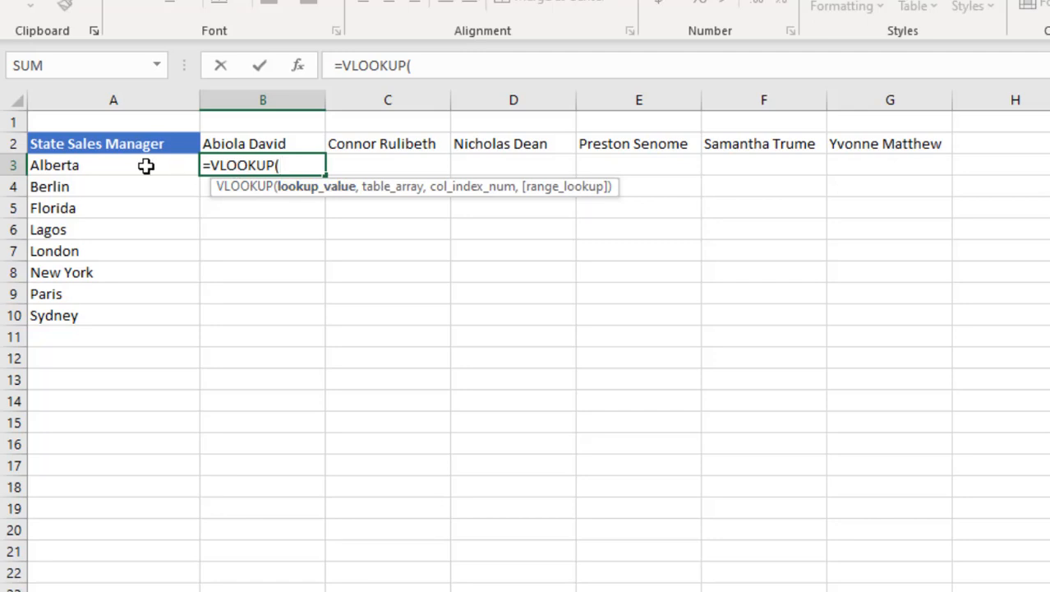
click(114, 164)
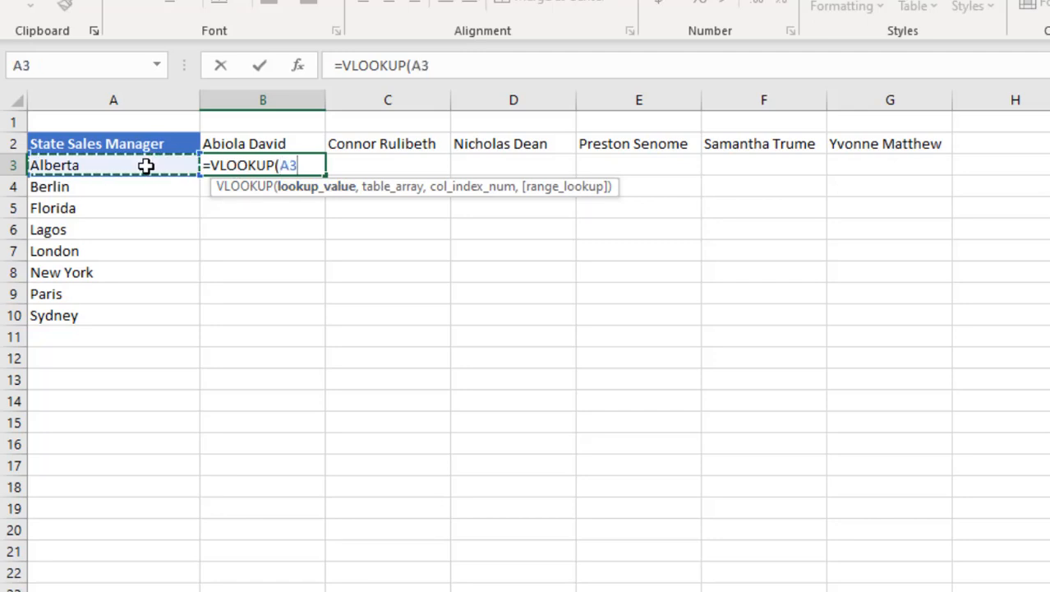
text(&")
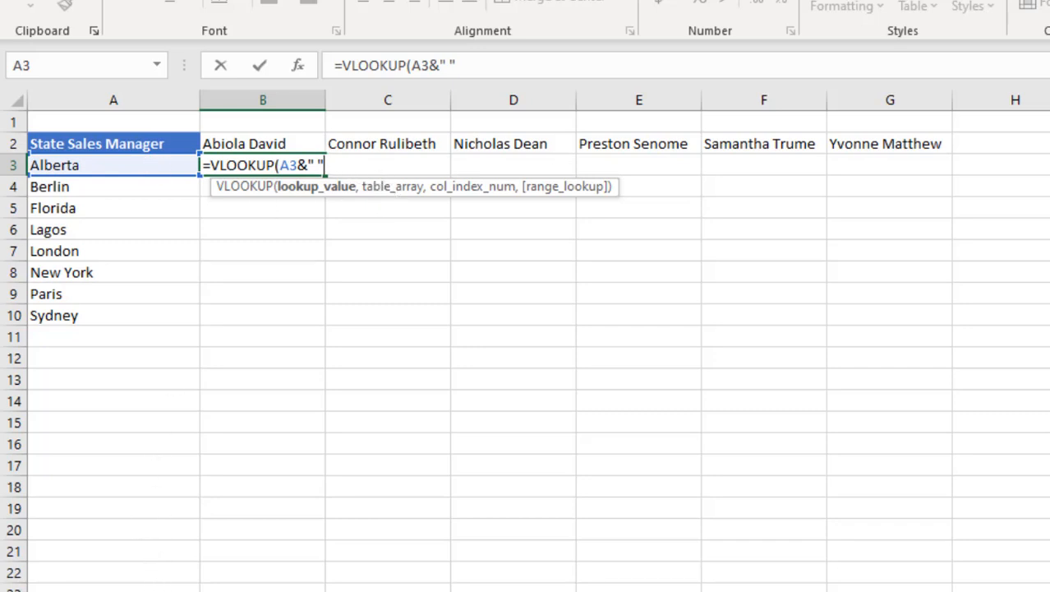
text(&)
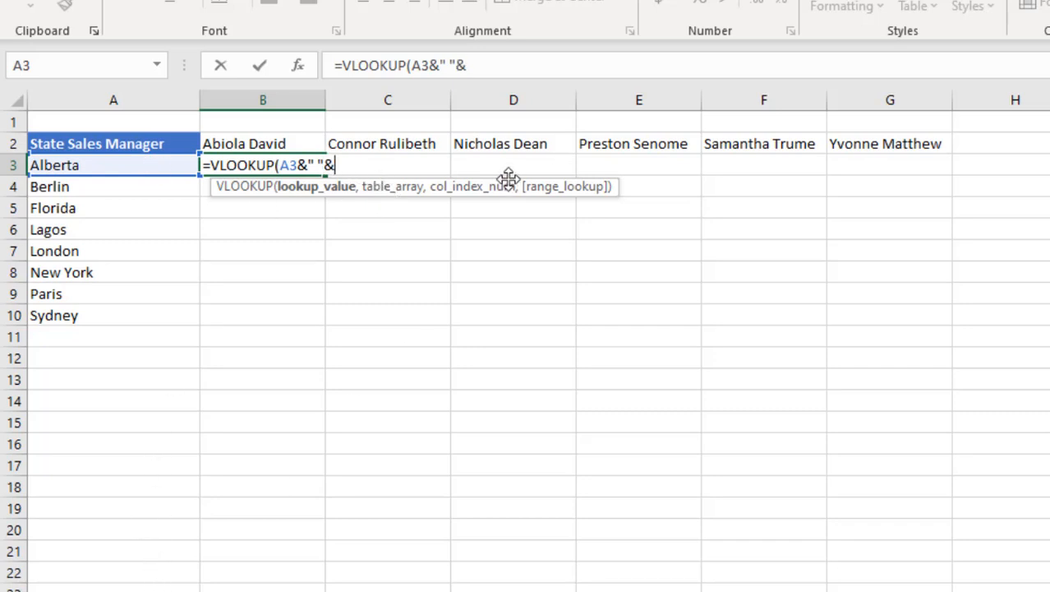
click(263, 143)
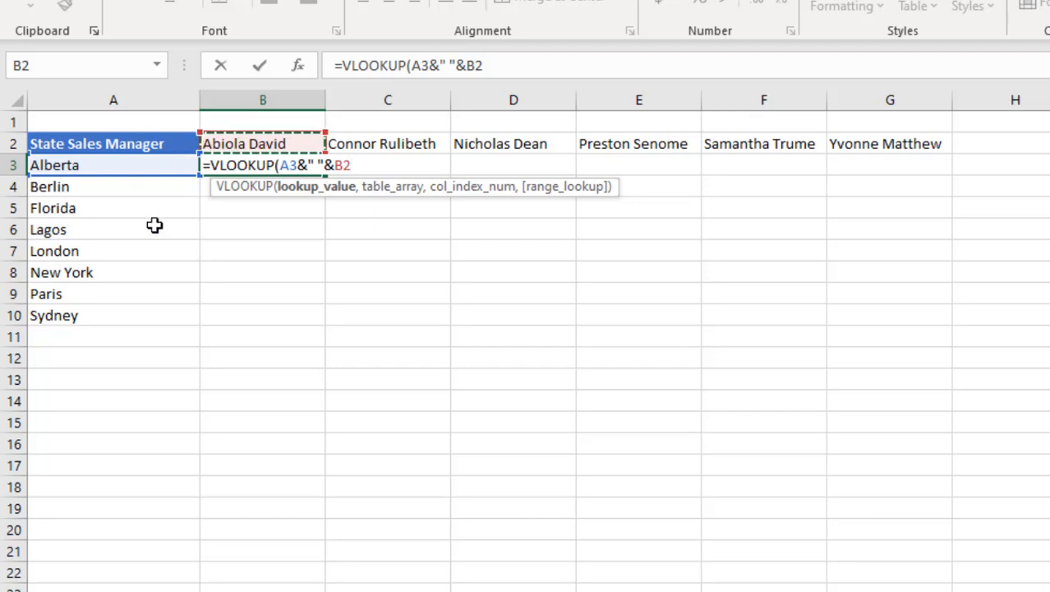
mouse_move(371, 175)
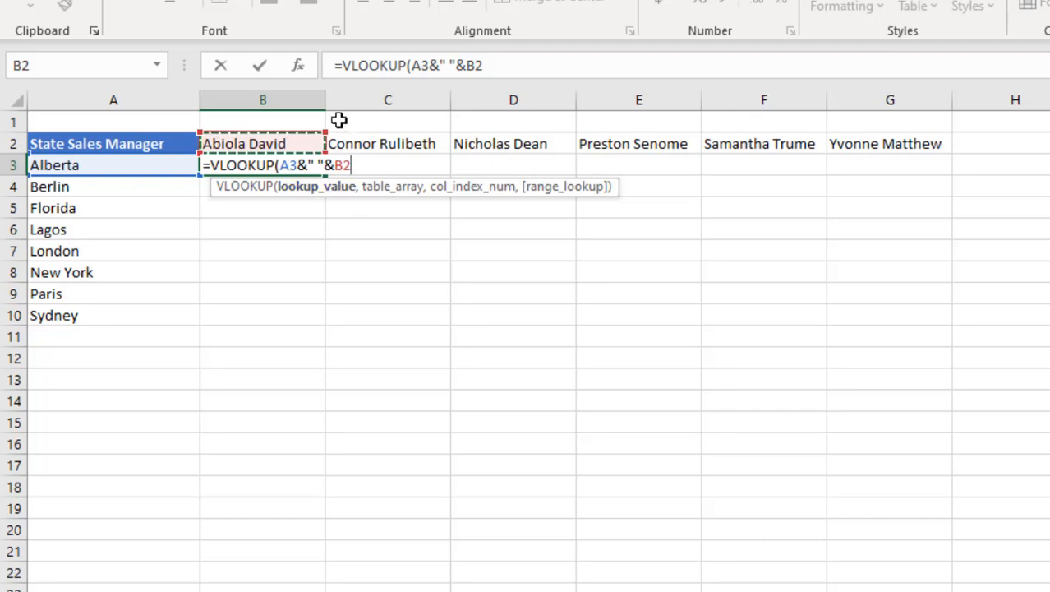
mouse_move(305, 345)
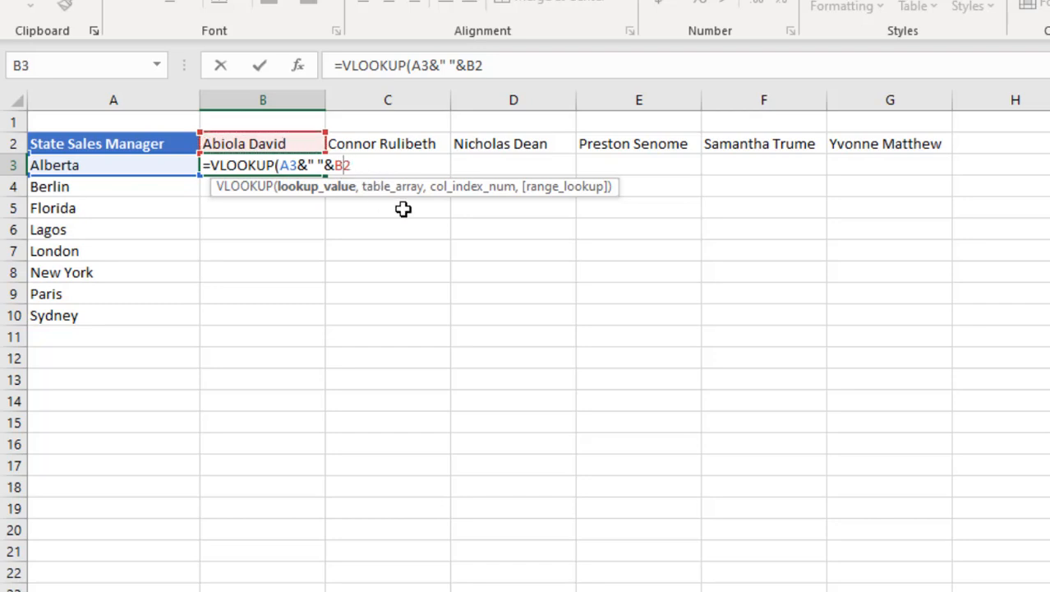
- Anchor the references as $A3 and B$2 and add the comma for the next argument
key(f4)
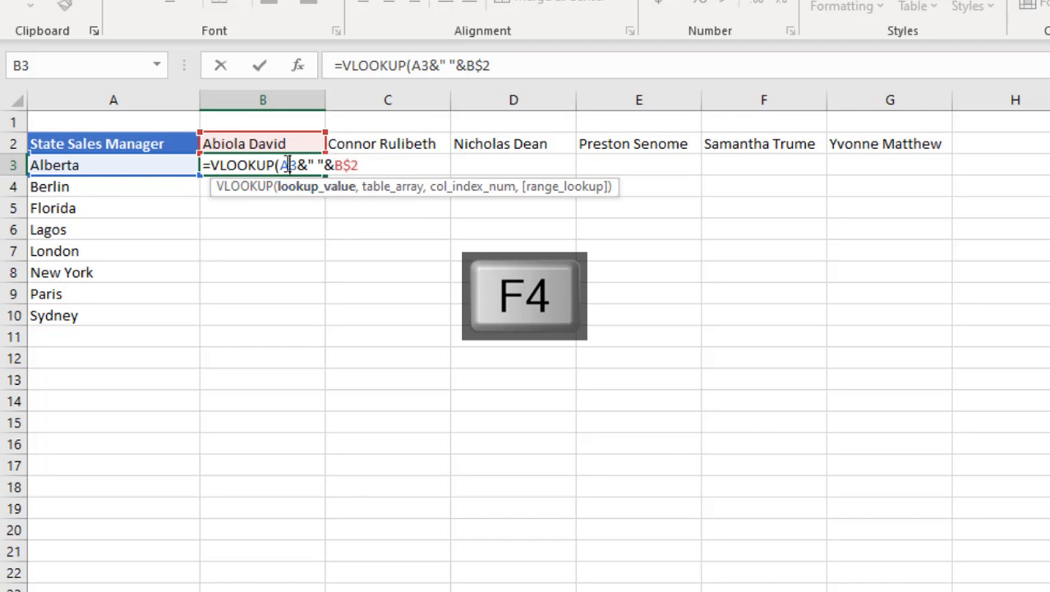
key(f4)
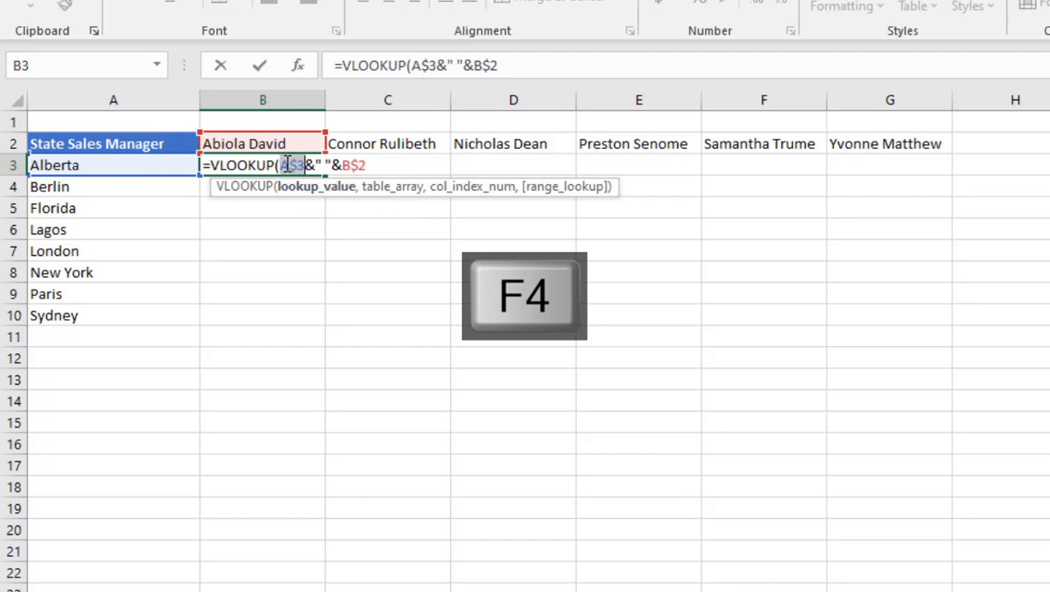
key(f4)
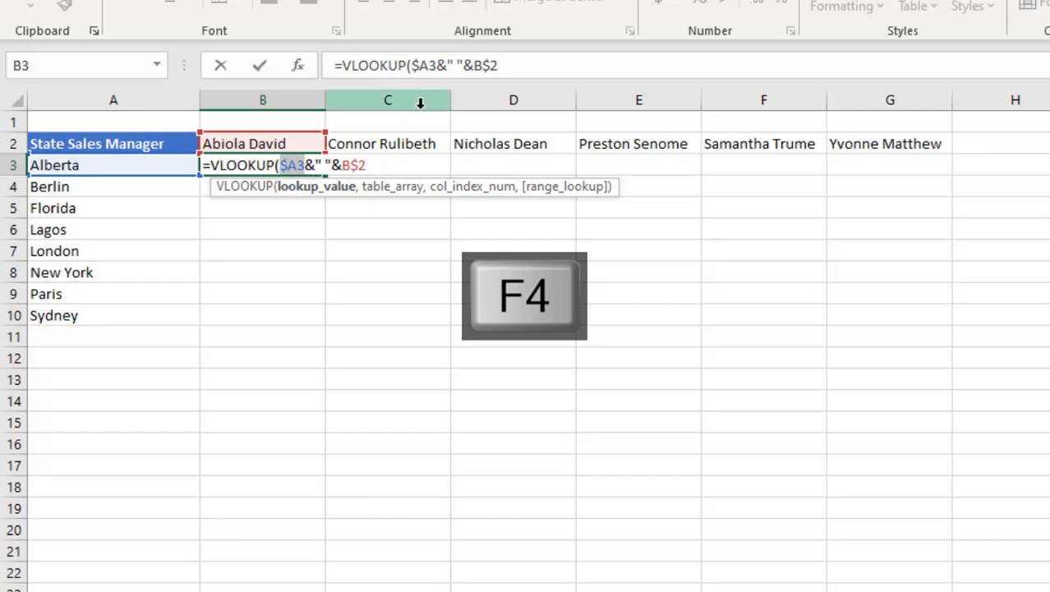
key(f4)
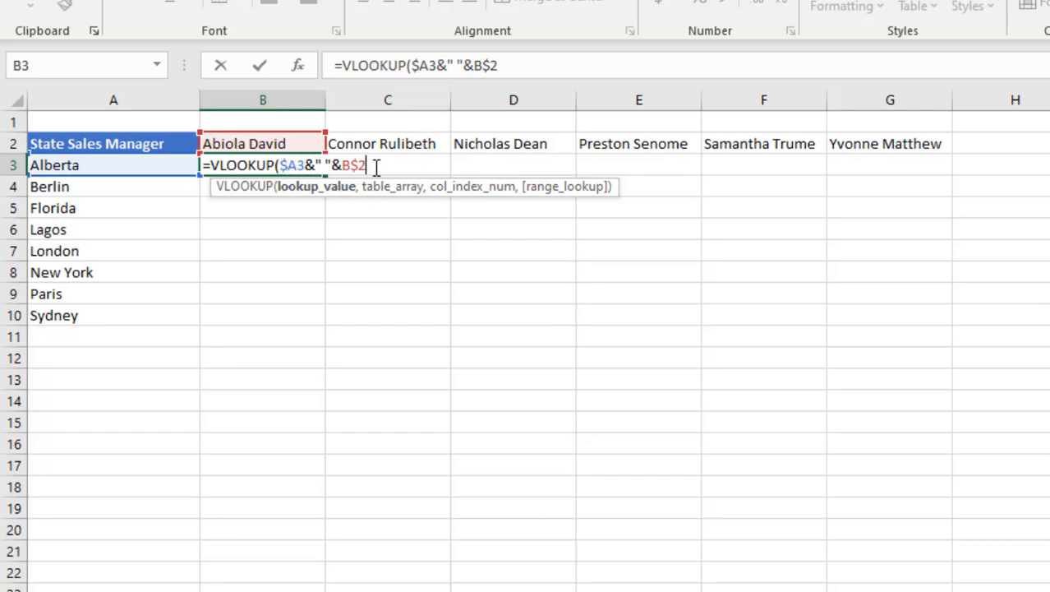
text(,)
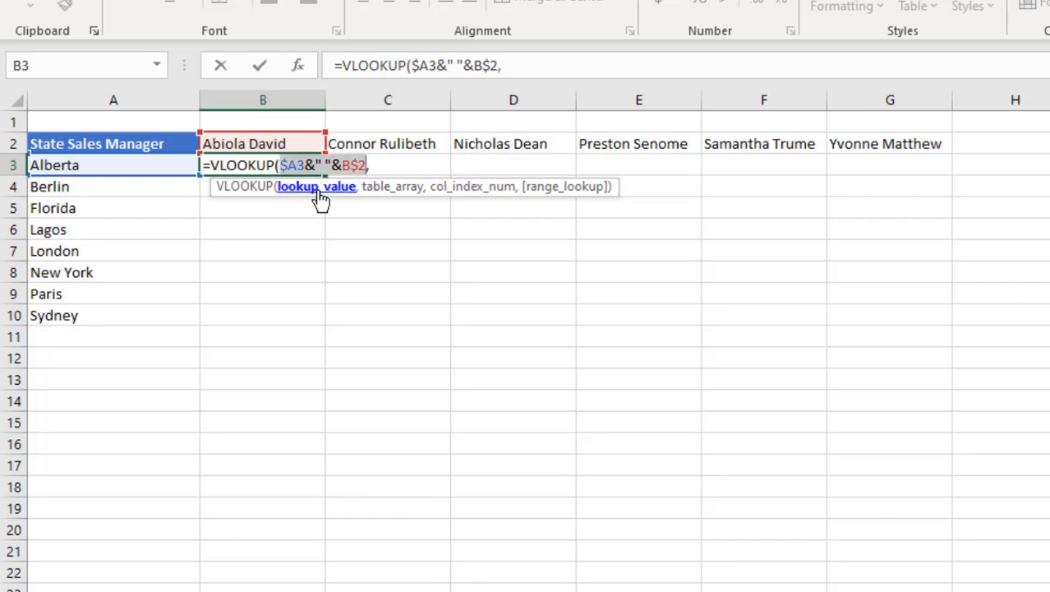
key(F9)
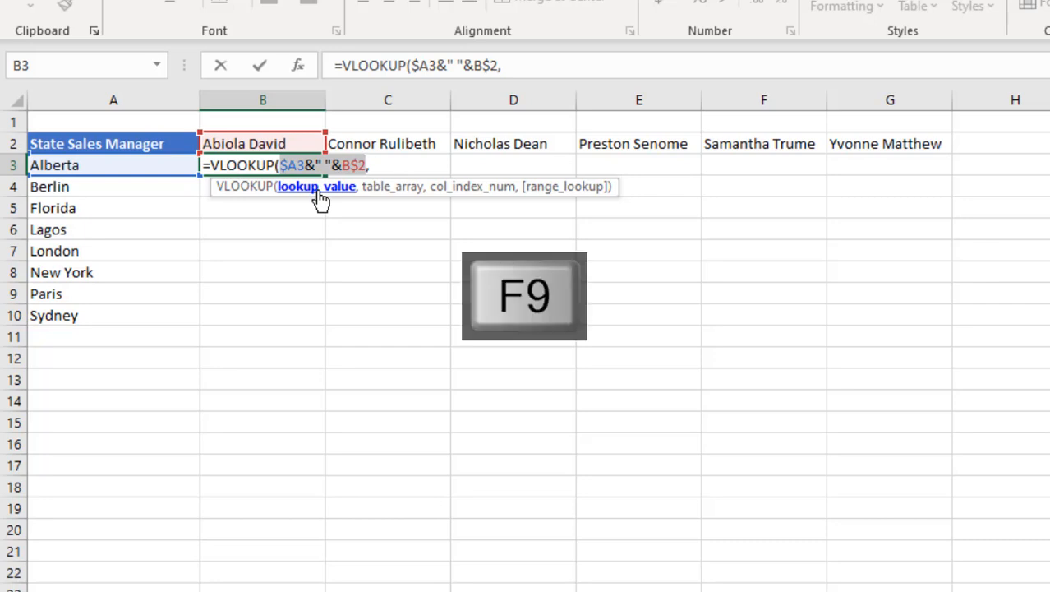
key(F9)
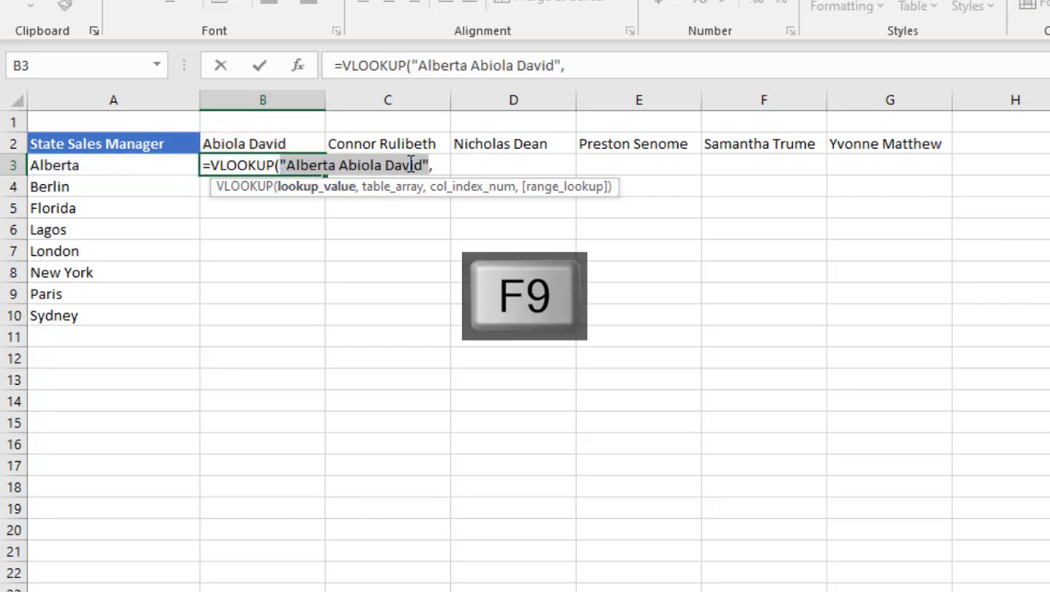
mouse_move(146, 165)
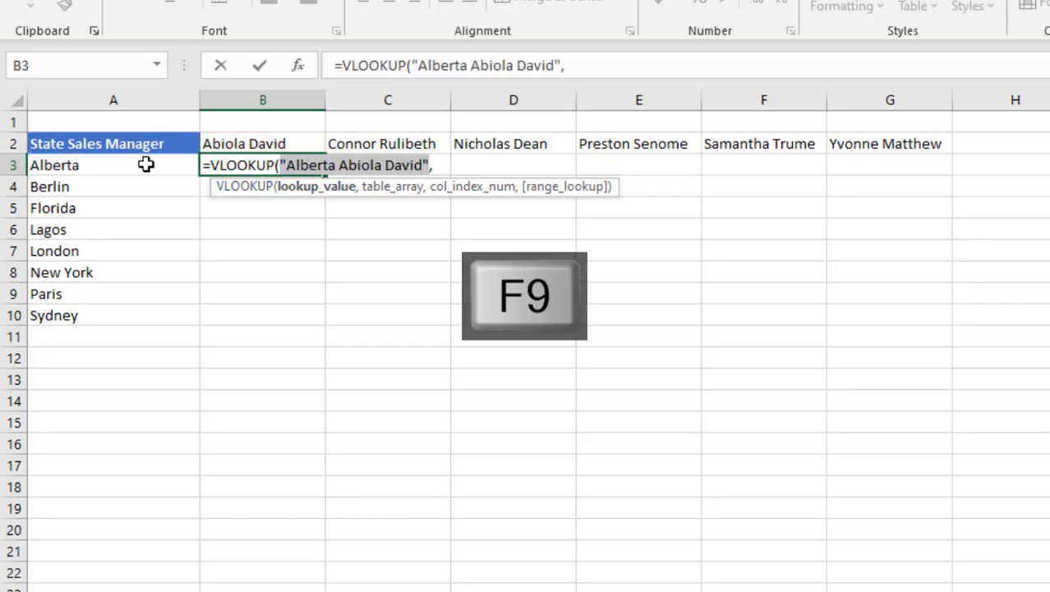
key(ctrl+z)
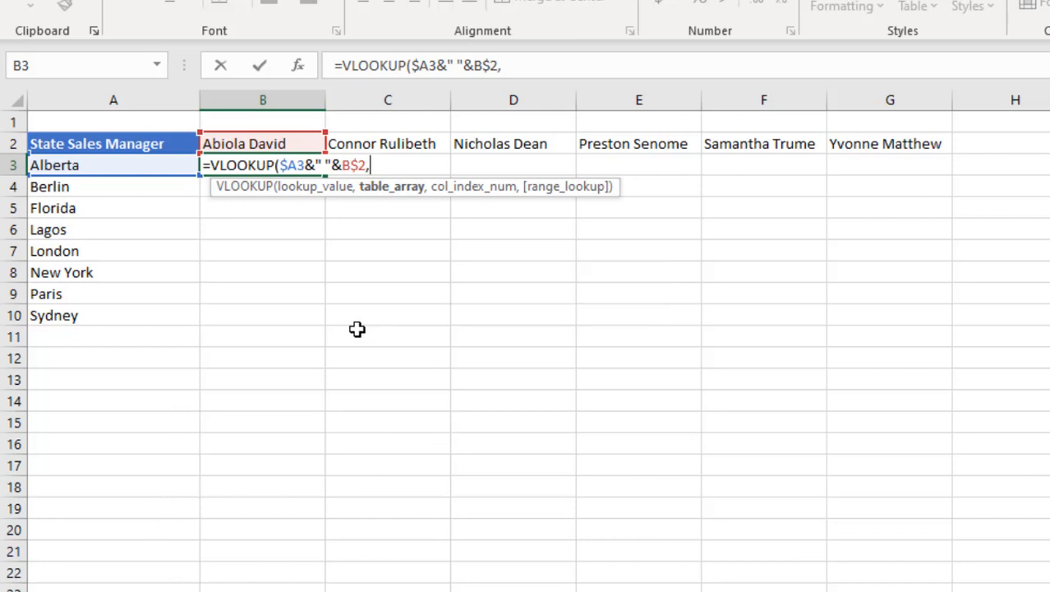
mouse_move(424, 312)
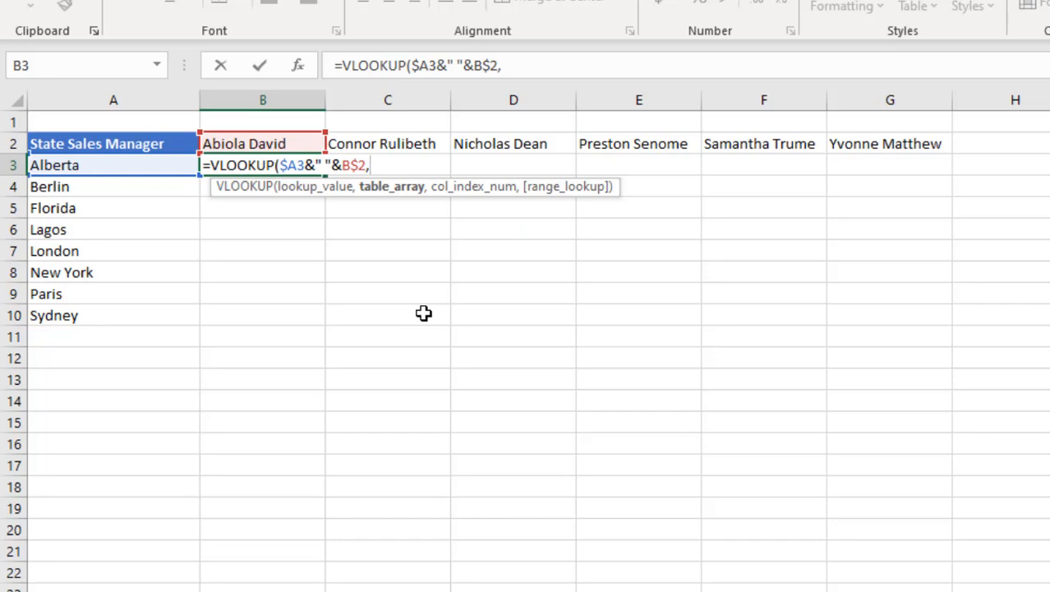
mouse_move(388, 200)
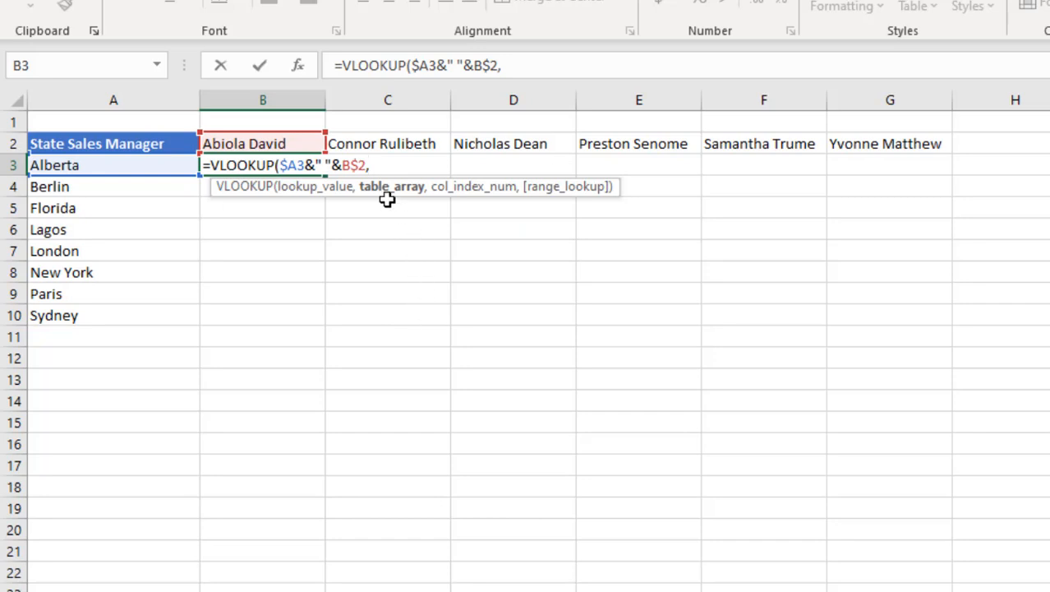
mouse_move(391, 220)
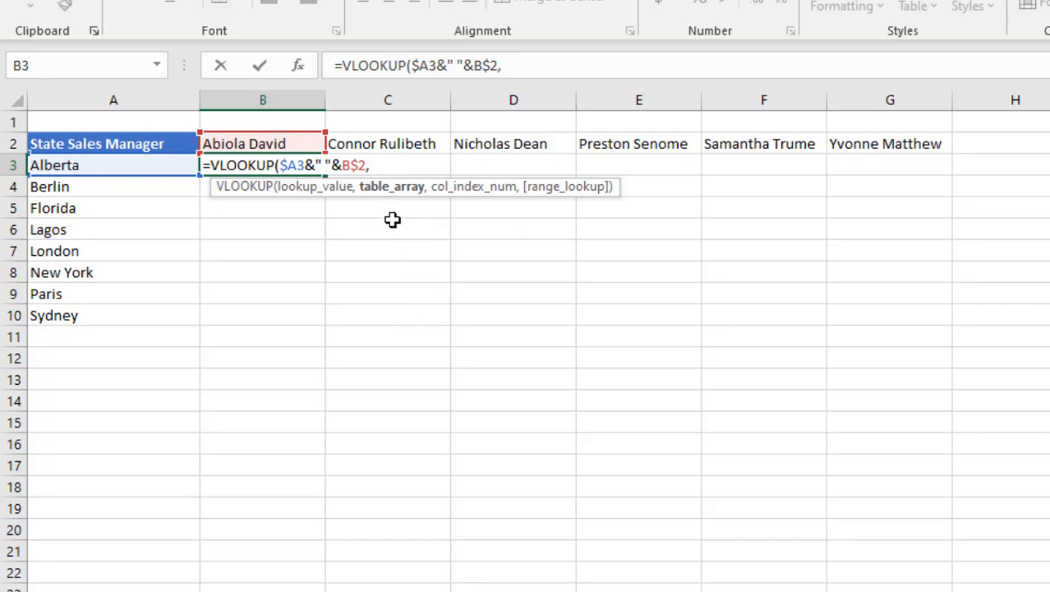
- Enter the table_array Sales_Data[[State Sales Manager]:[Sales Amount]] followed by a comma in B3
text(Sales_Data)
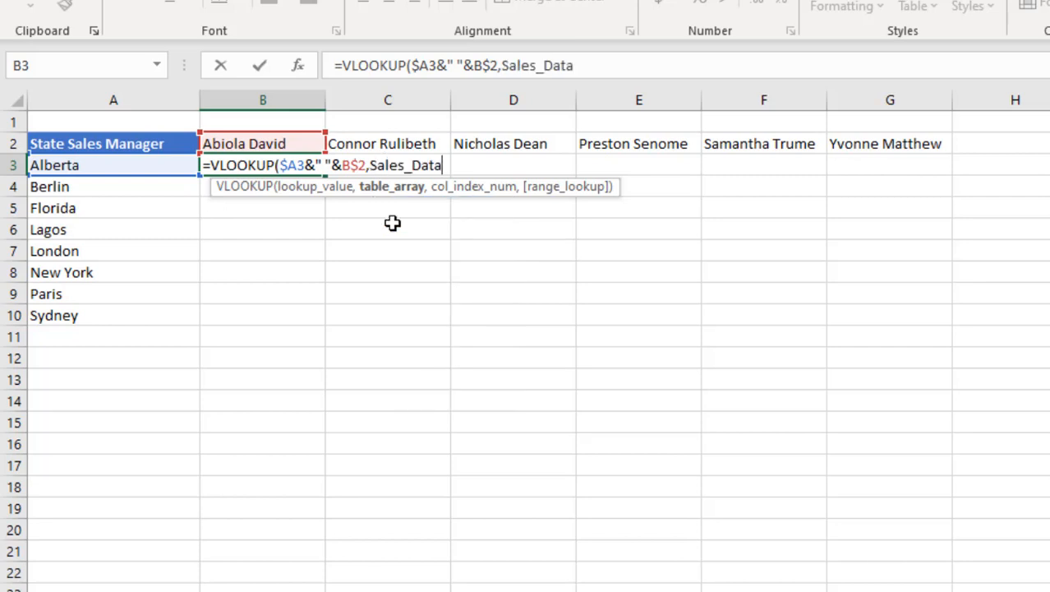
text([[)
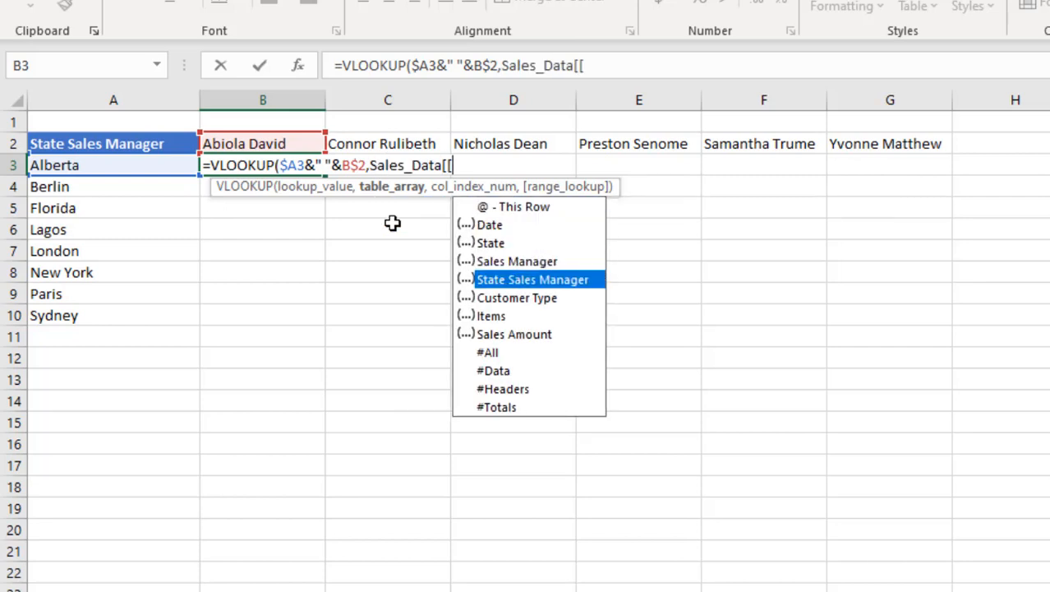
mouse_move(576, 292)
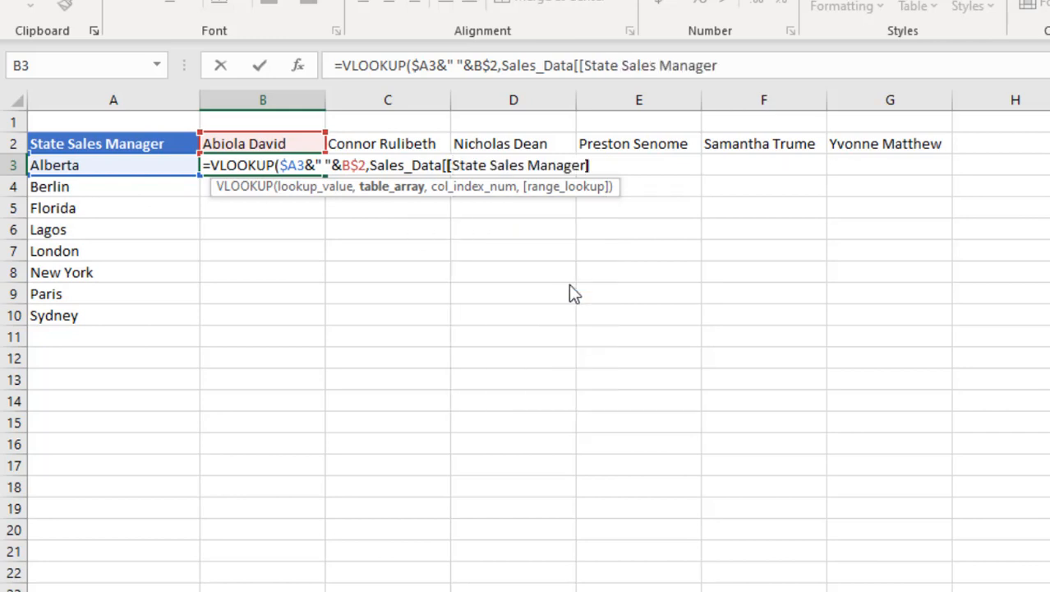
text(]:)
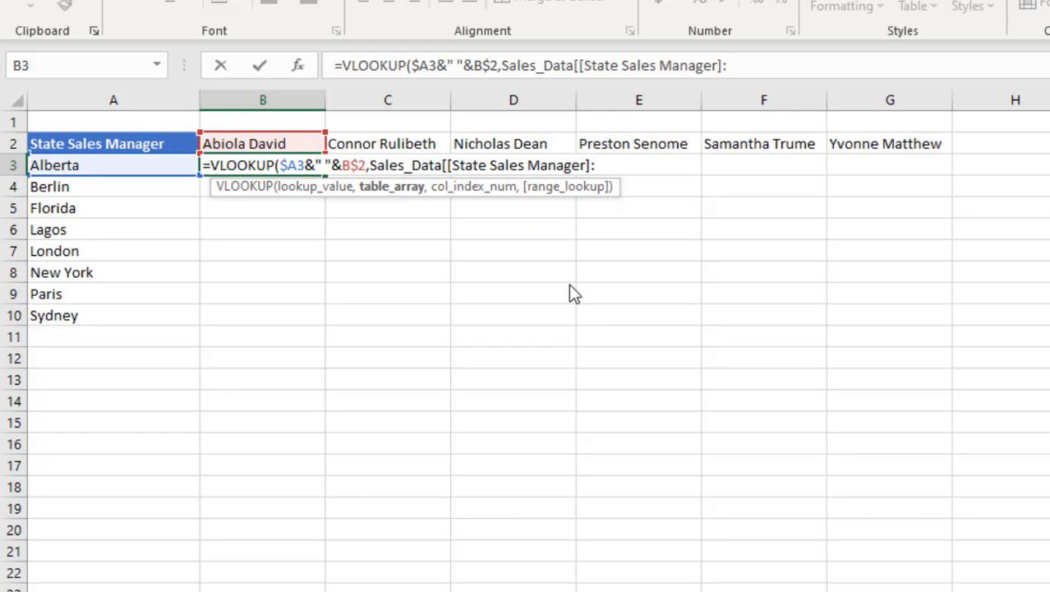
text([Sales Amount)
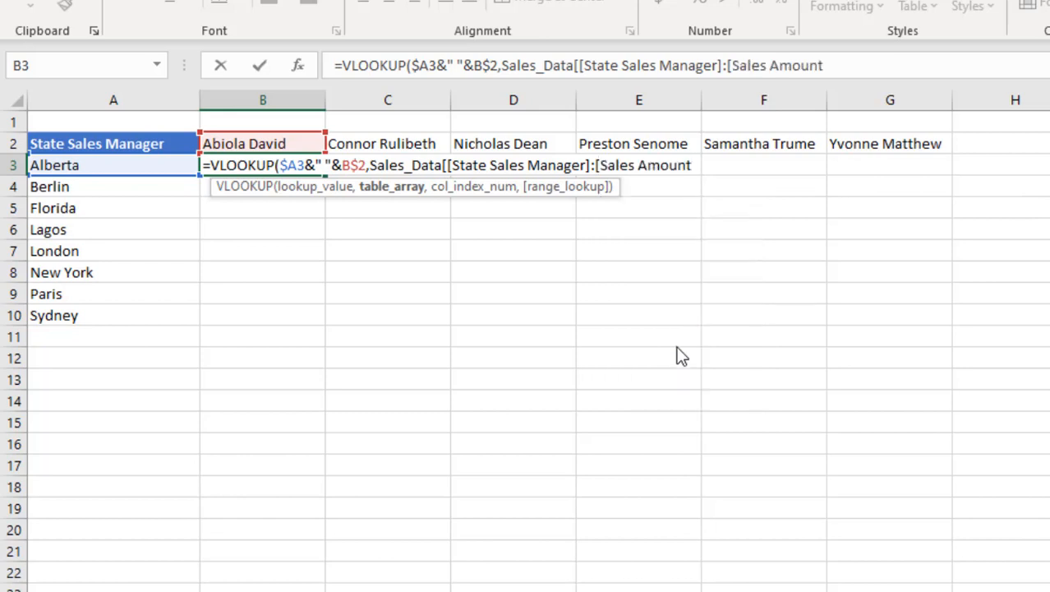
text(])
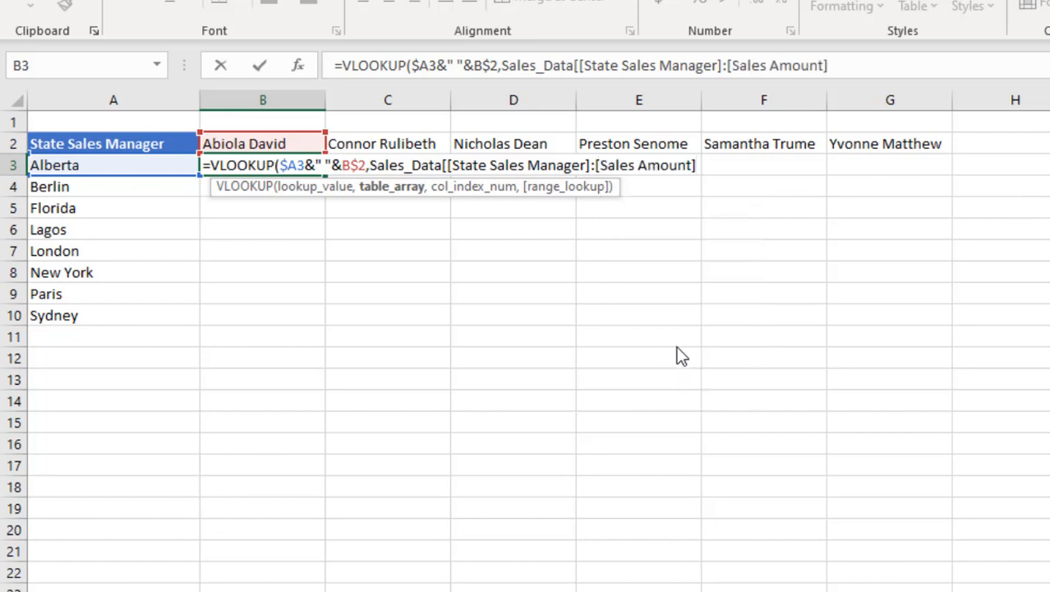
mouse_move(440, 179)
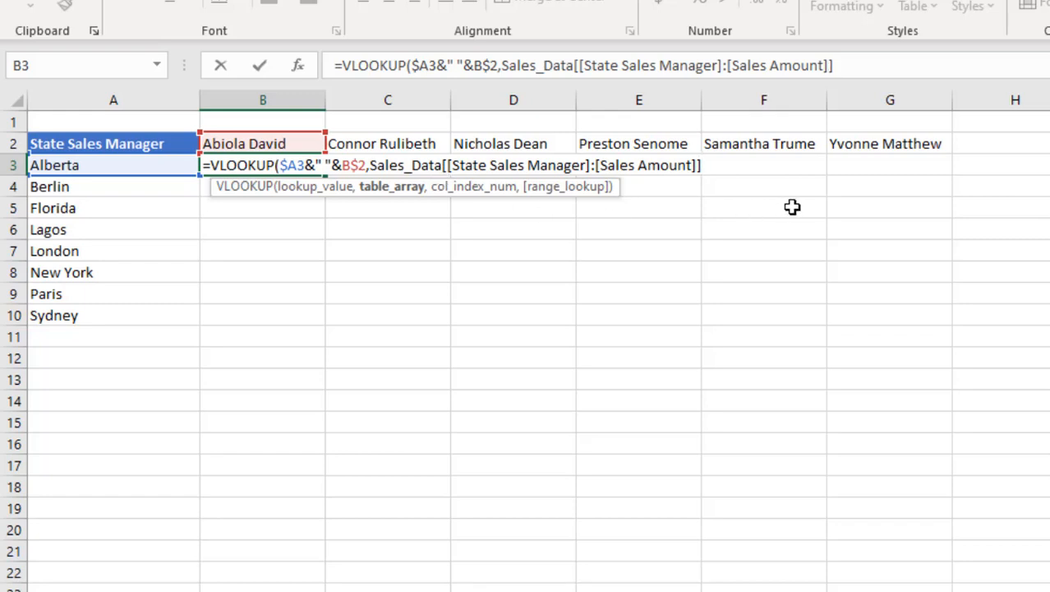
text(,)
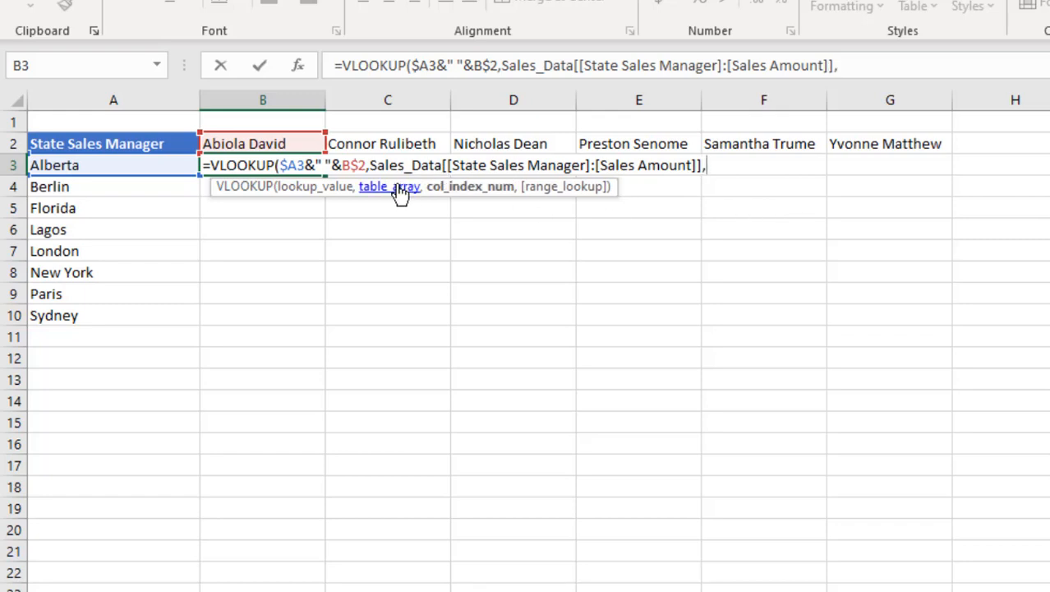
key(F9)
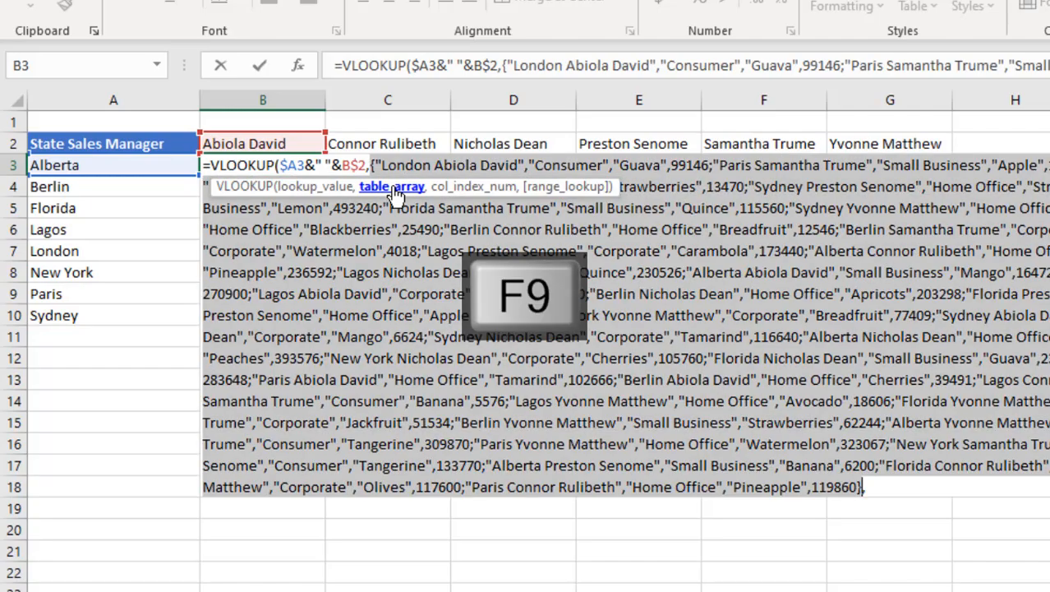
key(f9)
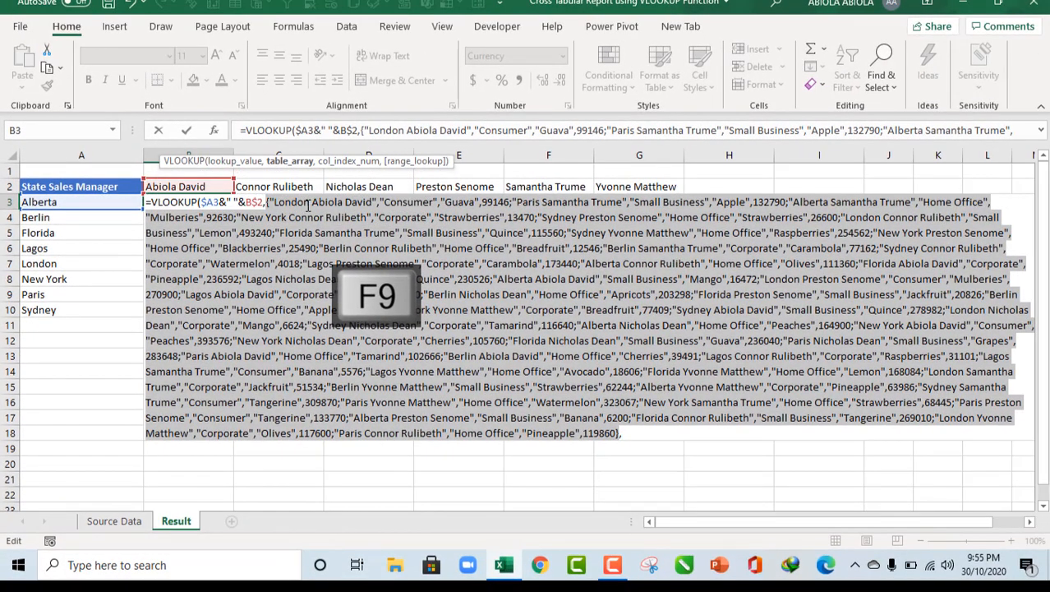
key(f9)
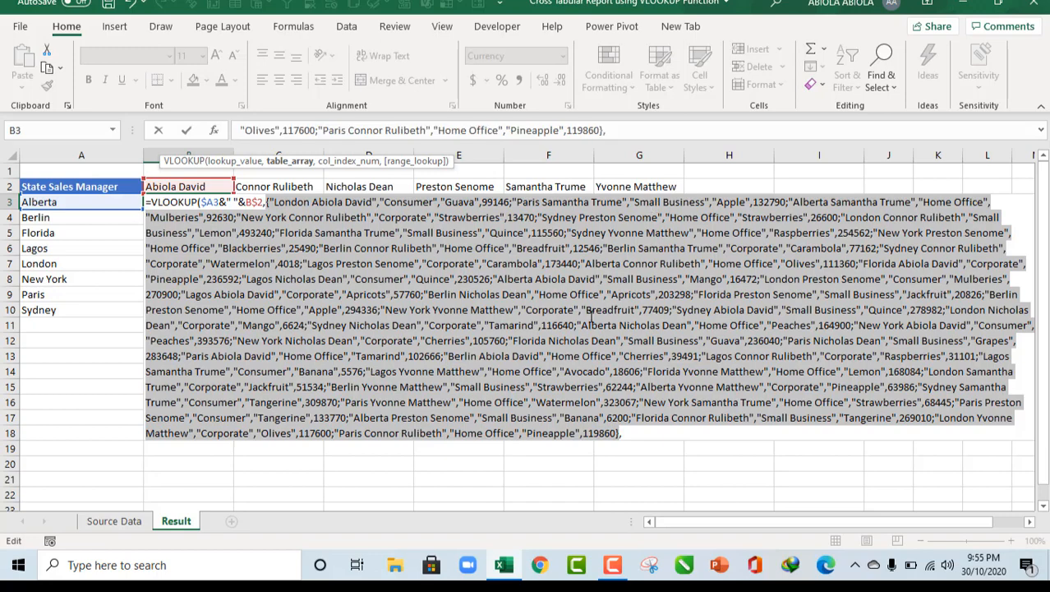
key(ctrl+z)
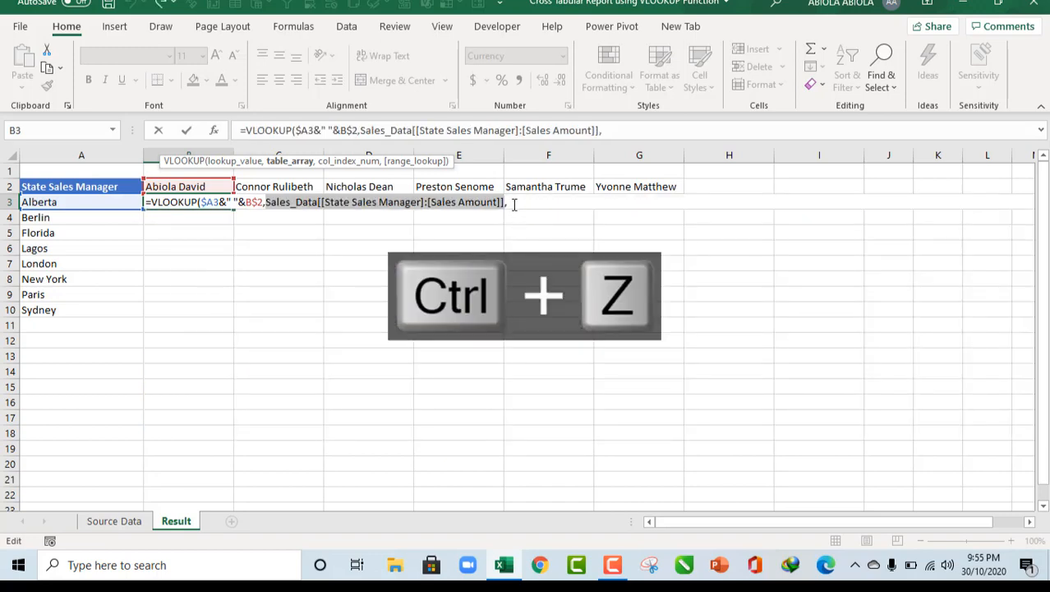
key(ctrl+z)
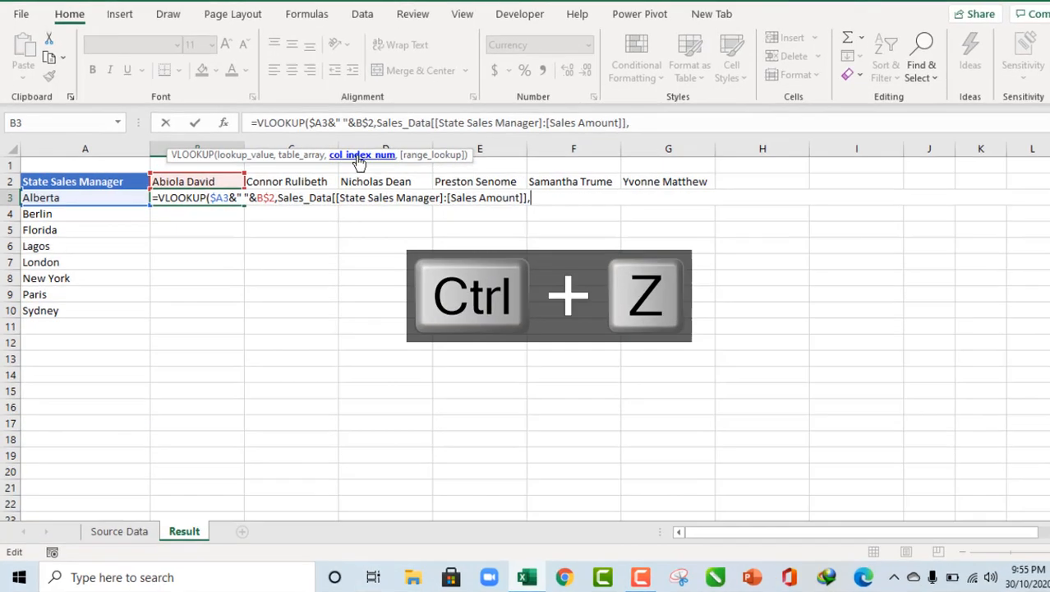
key(ctrl+z)
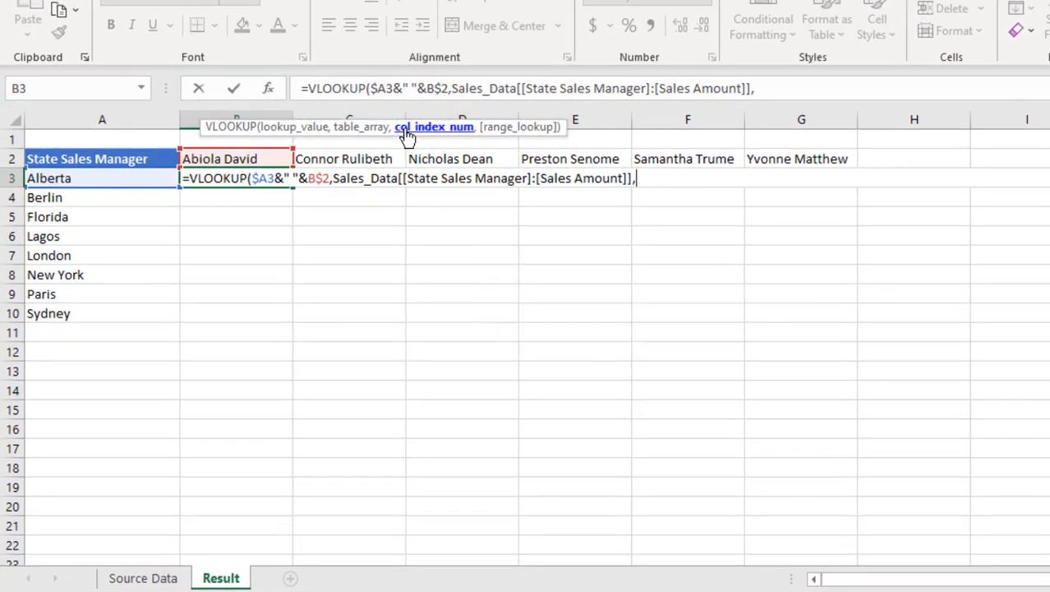
mouse_move(427, 135)
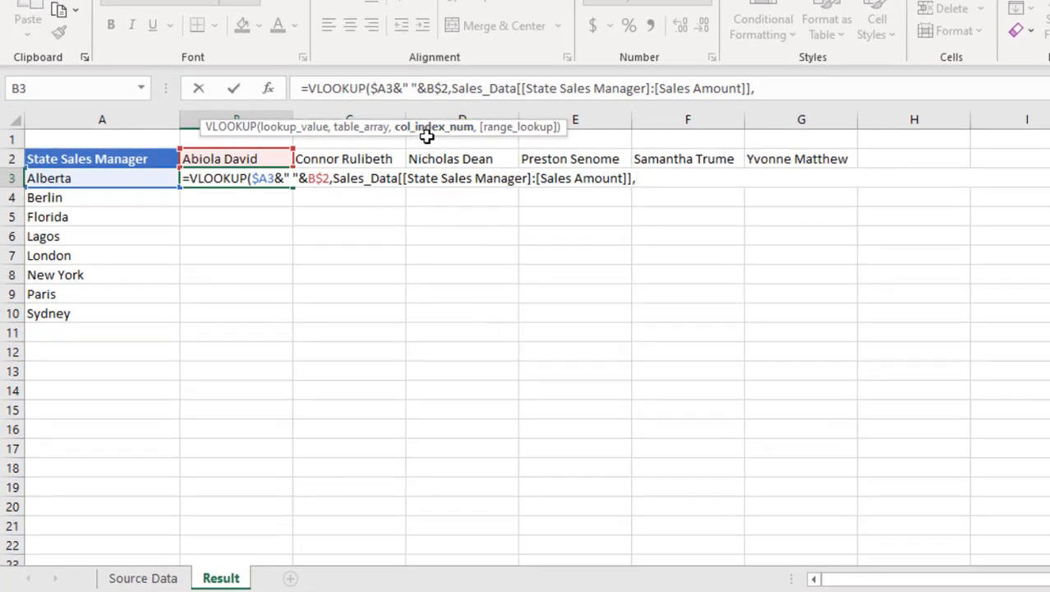
mouse_move(430, 143)
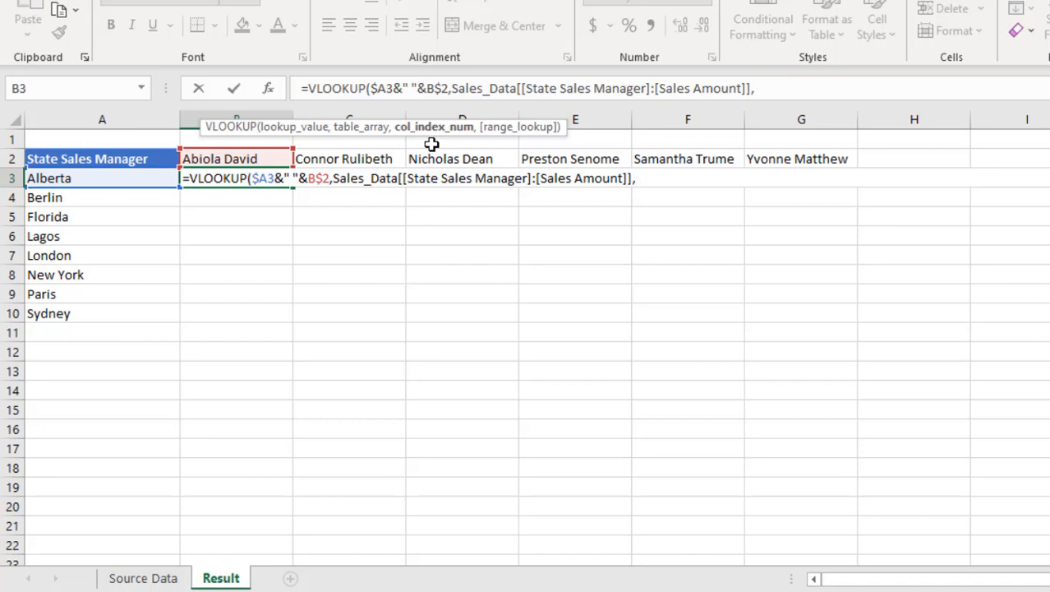
mouse_move(443, 147)
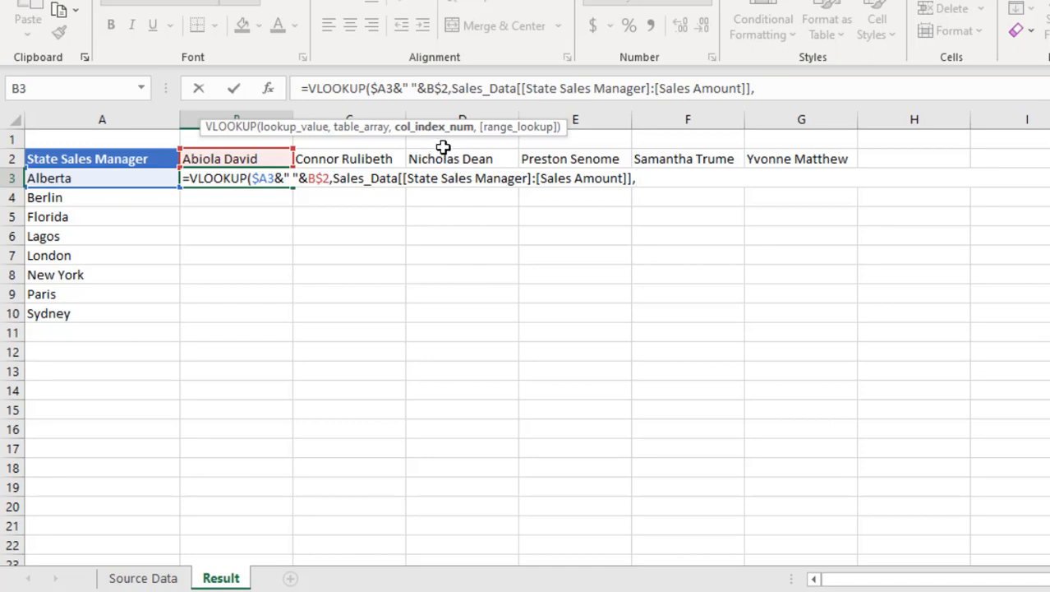
mouse_move(447, 140)
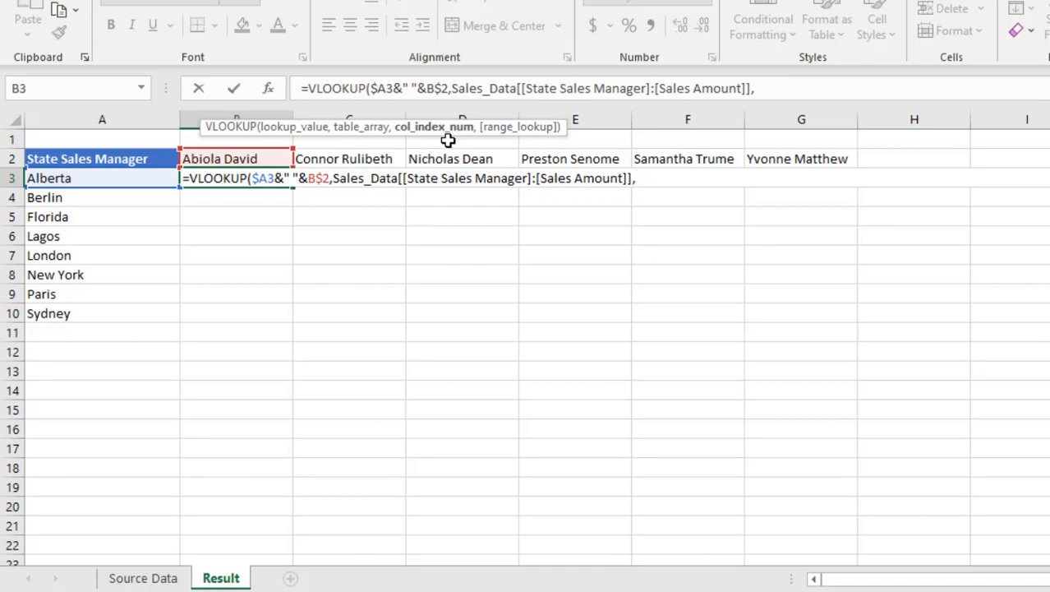
mouse_move(594, 233)
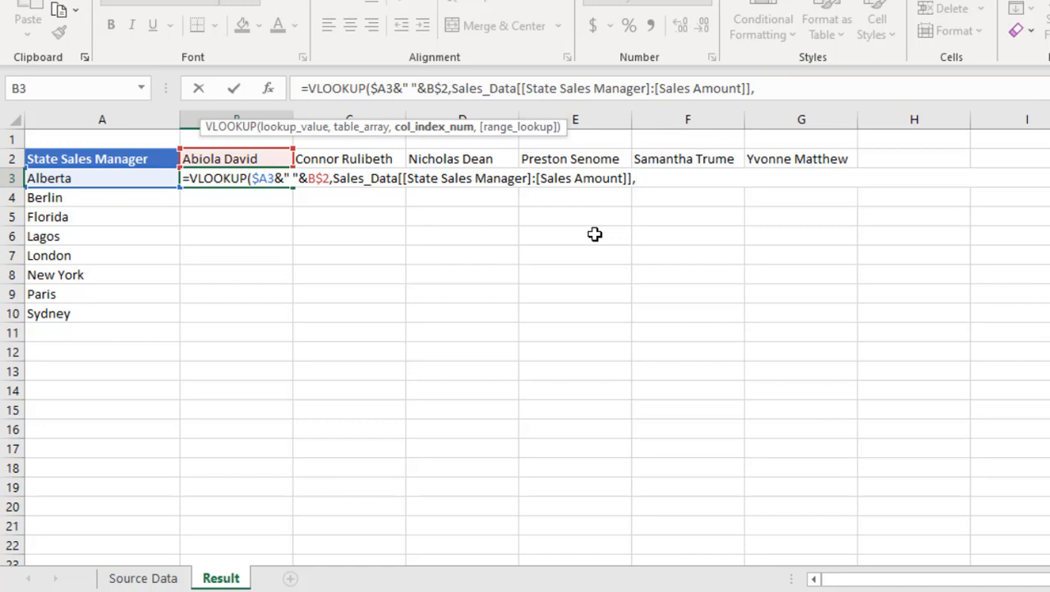
mouse_move(650, 182)
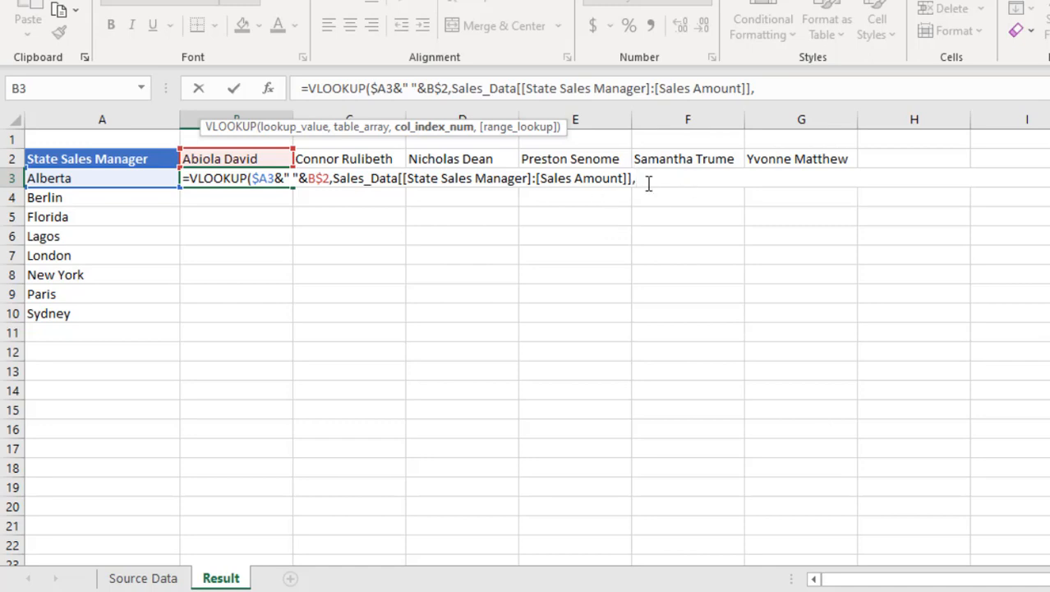
- Add XMATCH($A$2,Sales_Data[#Headers]) as the column index and preview that it returns 4
text(xm)
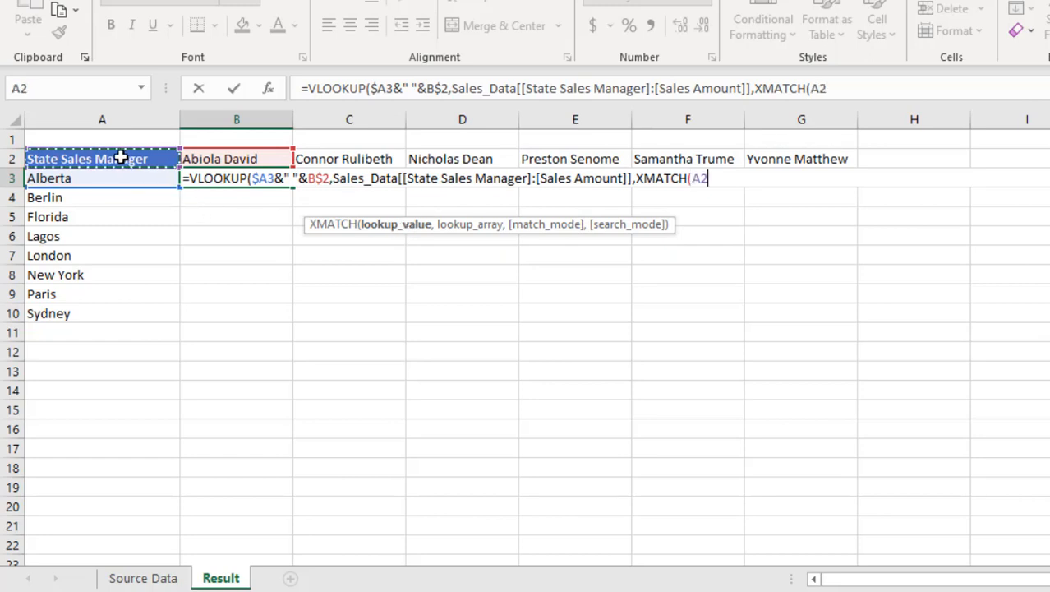
key(f4)
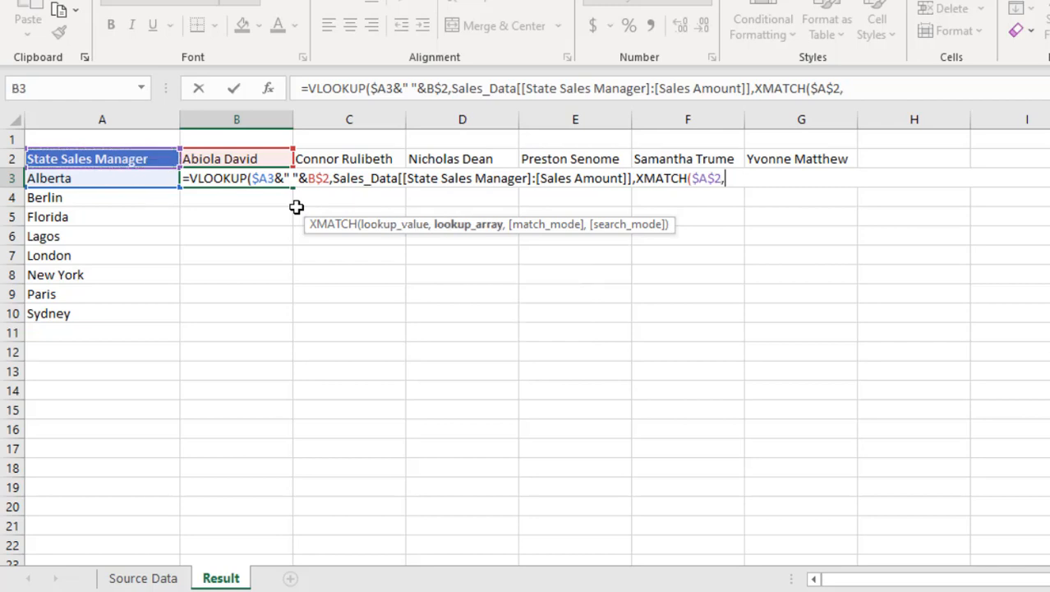
mouse_move(469, 223)
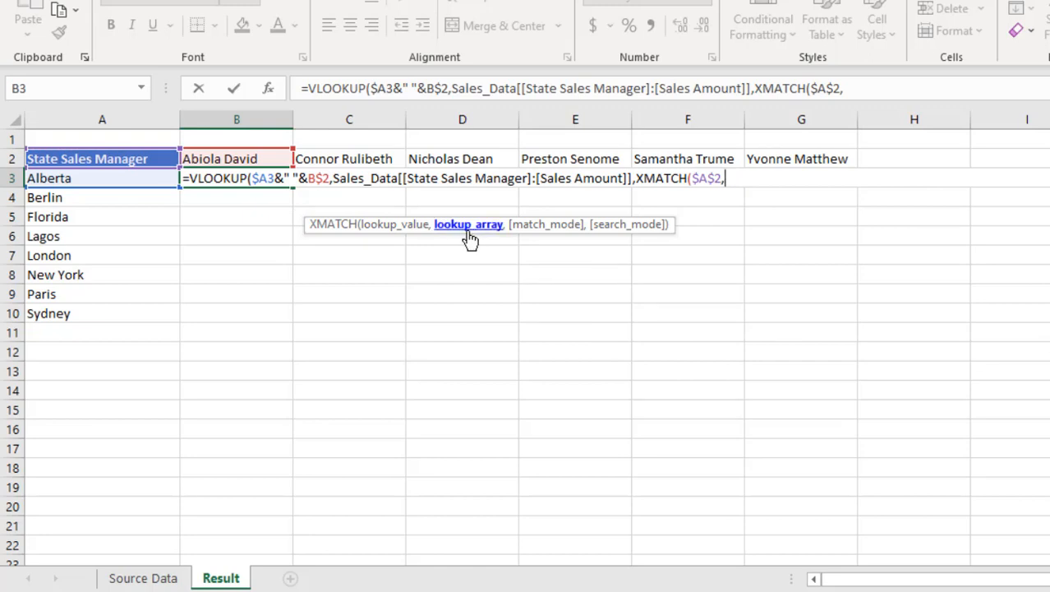
text(sa)
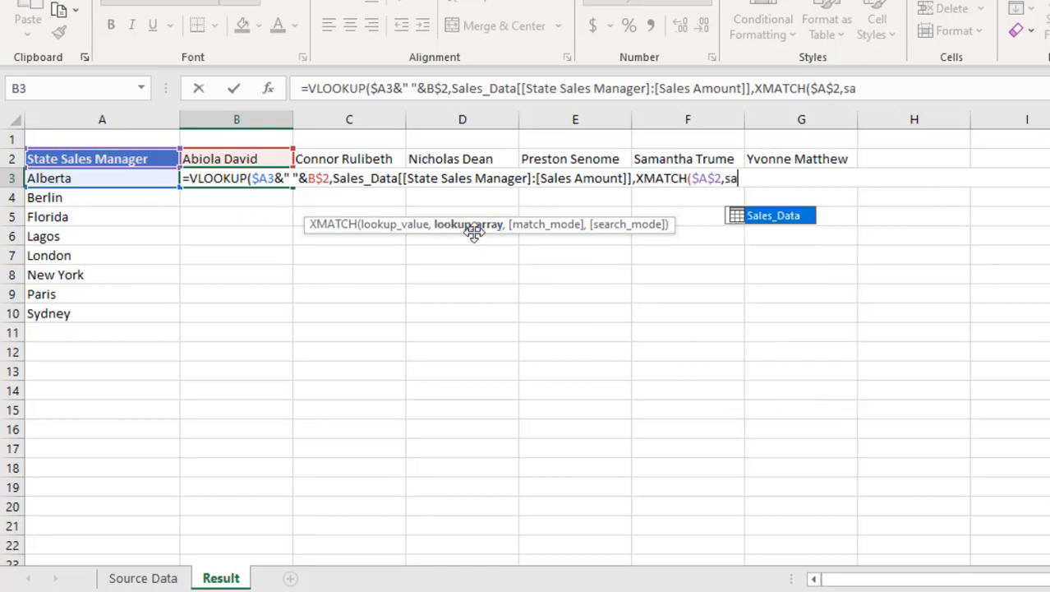
text(Sales_Data[)
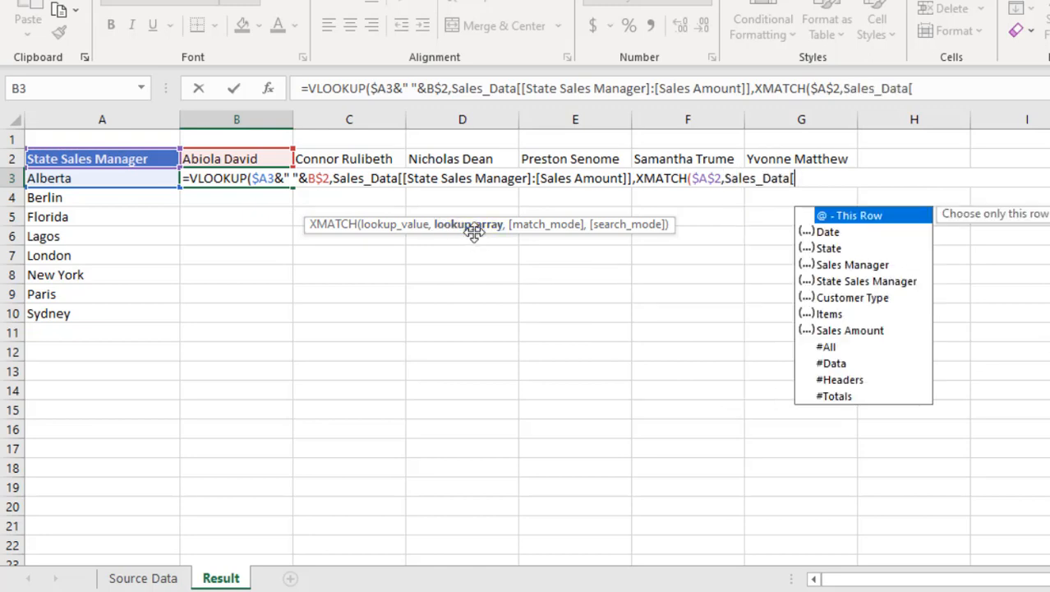
mouse_move(839, 378)
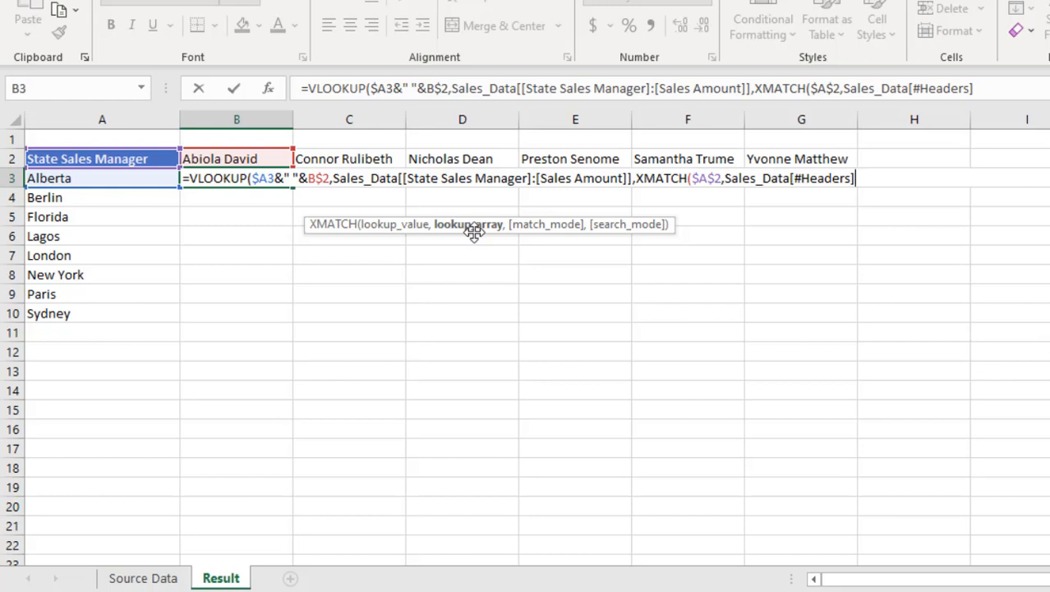
mouse_move(551, 233)
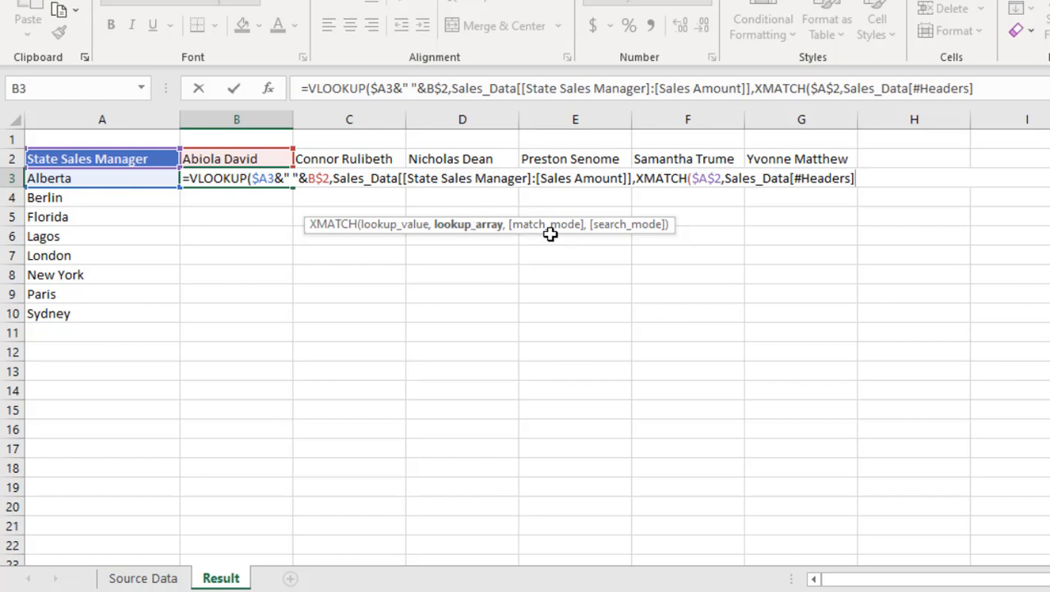
mouse_move(563, 237)
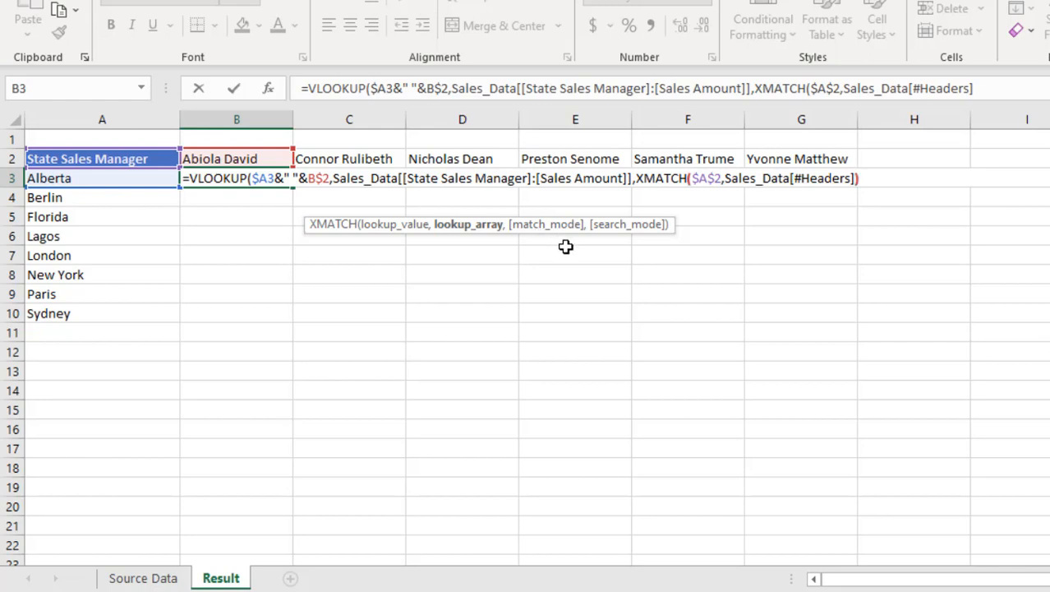
text(),)
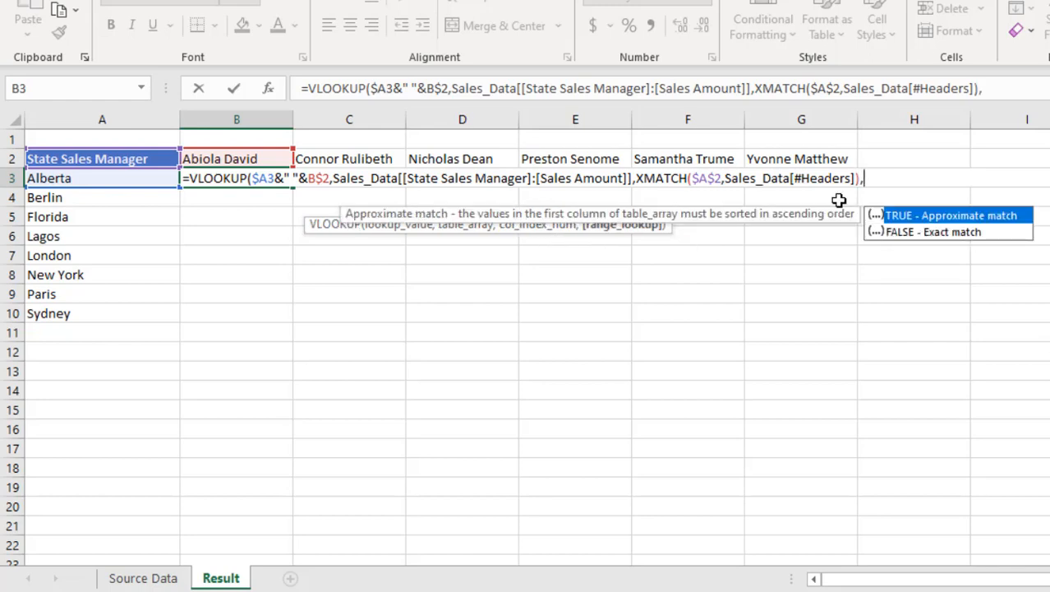
mouse_move(549, 230)
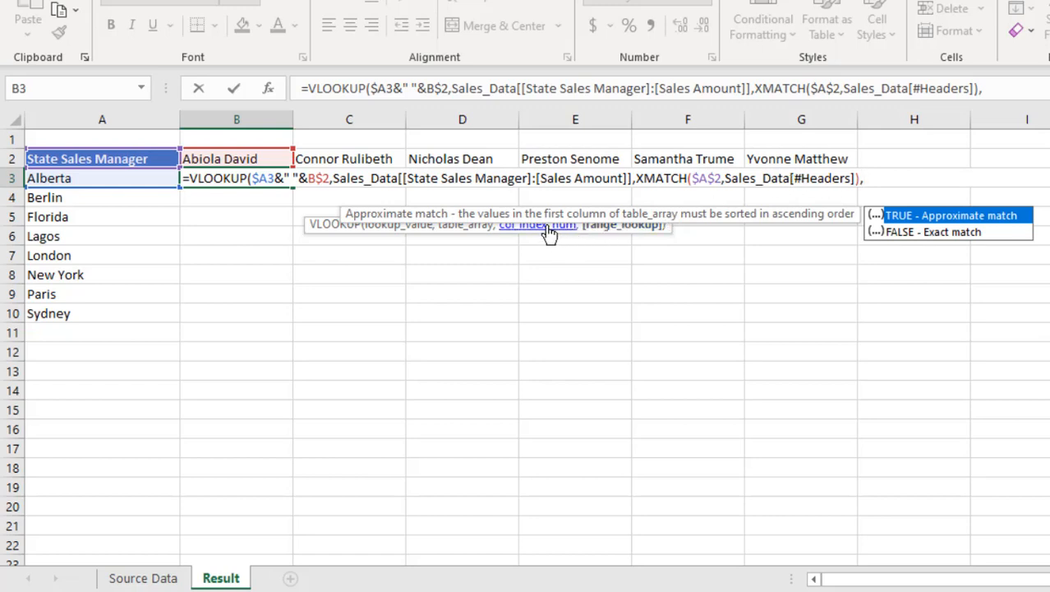
key(f9)
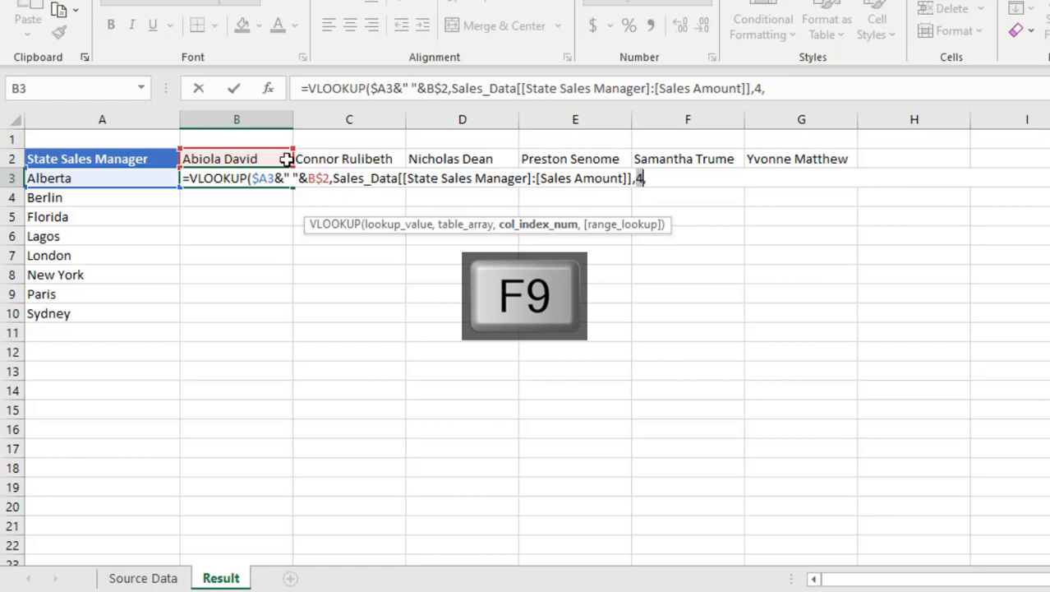
mouse_move(375, 201)
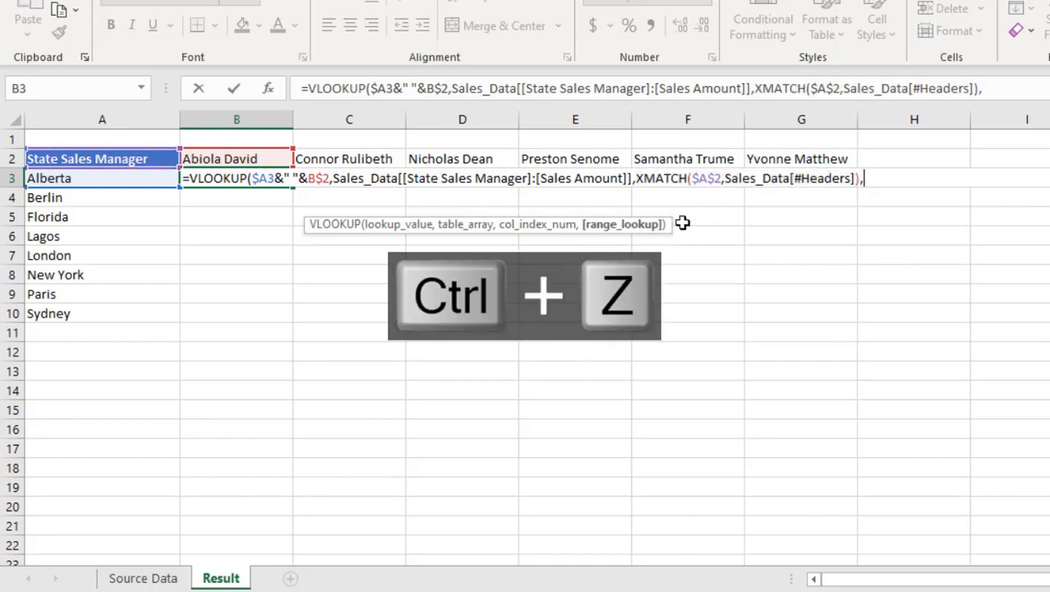
key(ctrl+z)
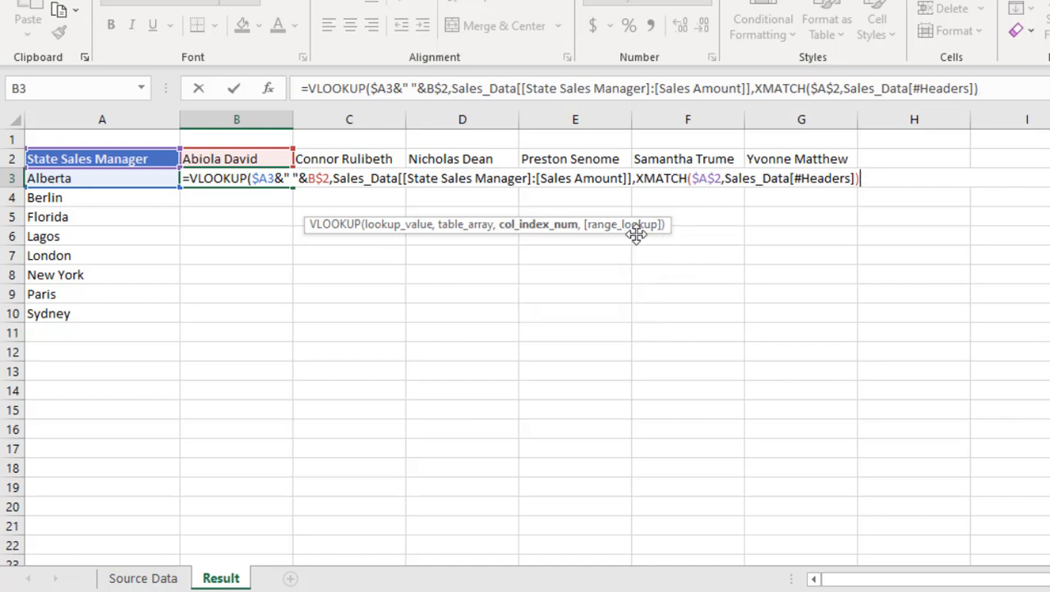
text(,)
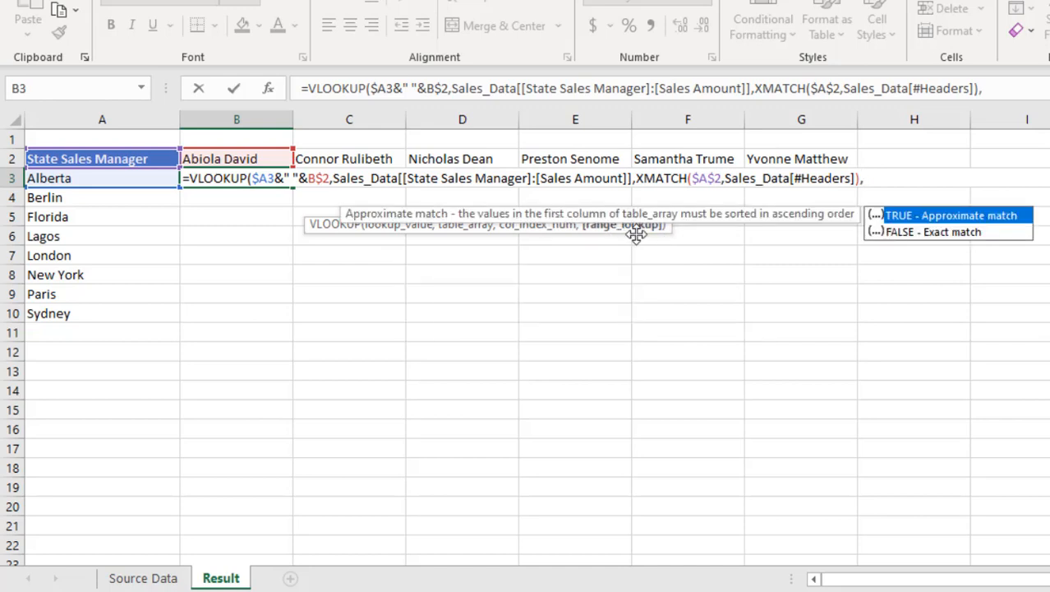
mouse_move(934, 232)
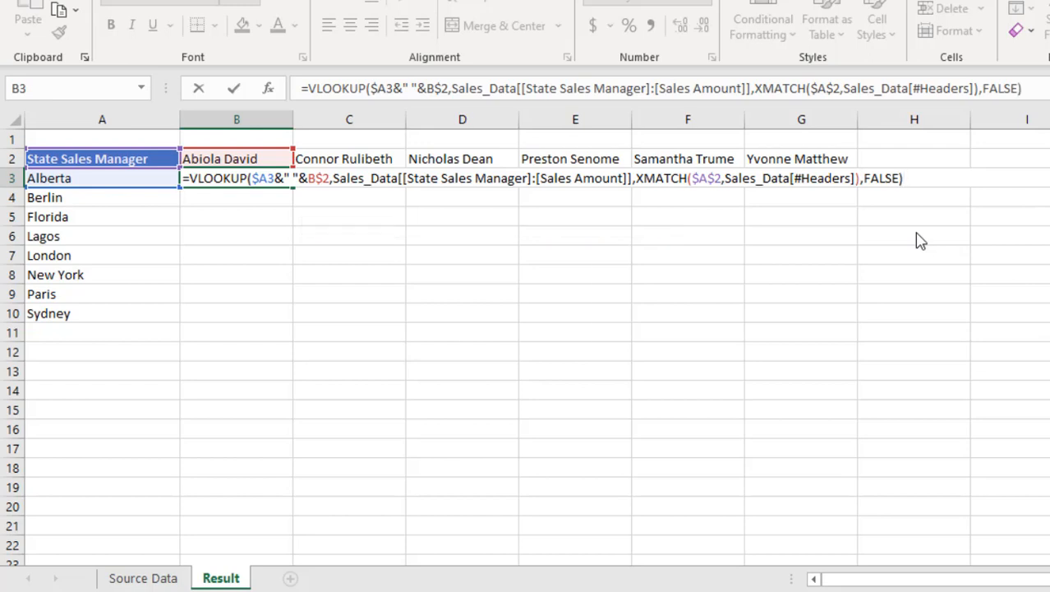
key(F9)
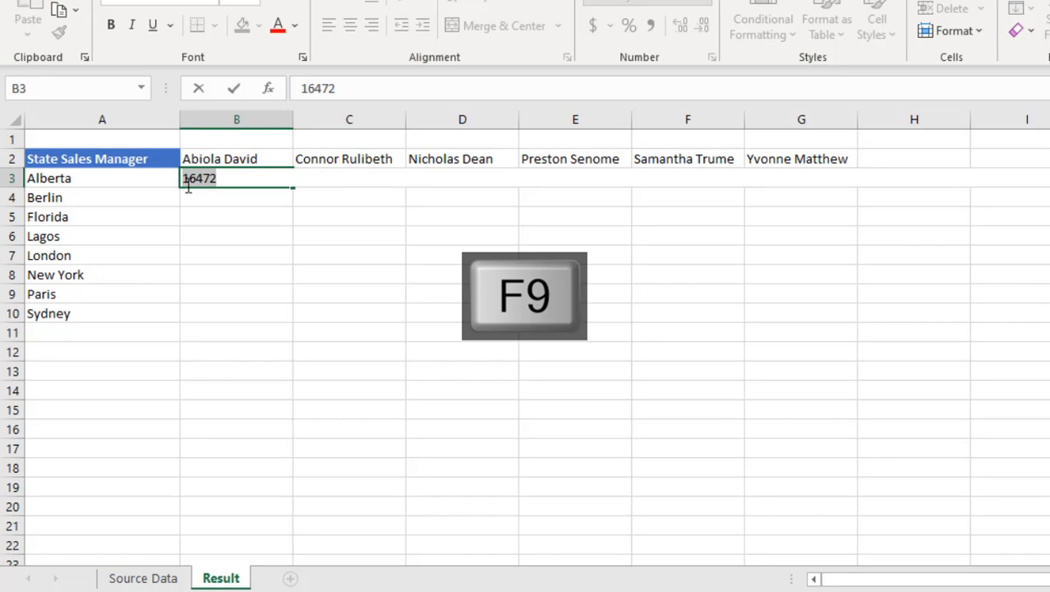
key(f9)
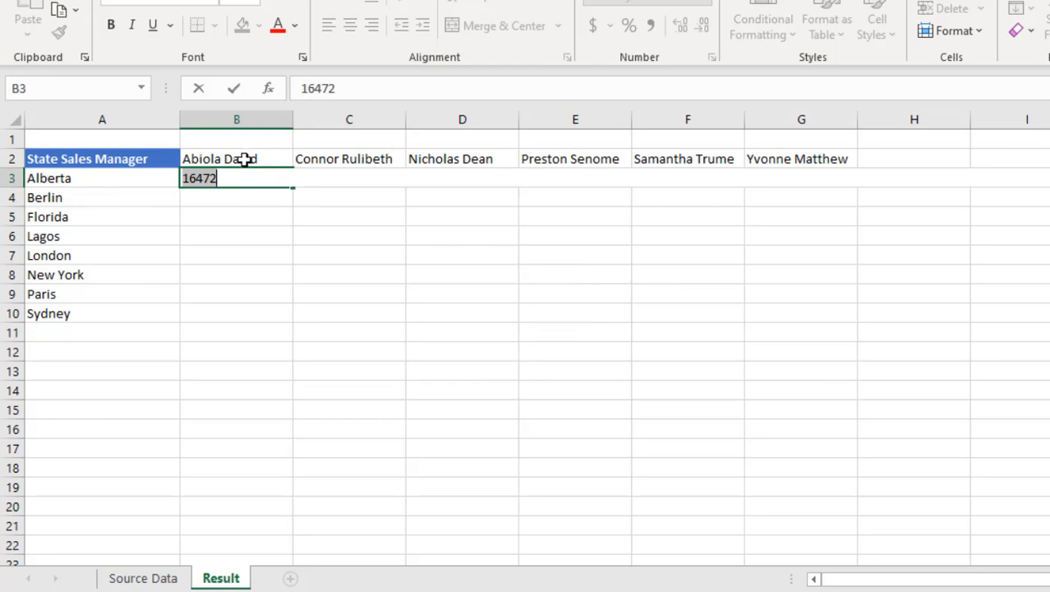
key(ctrl+z)
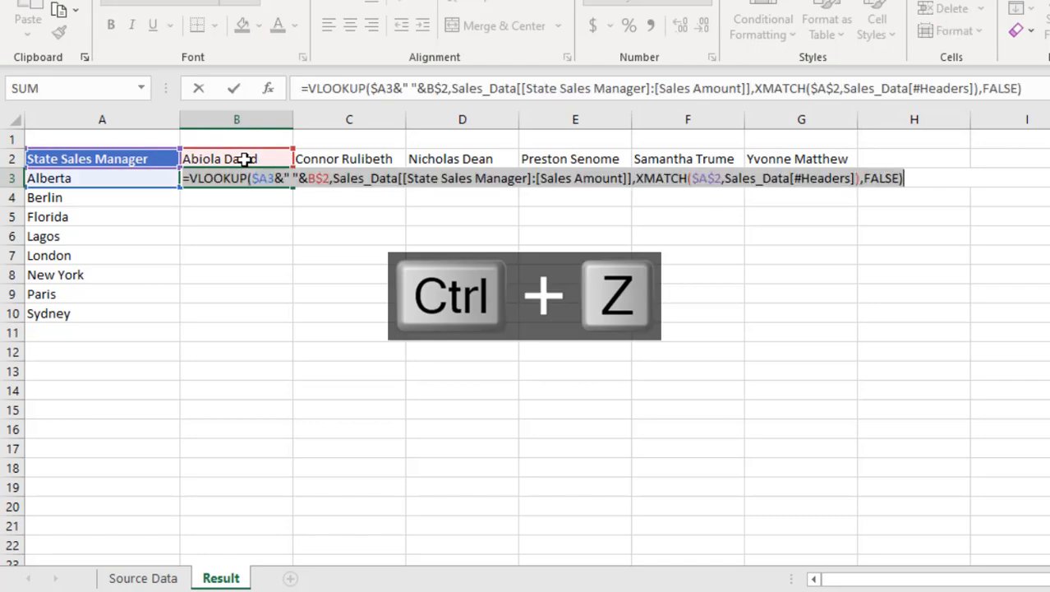
key(ctrl+enter)
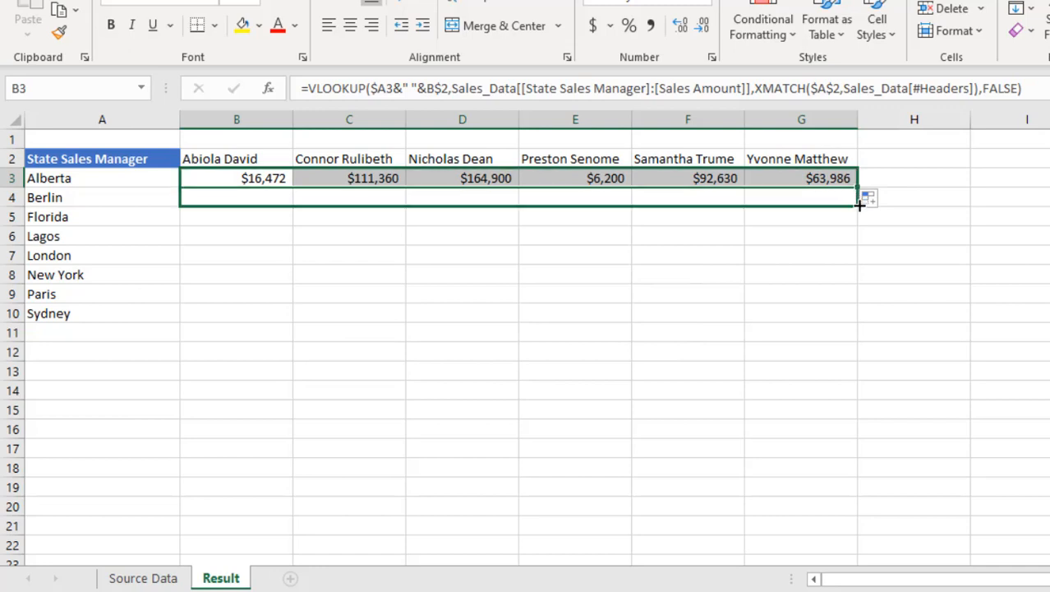
drag(861, 189, 861, 325)
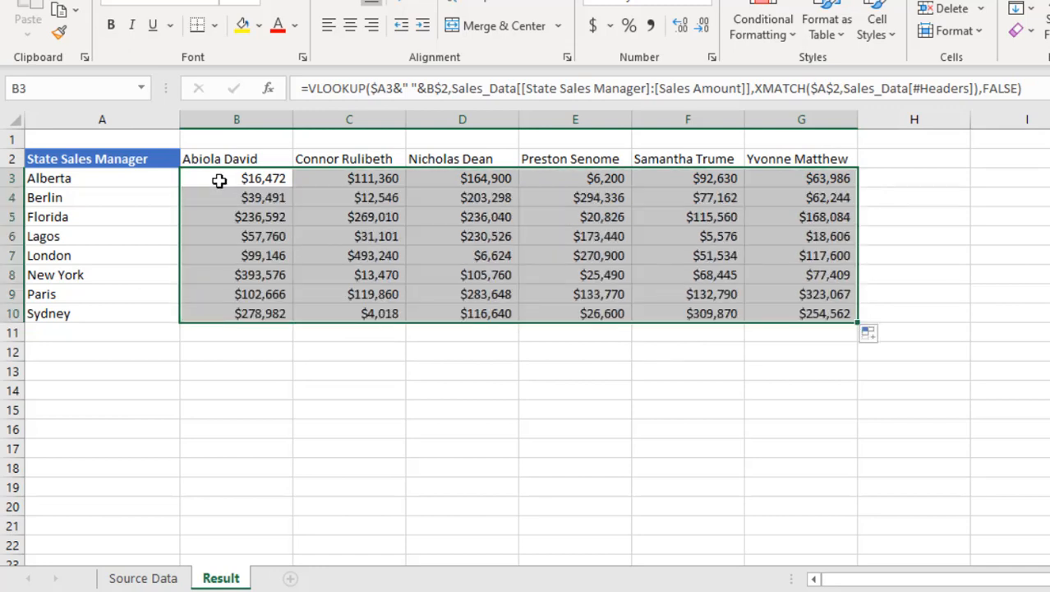
mouse_move(772, 313)
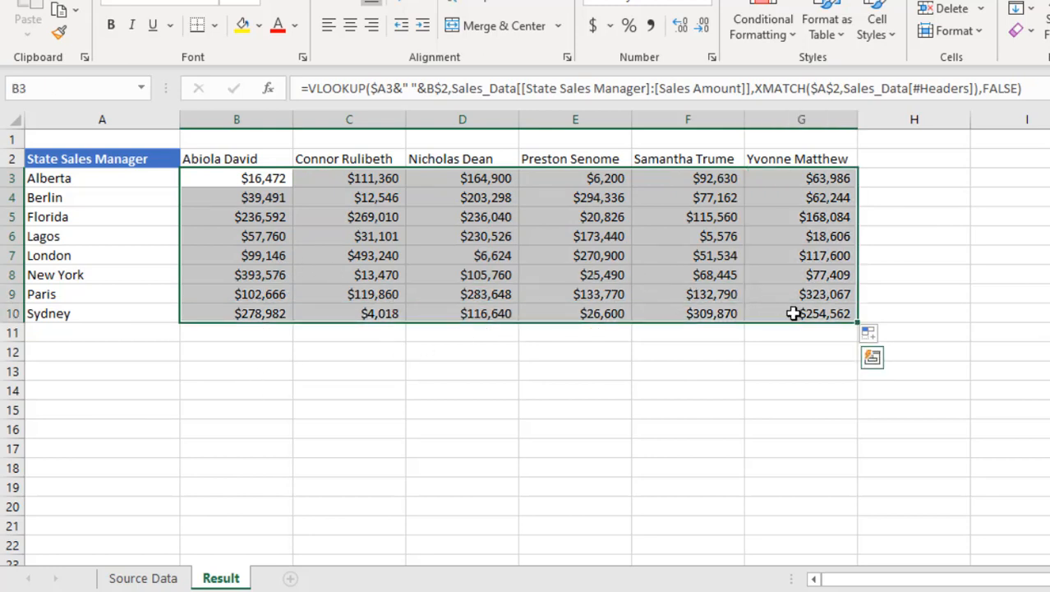
drag(236, 178, 350, 197)
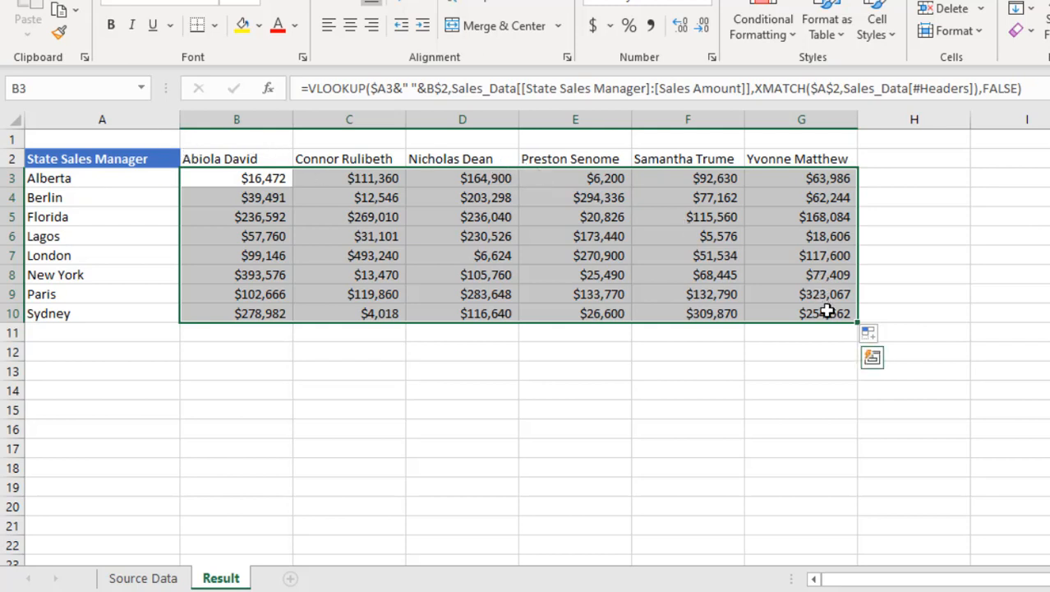
click(802, 313)
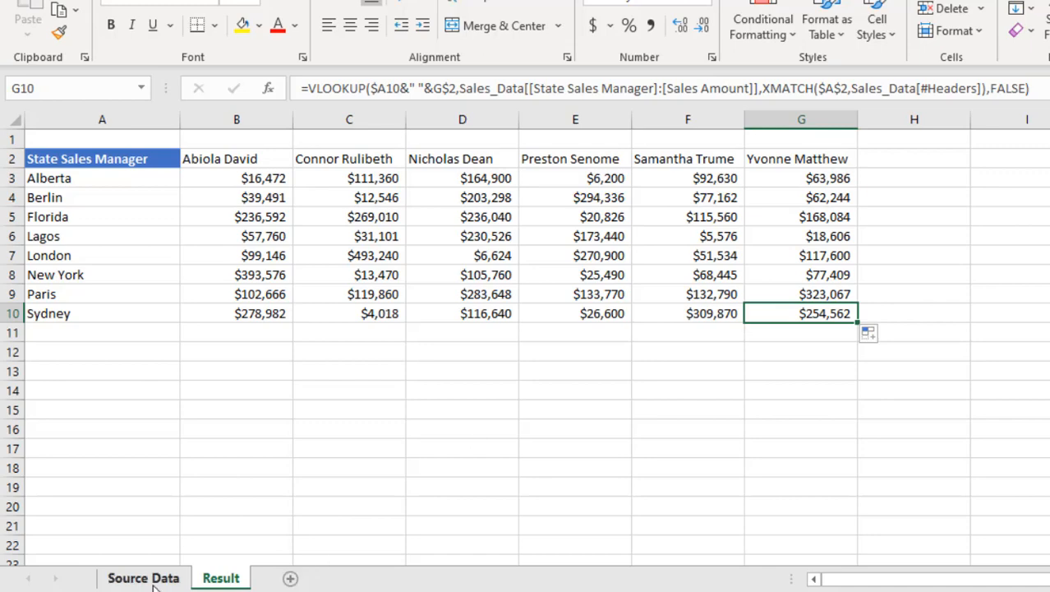
- On Source Data, filter the State column to Sydney only
click(143, 579)
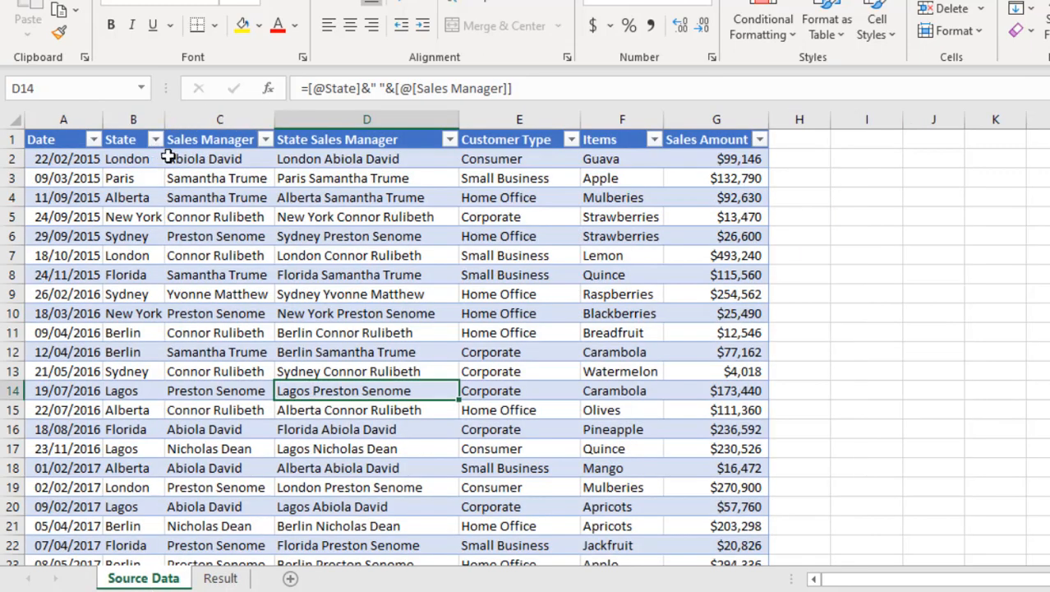
click(133, 158)
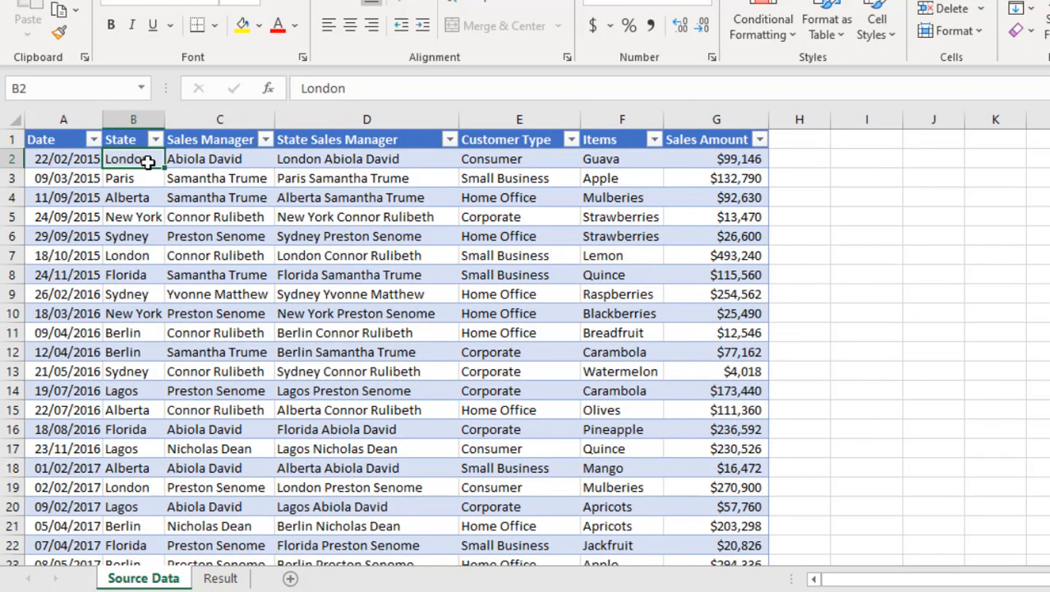
key(alt+down)
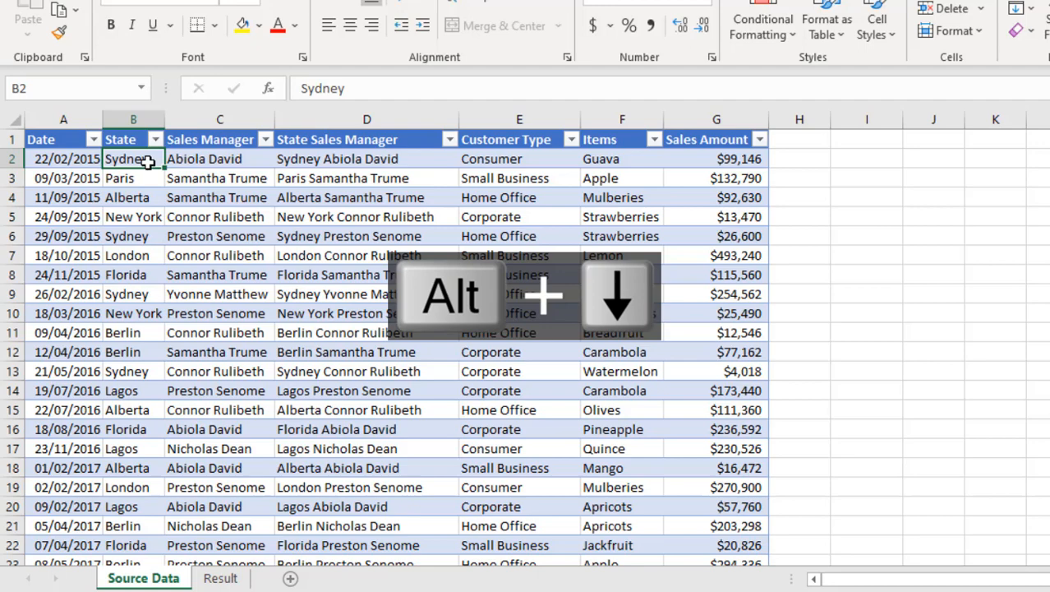
click(154, 138)
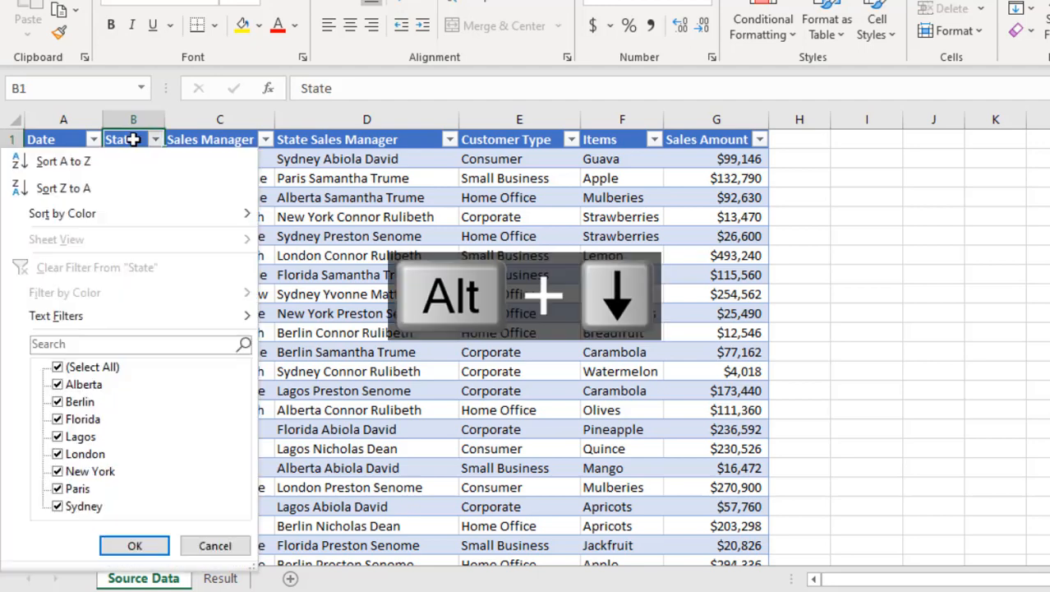
click(92, 366)
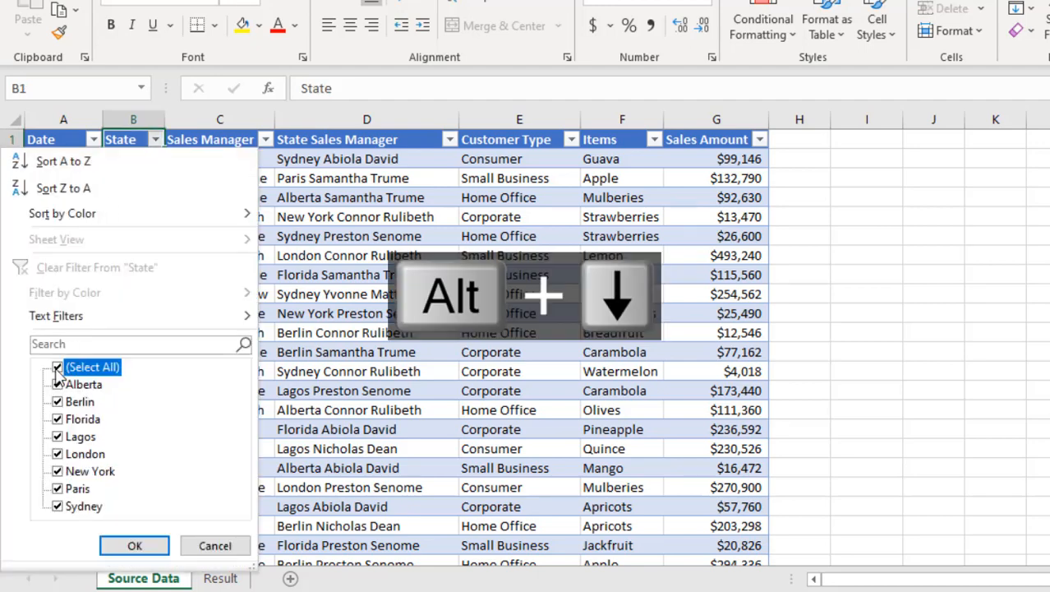
click(58, 366)
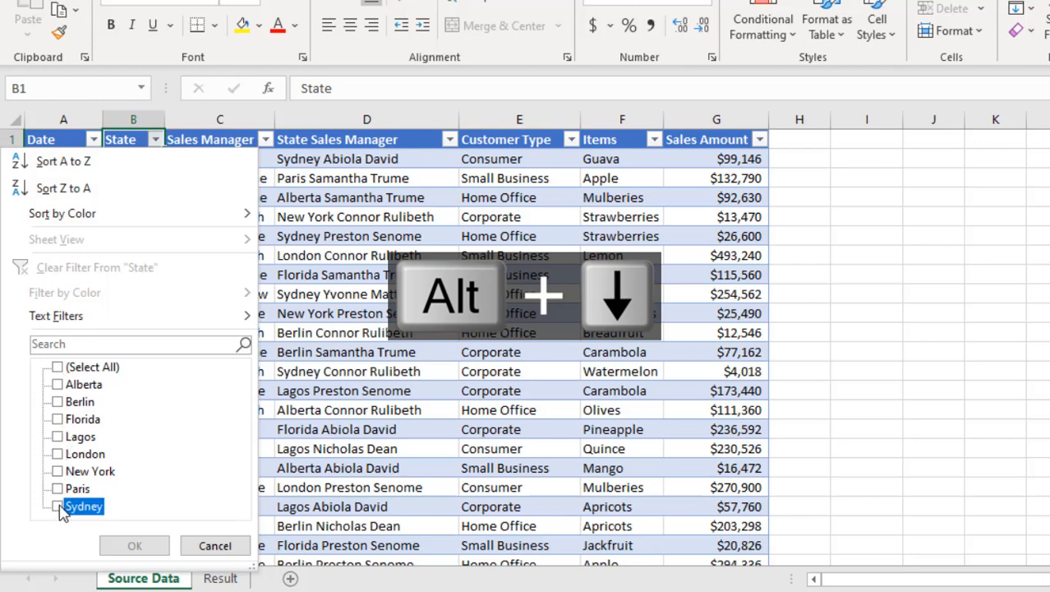
click(135, 546)
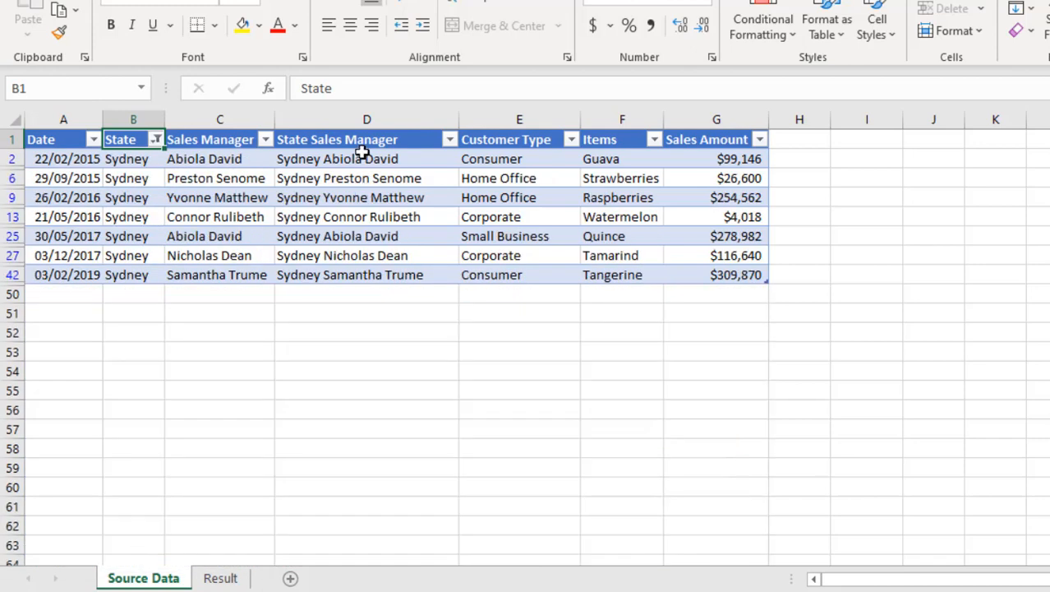
click(220, 138)
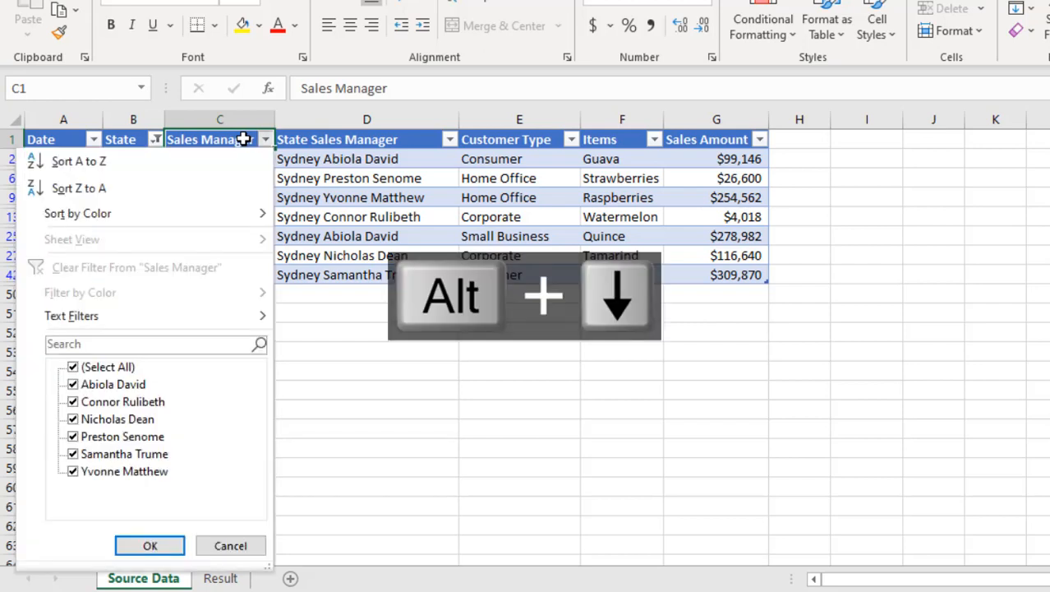
click(72, 367)
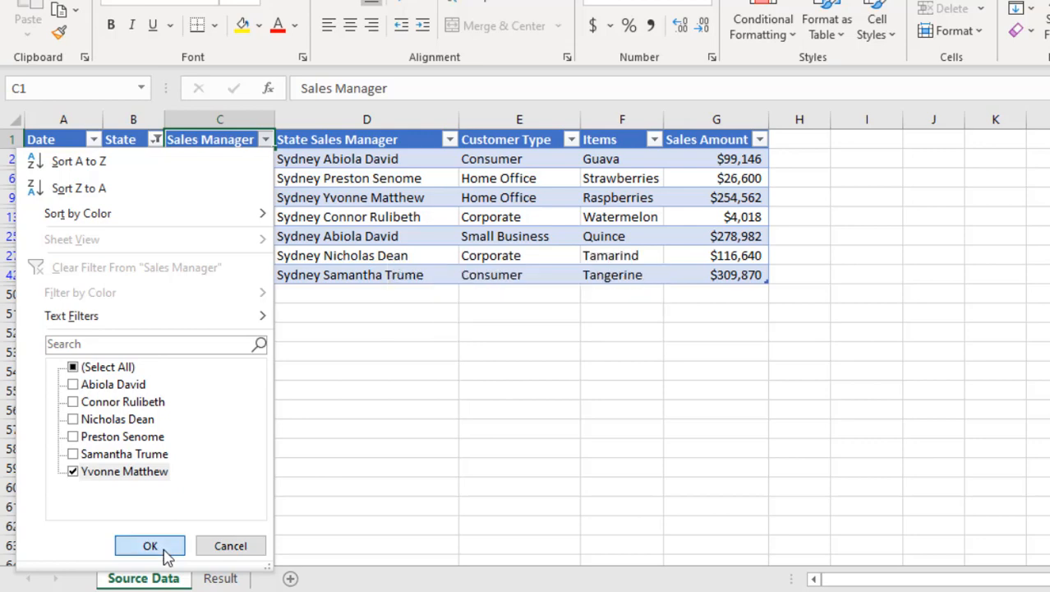
click(149, 546)
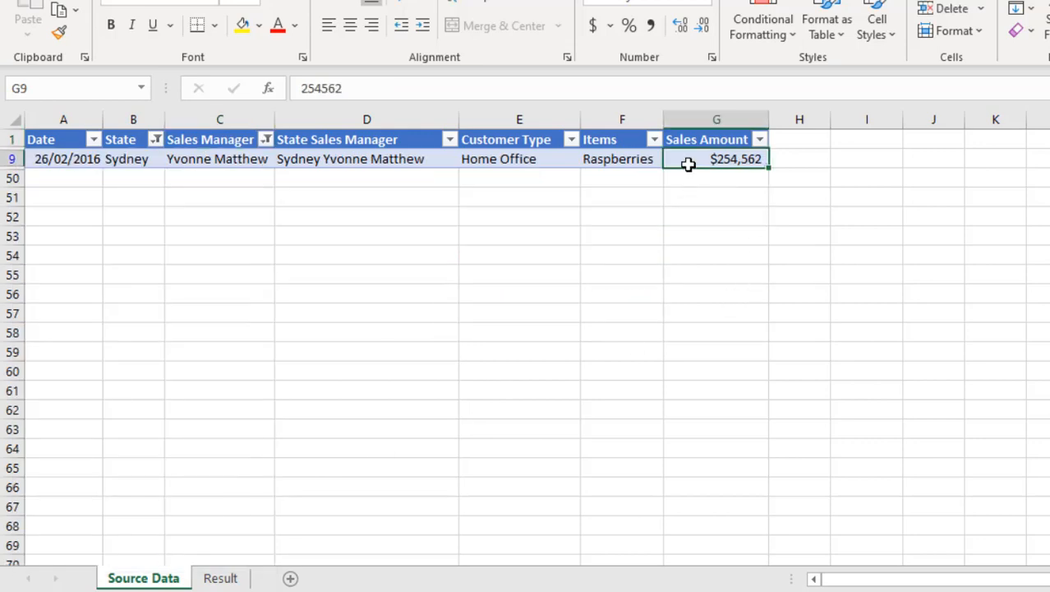
mouse_move(749, 167)
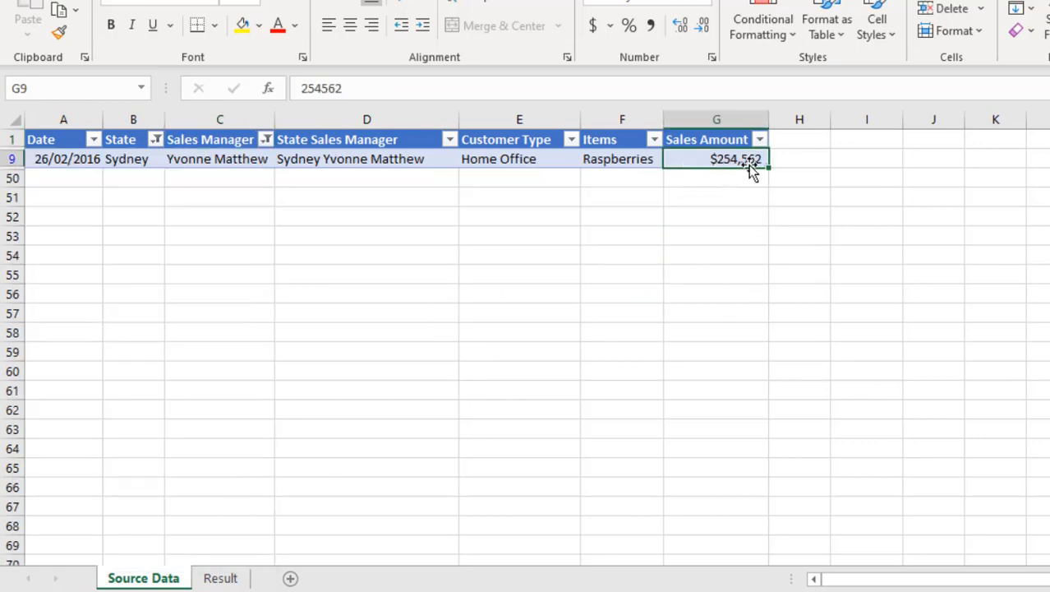
click(220, 579)
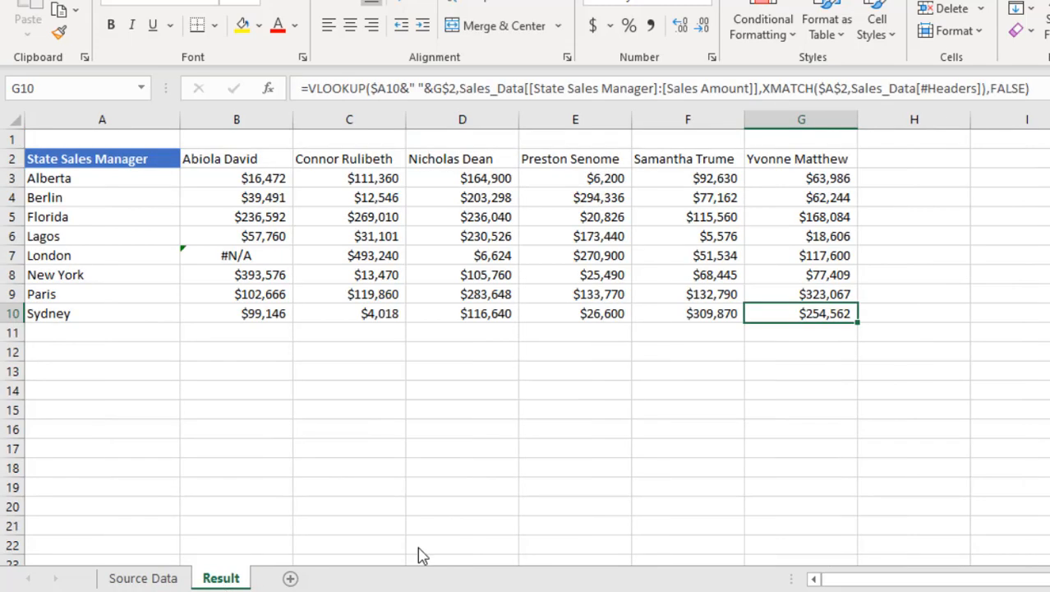
mouse_move(825, 327)
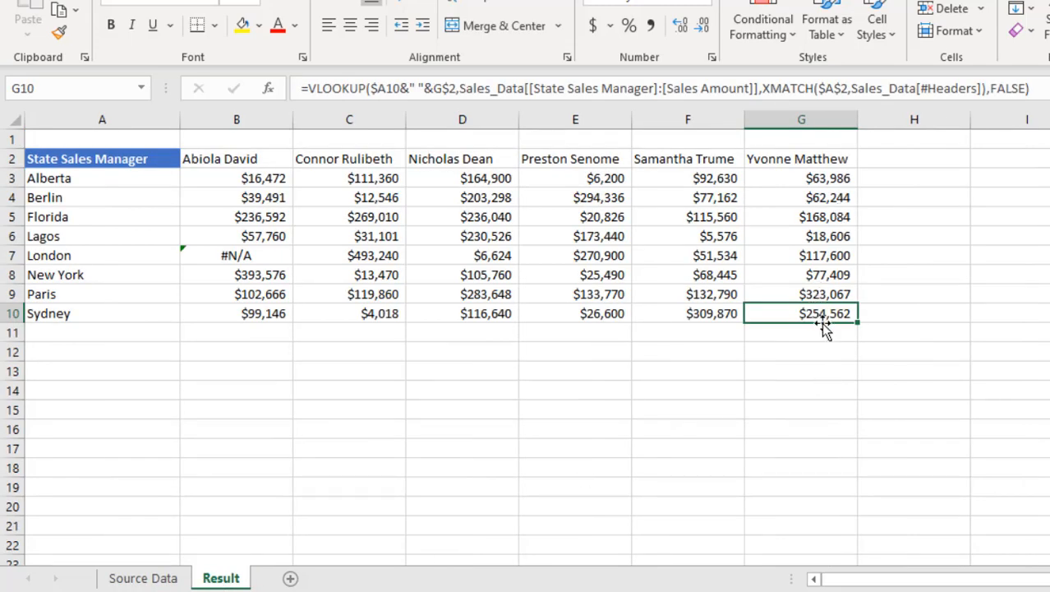
mouse_move(567, 217)
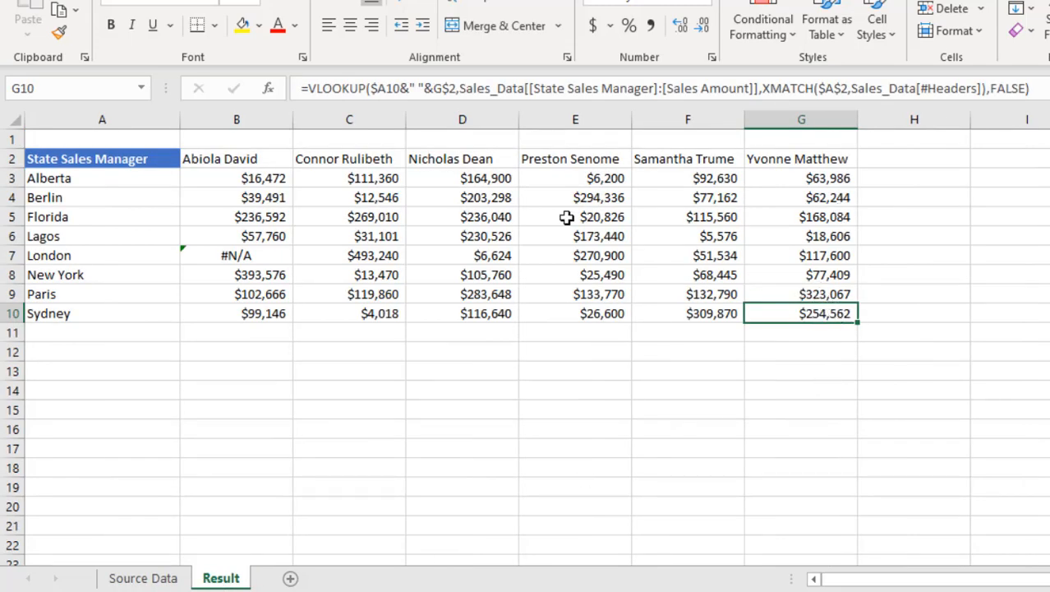